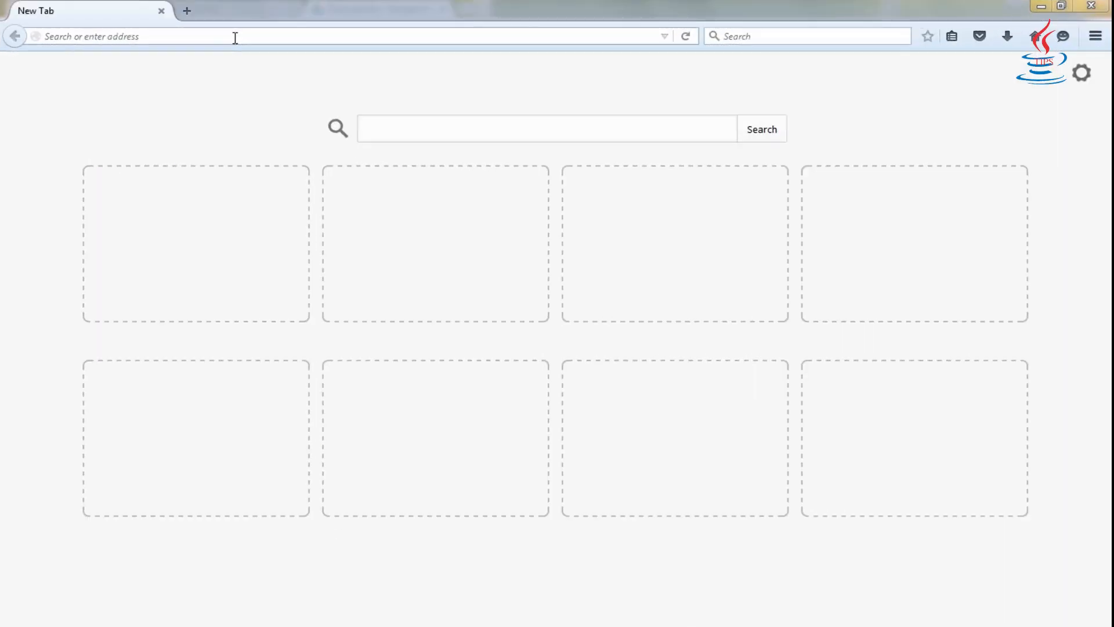
# Step: Search Google for 'eclipse download', reach the Eclipse IDE for Java EE Developers package and request its Windows 64-bit download
pyautogui.write('ecli')
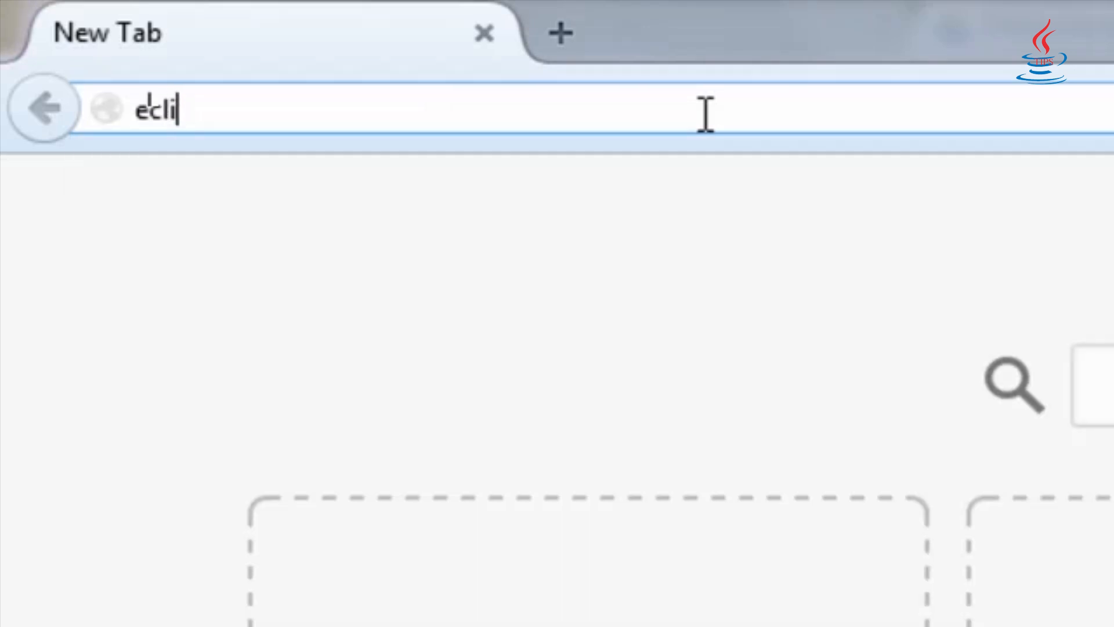
pyautogui.press('Enter')
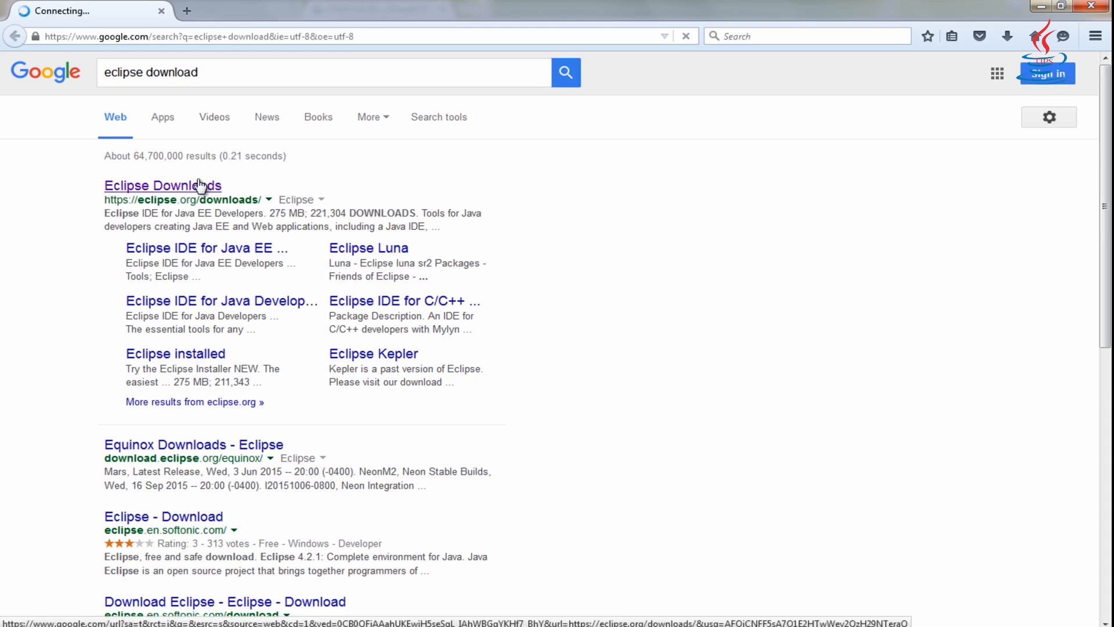
pyautogui.click(162, 185)
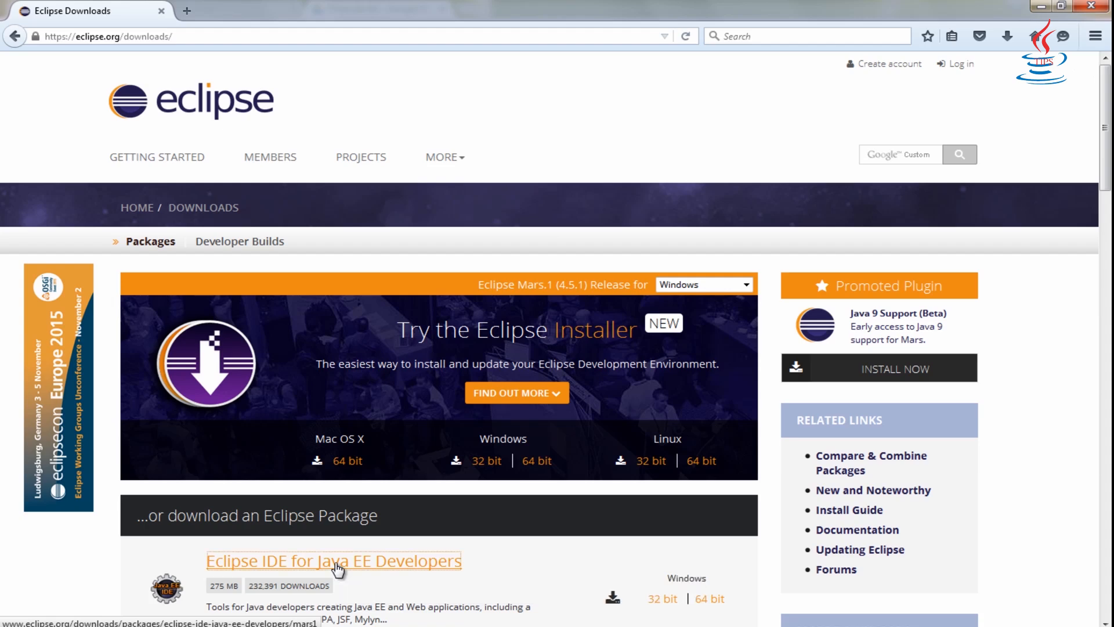
pyautogui.click(334, 560)
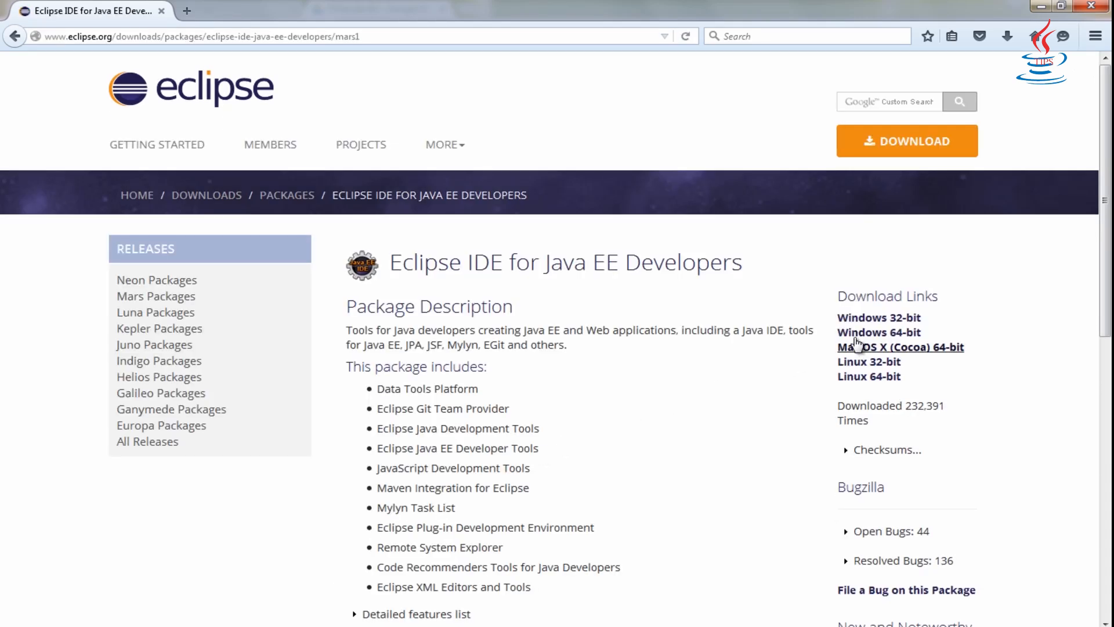
pyautogui.click(878, 332)
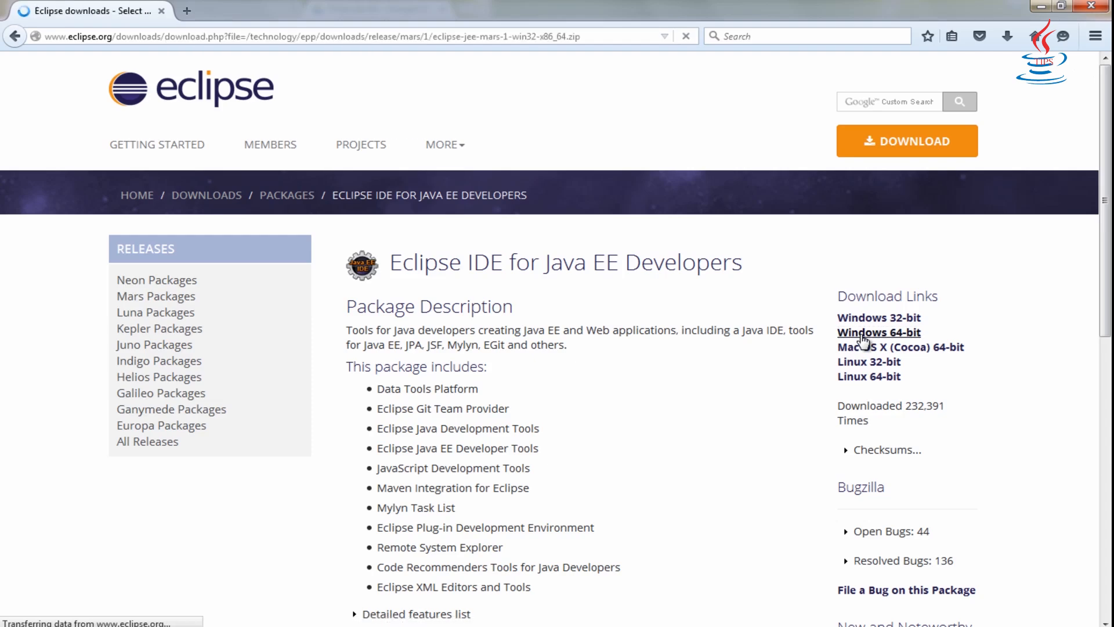
# Step: Start downloading the Eclipse Java EE zip from the suggested mirror
pyautogui.click(880, 332)
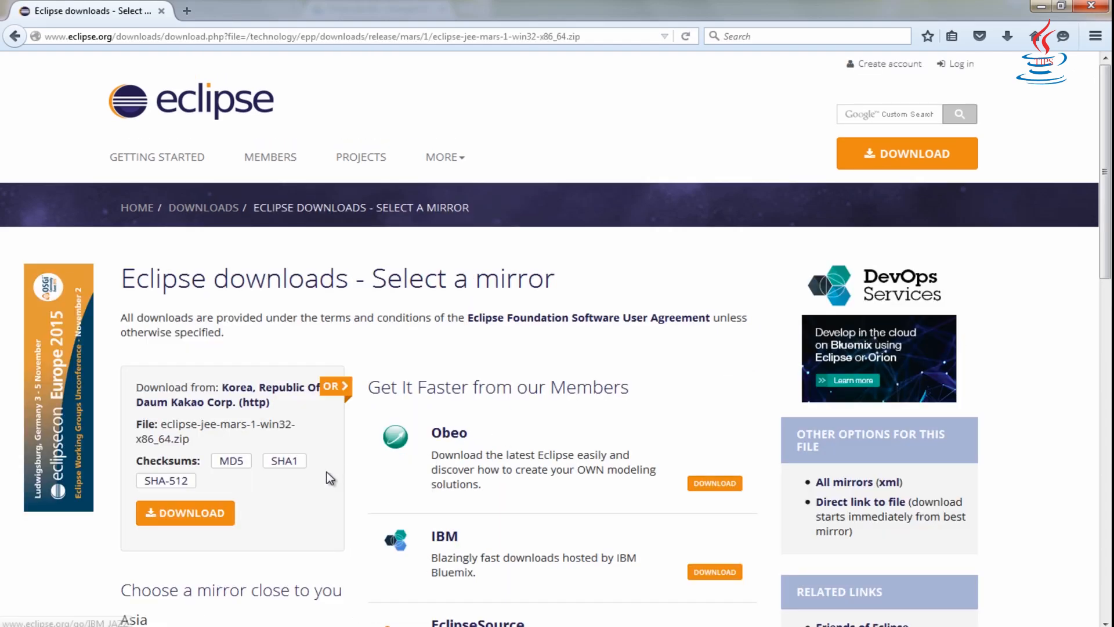
pyautogui.click(186, 513)
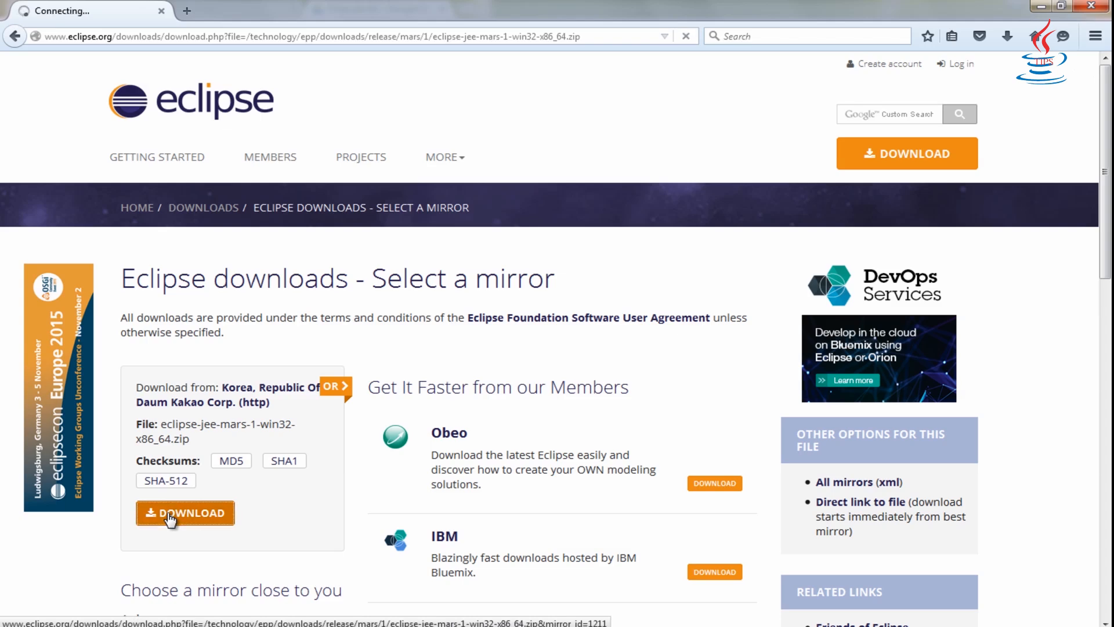
pyautogui.click(186, 513)
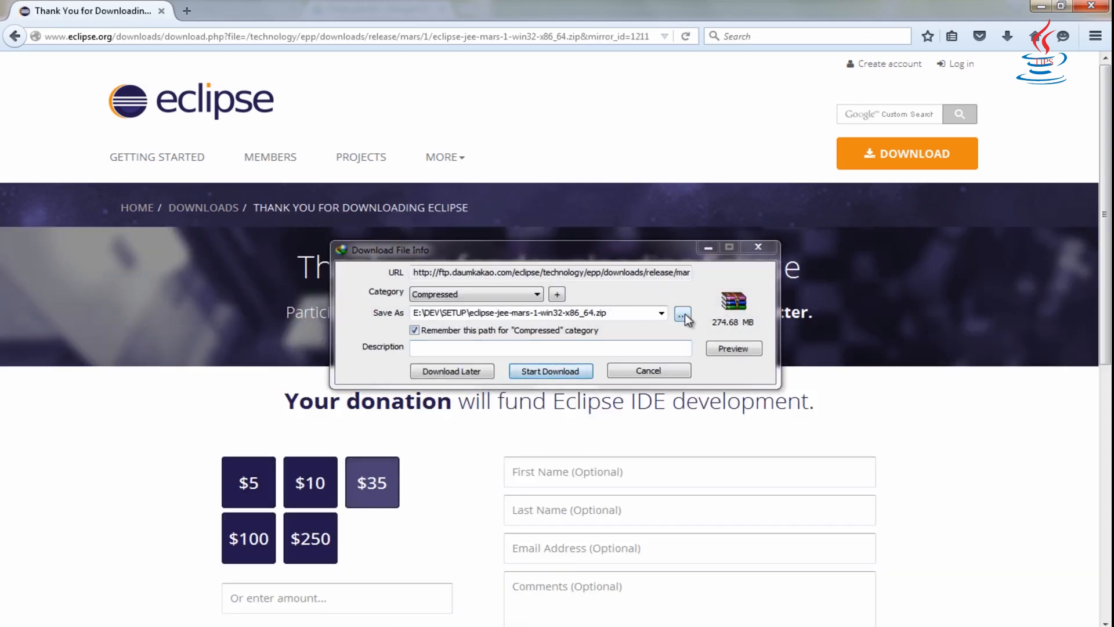
# Step: Save the 274.68 MB zip into E:\DEV, run the download and dismiss the completion and integration notices
pyautogui.click(682, 313)
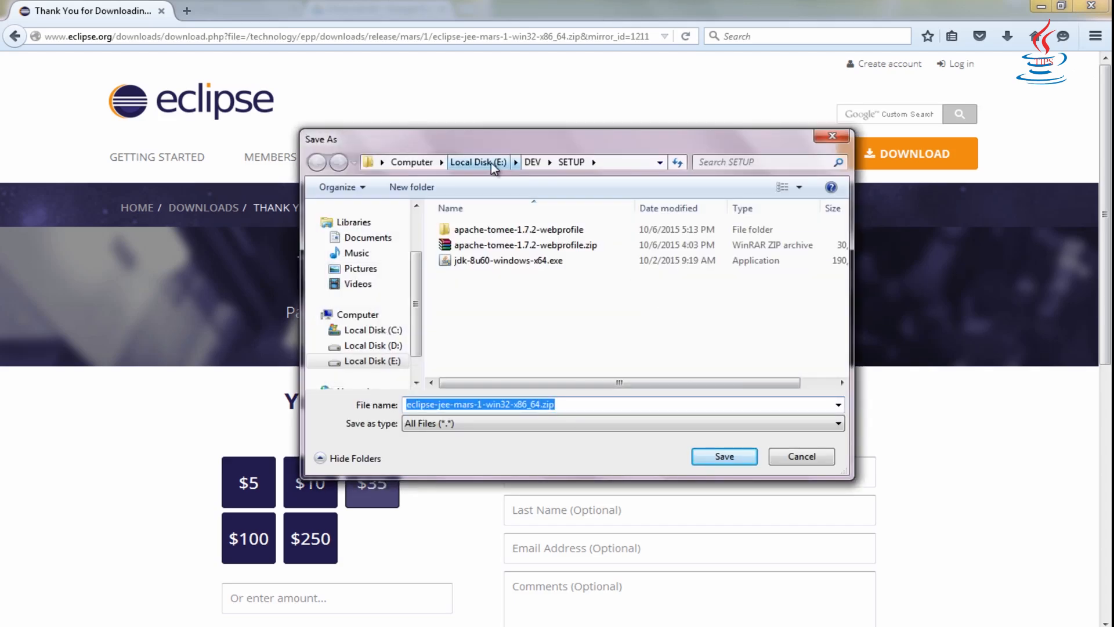
pyautogui.click(478, 161)
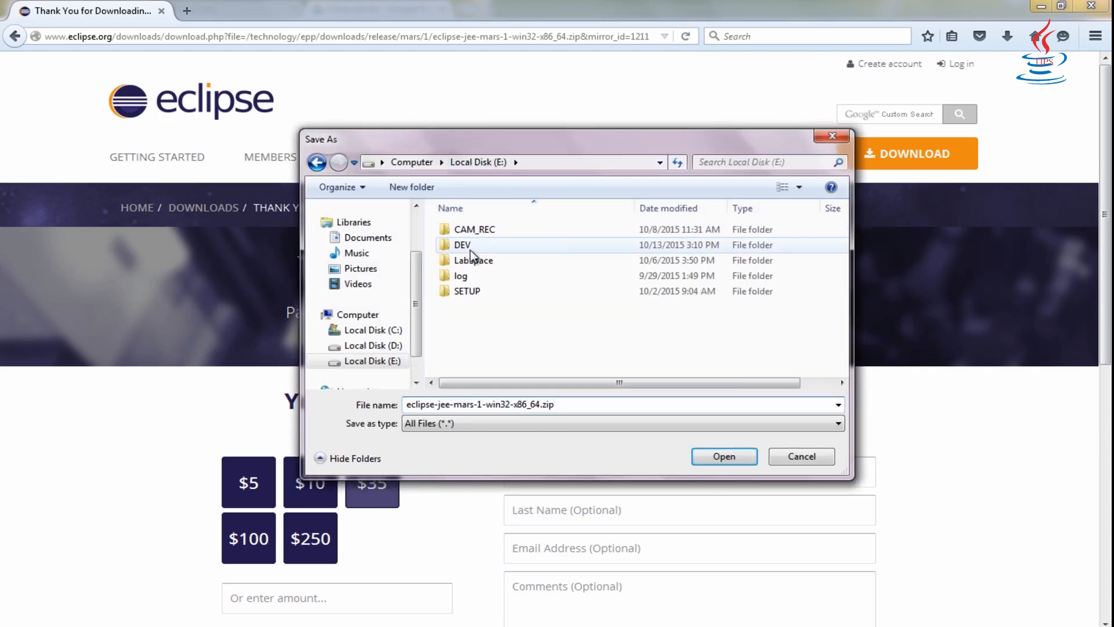
pyautogui.doubleClick(462, 245)
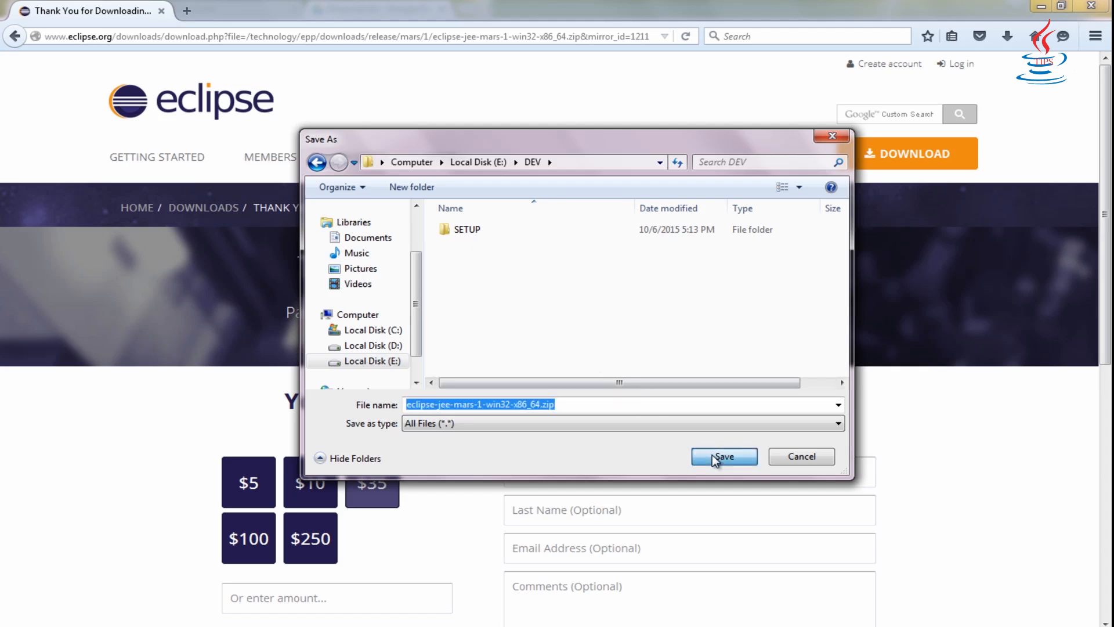
pyautogui.click(724, 457)
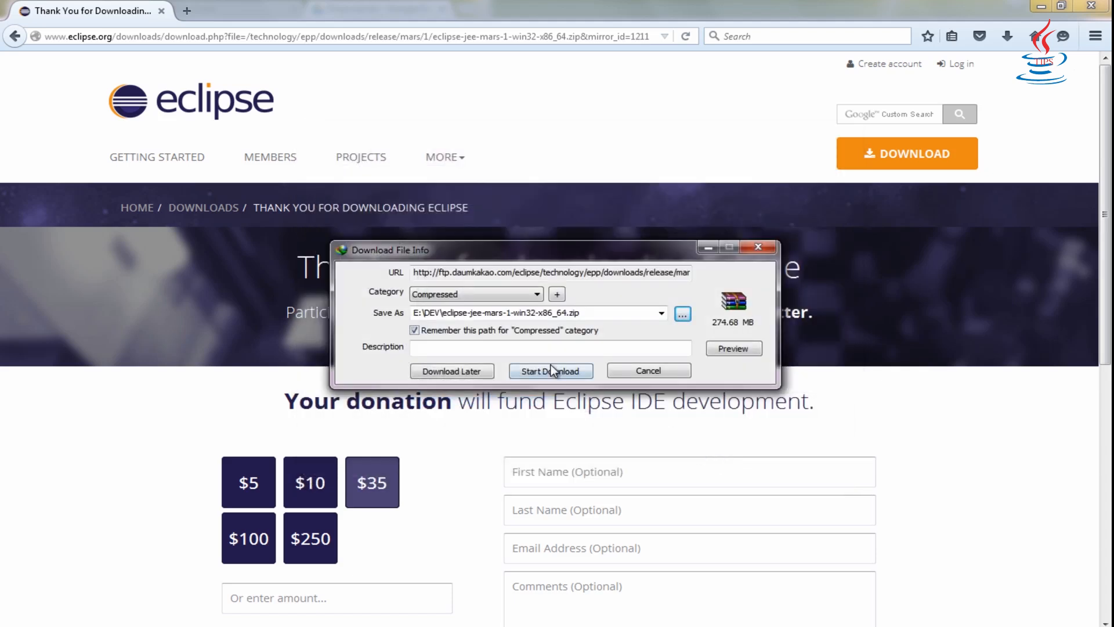
pyautogui.click(551, 372)
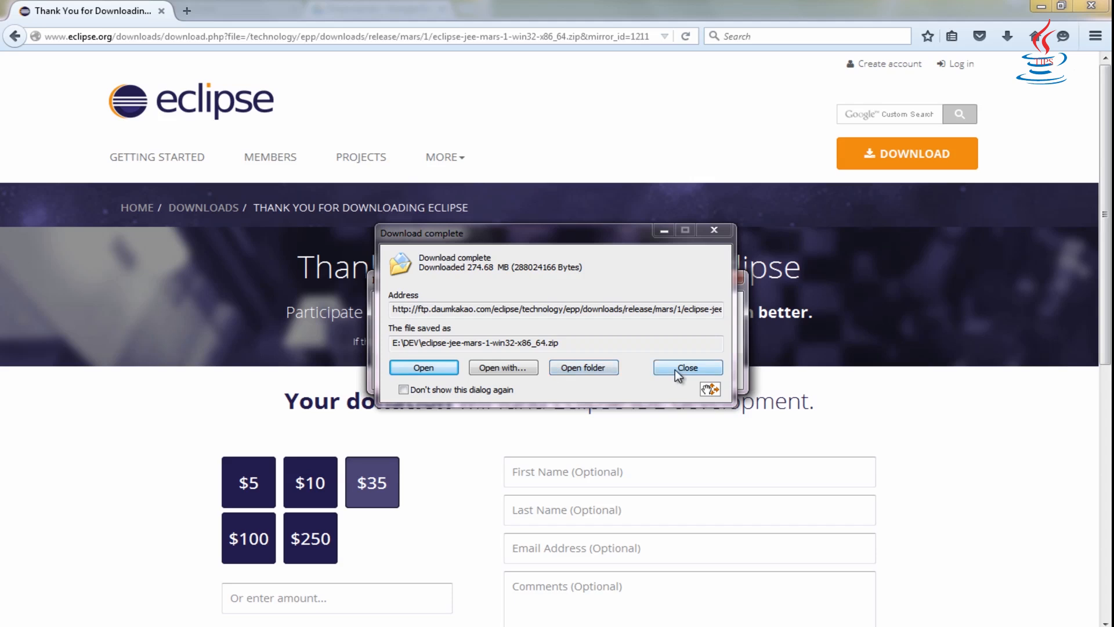
pyautogui.click(687, 367)
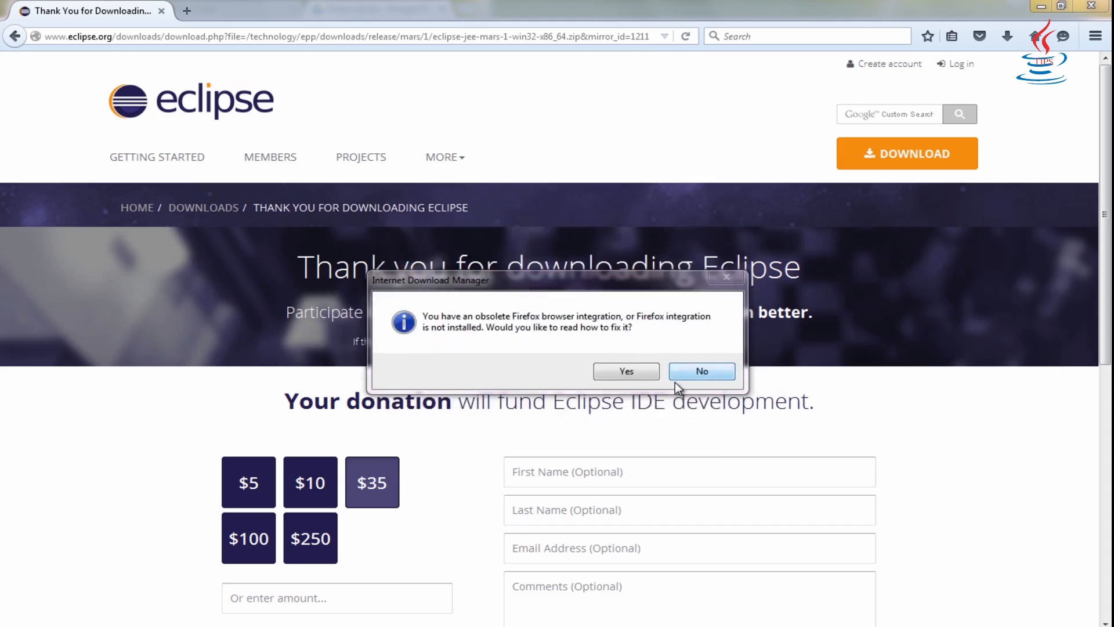
pyautogui.click(702, 372)
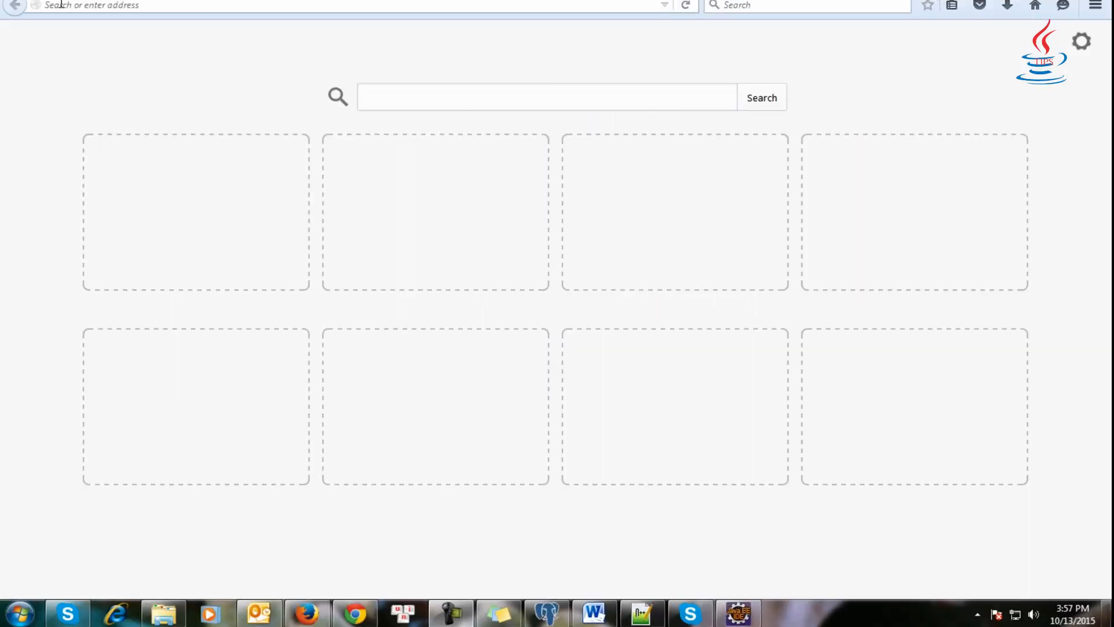
# Step: Search 'download tomcat 7' in a new tab and bring the Apache Tomcat 7.0.64 Binary Distributions into view
pyautogui.write('d')
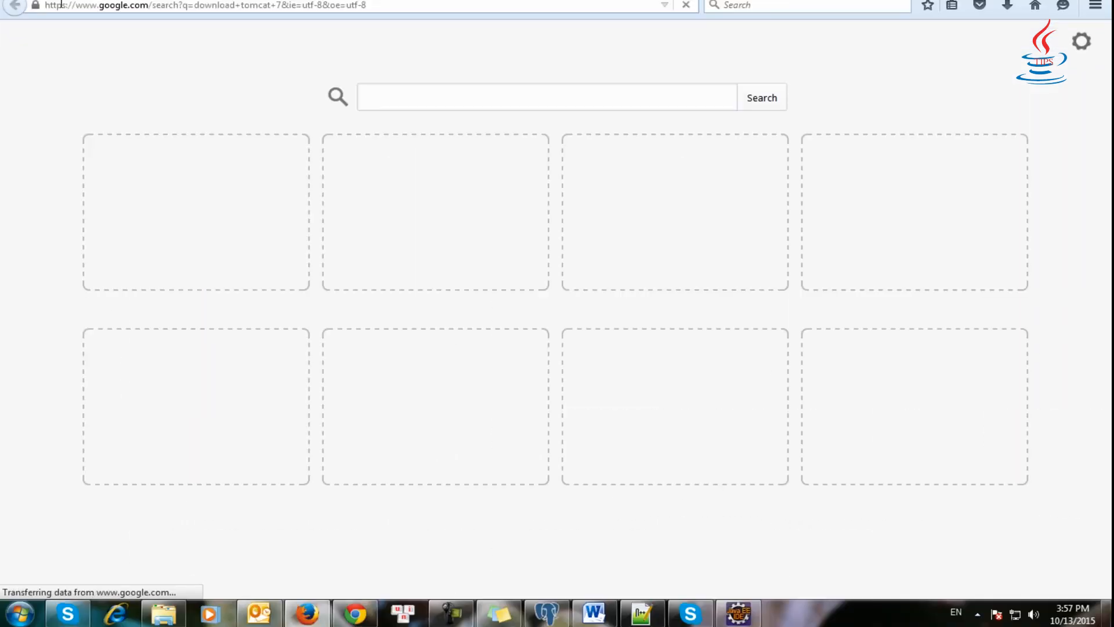
pyautogui.click(248, 154)
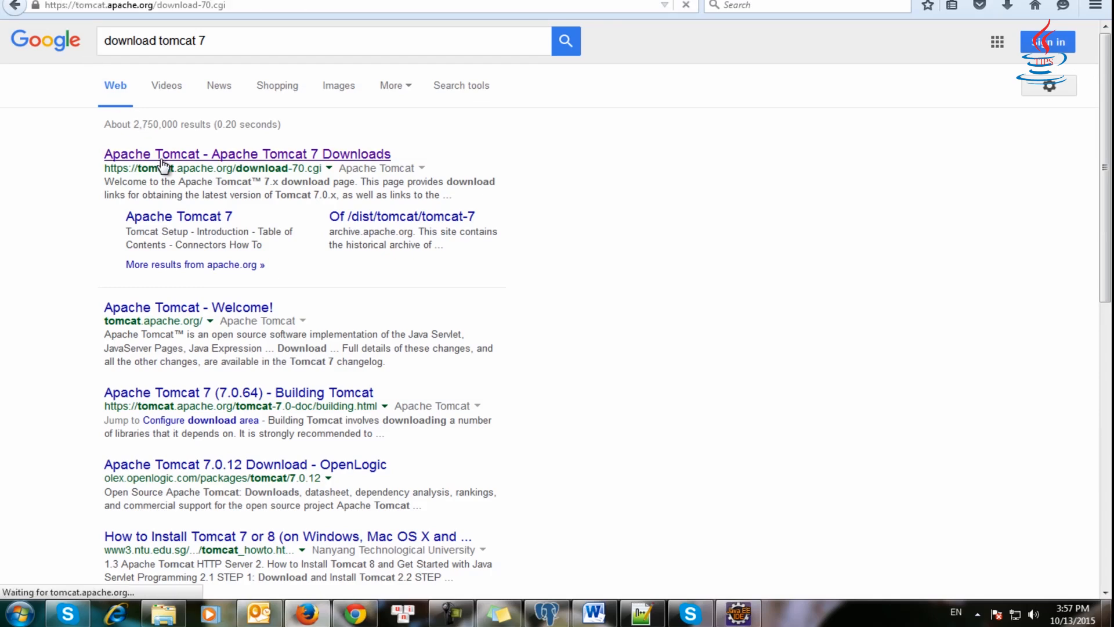
pyautogui.click(246, 153)
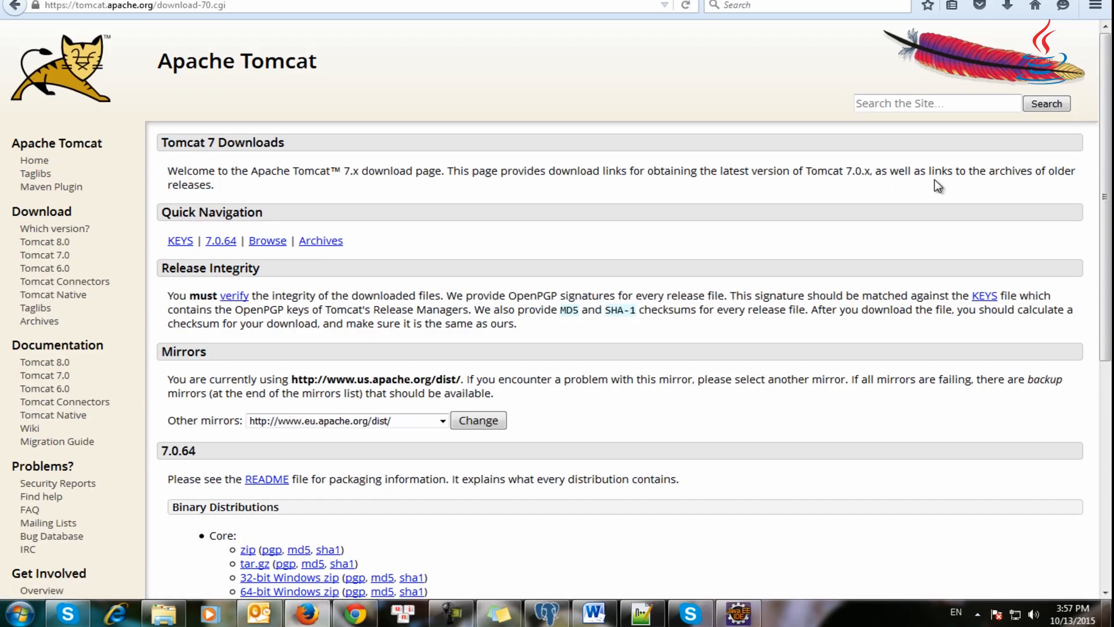
pyautogui.scroll(-3)
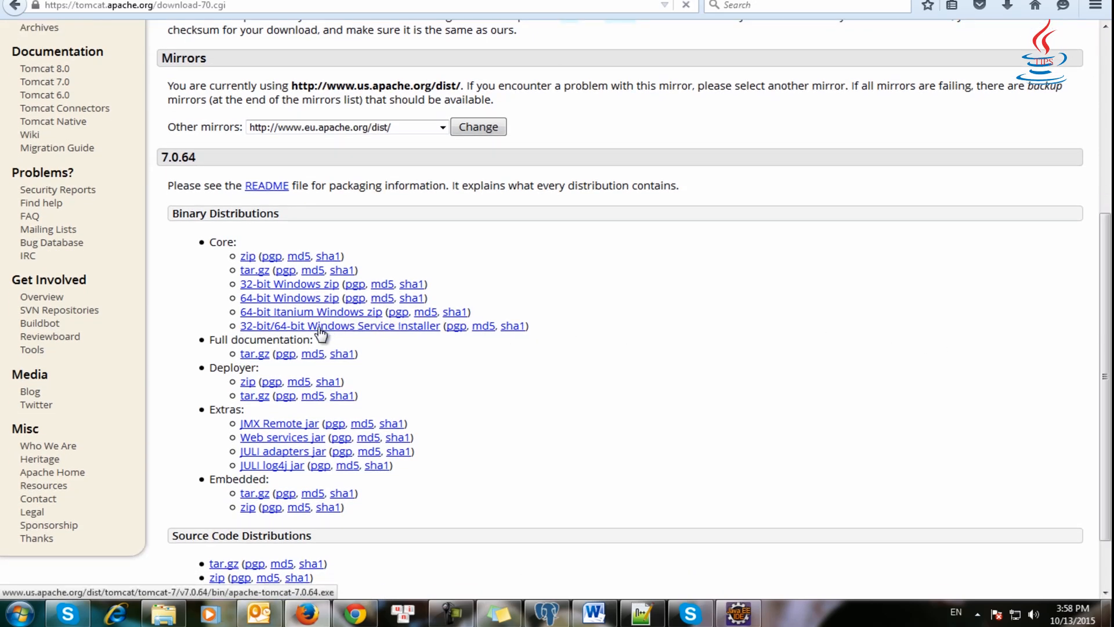
# Step: Download the 9.27 MB Tomcat 7.0.64 Windows Service Installer into E:\DEV and show its folder
pyautogui.click(322, 325)
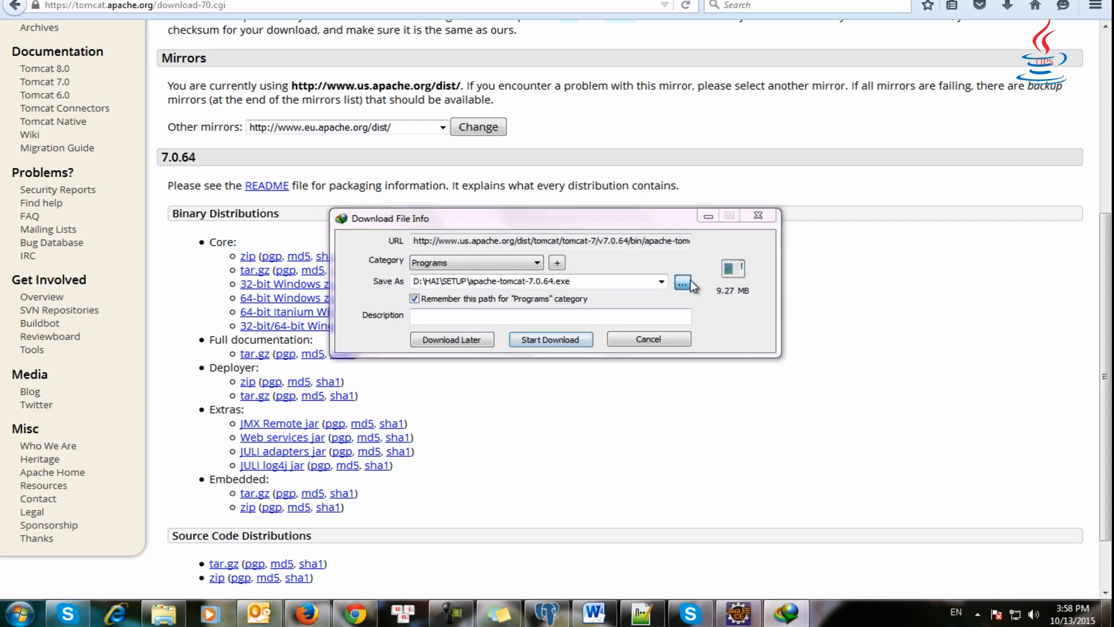
pyautogui.click(685, 281)
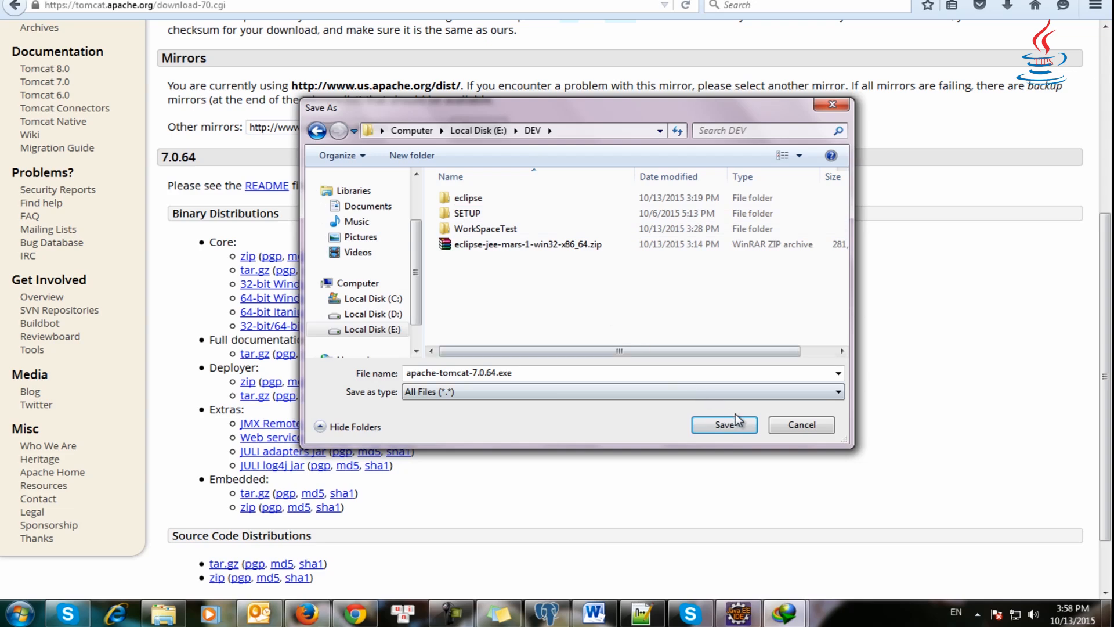
pyautogui.click(724, 424)
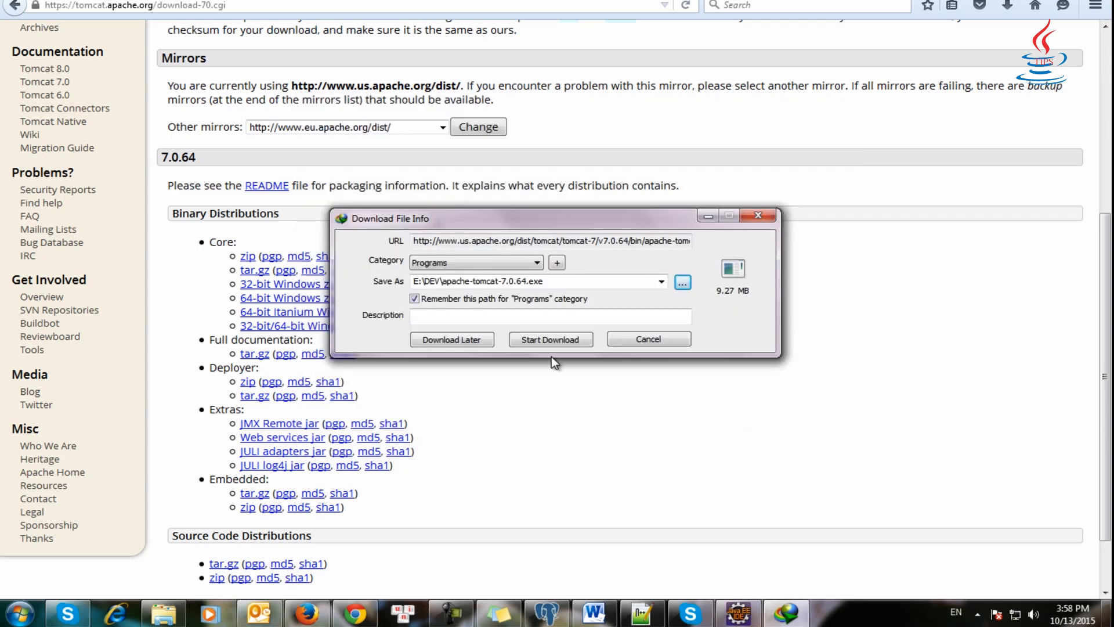
pyautogui.click(550, 339)
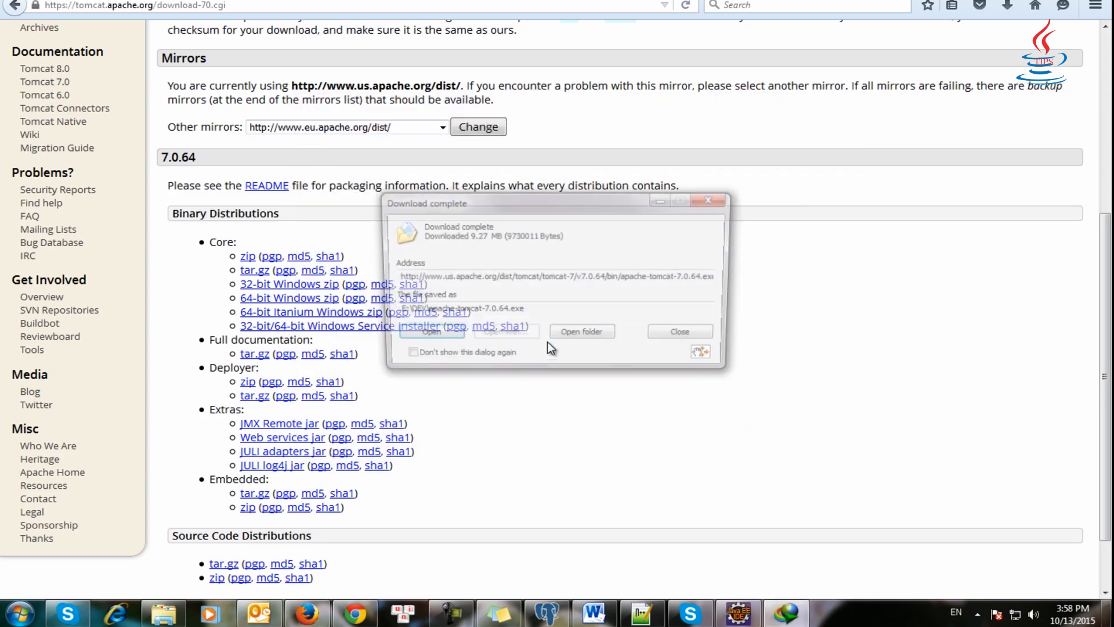
pyautogui.click(680, 332)
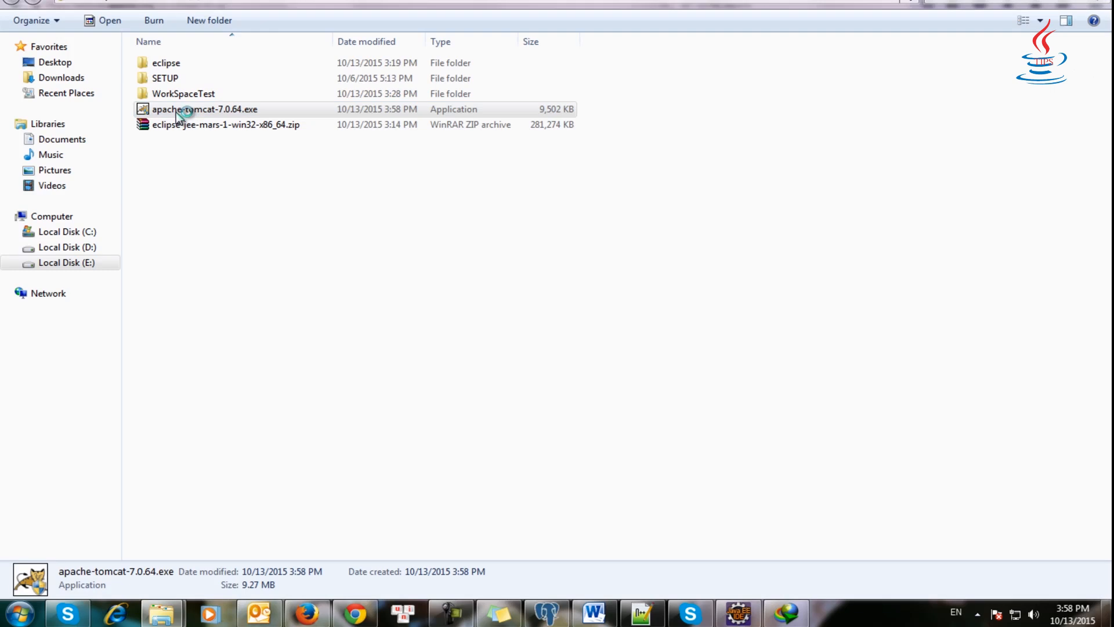
# Step: Run the Tomcat 7.0.64 installer with default components and an 'admin' administrator login
pyautogui.doubleClick(182, 109)
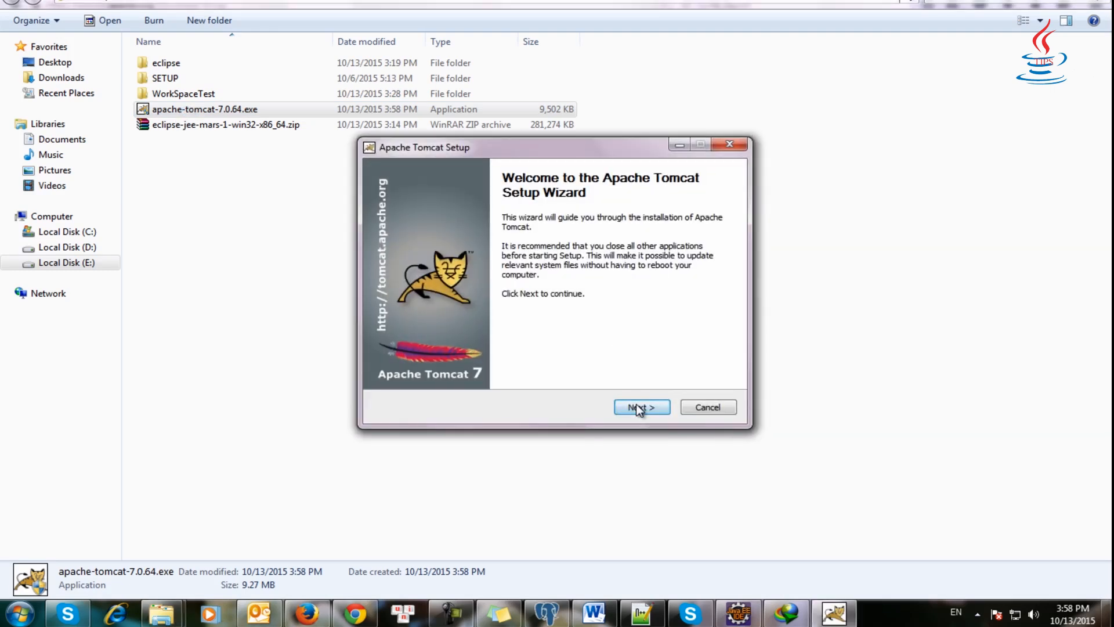
pyautogui.click(642, 407)
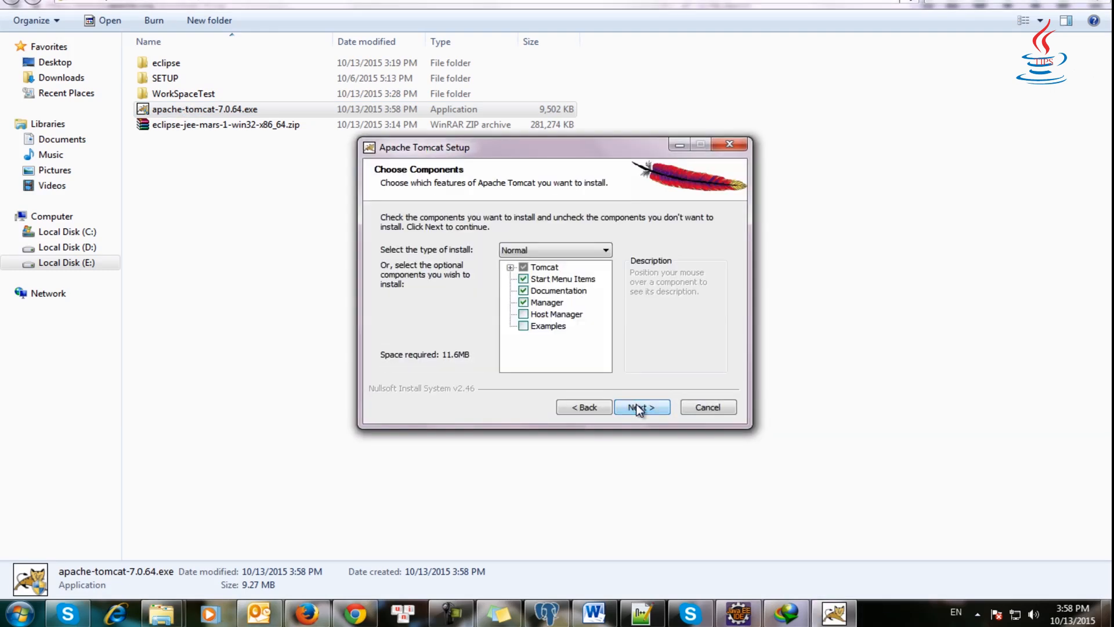
pyautogui.click(642, 407)
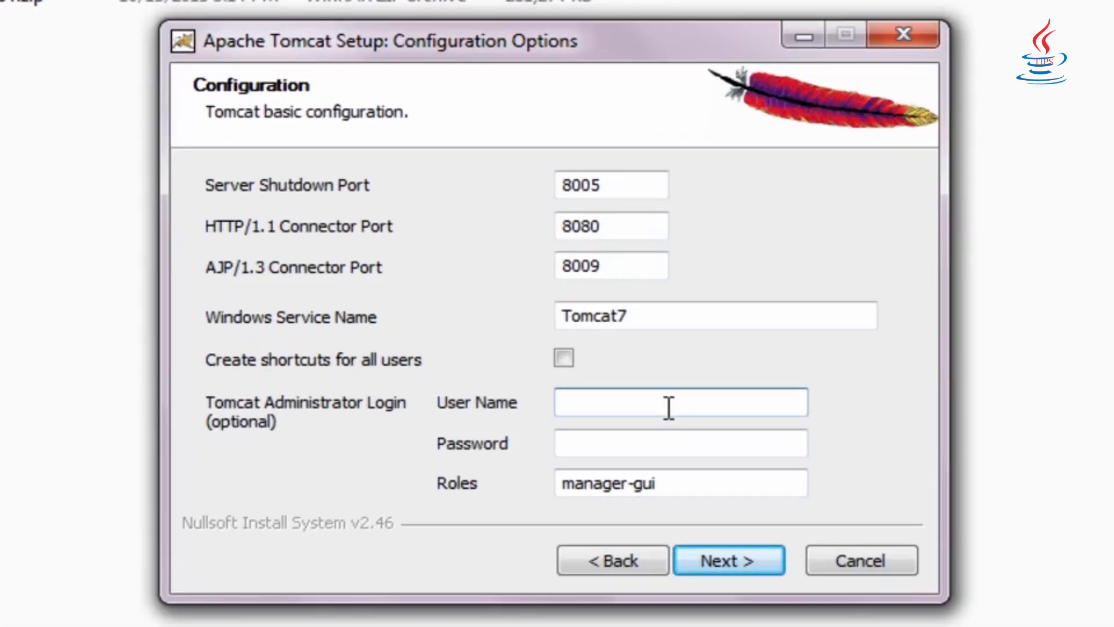
pyautogui.write('admin')
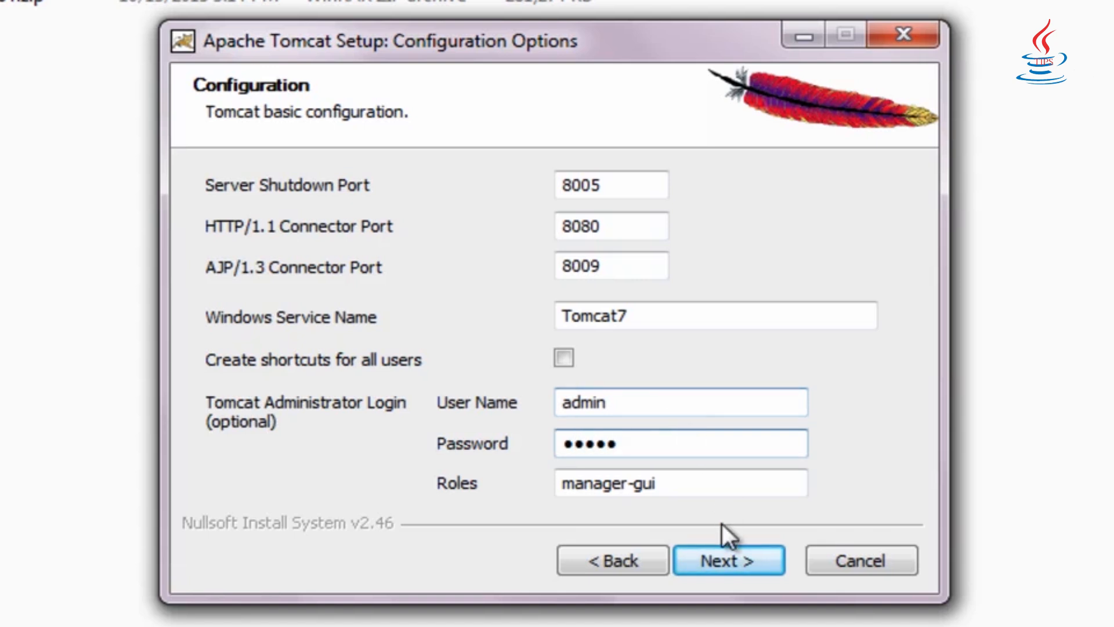
pyautogui.click(728, 560)
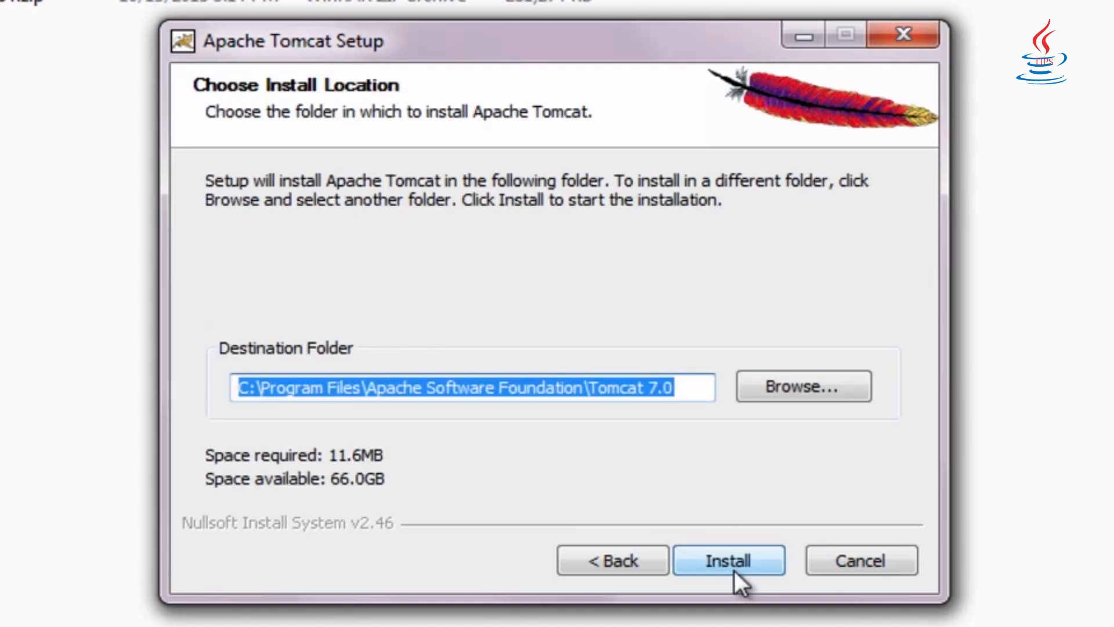
# Step: Install Tomcat into the default folder and finish setup without running Apache Tomcat
pyautogui.click(729, 562)
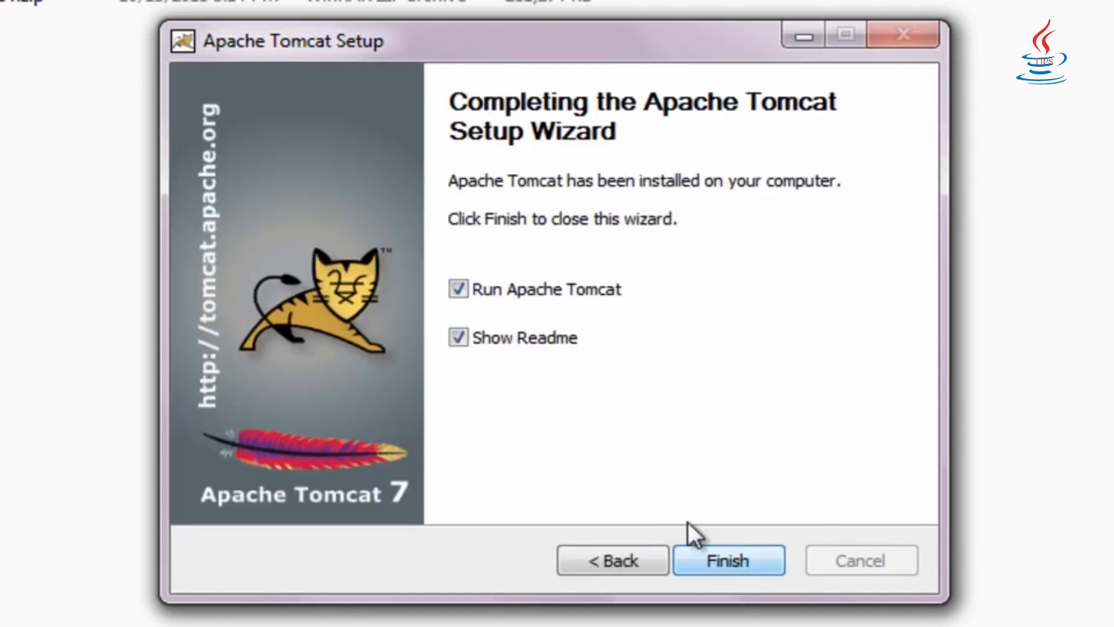
pyautogui.click(457, 289)
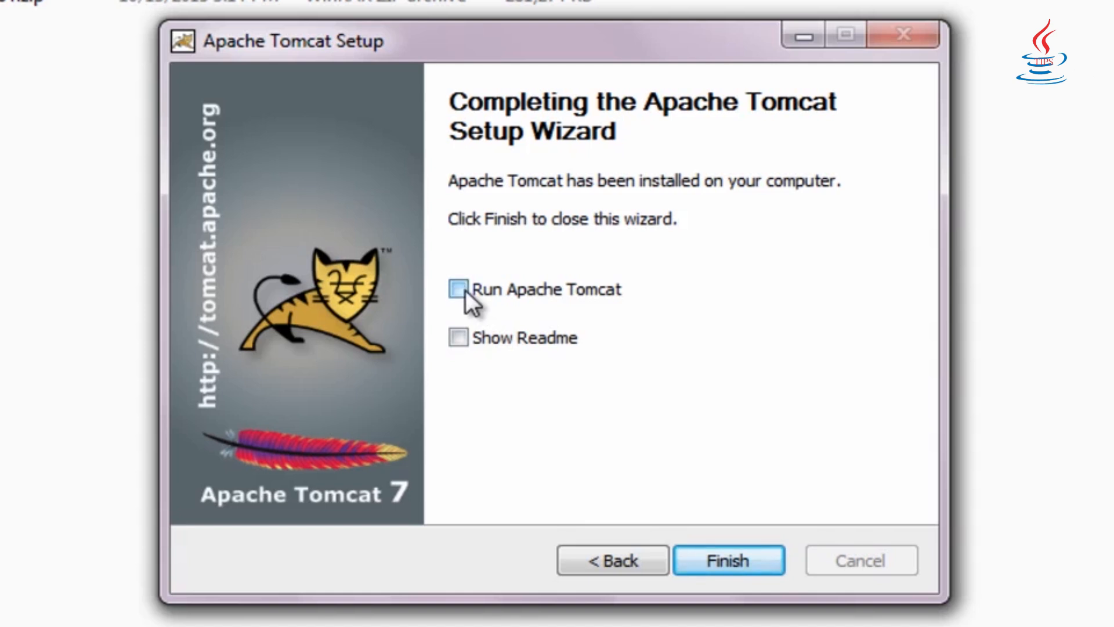
pyautogui.click(729, 560)
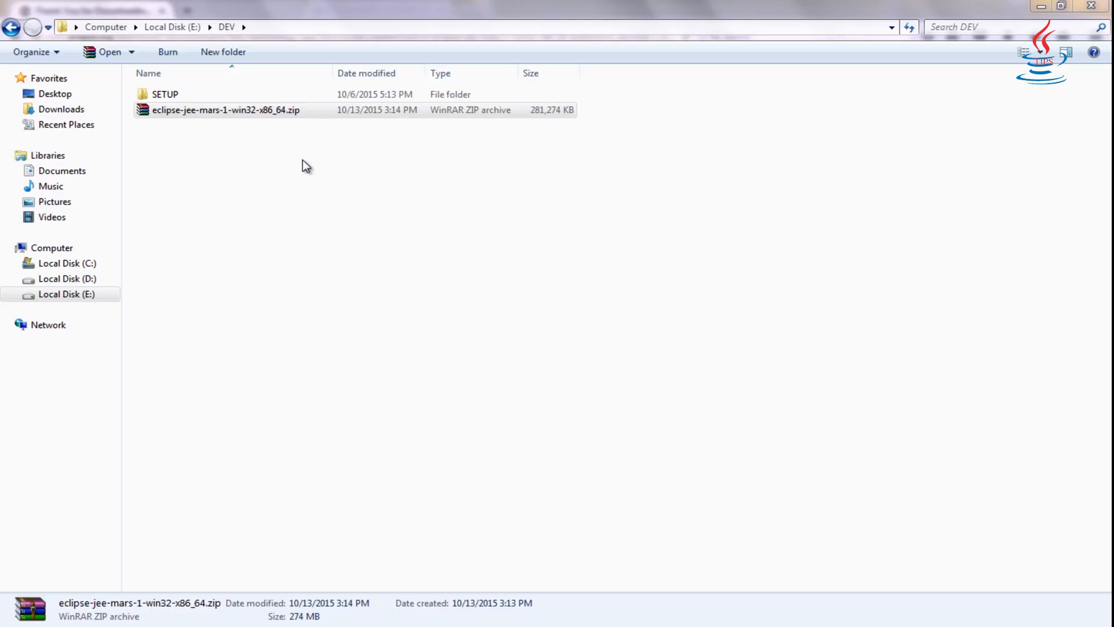
# Step: Launch eclipse.exe from the extracted E:\DEV\eclipse folder
pyautogui.click(225, 109)
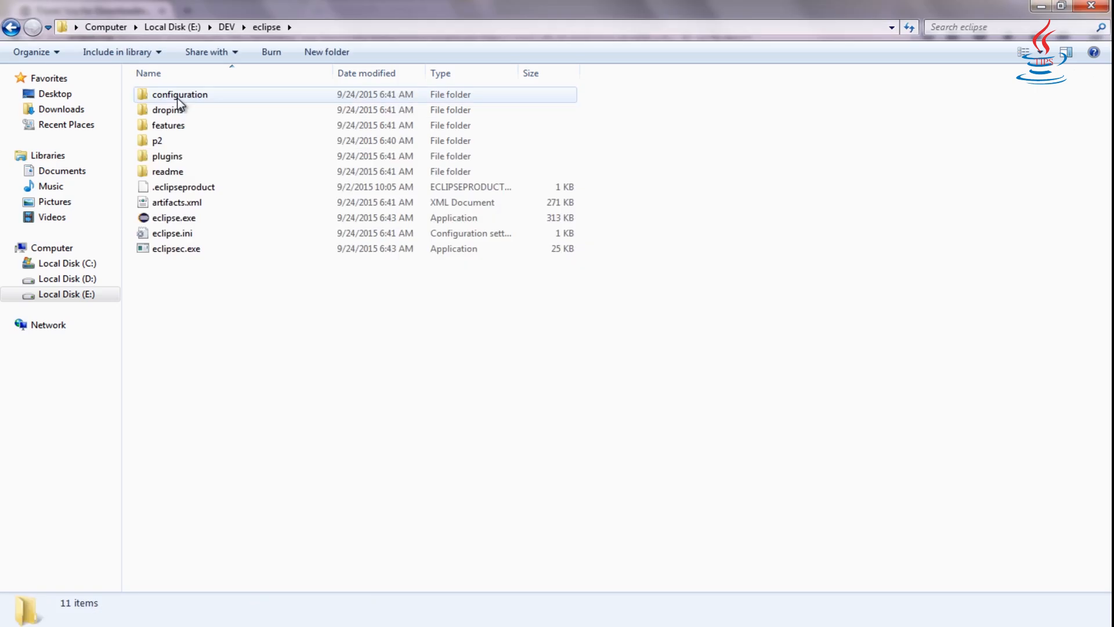
pyautogui.click(174, 219)
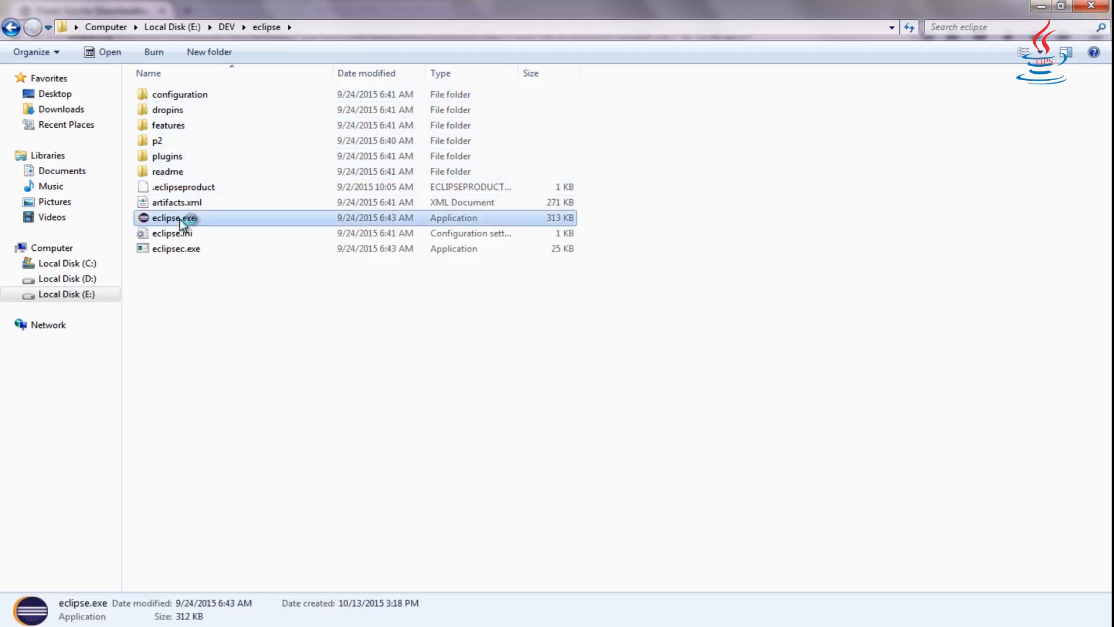
pyautogui.doubleClick(174, 219)
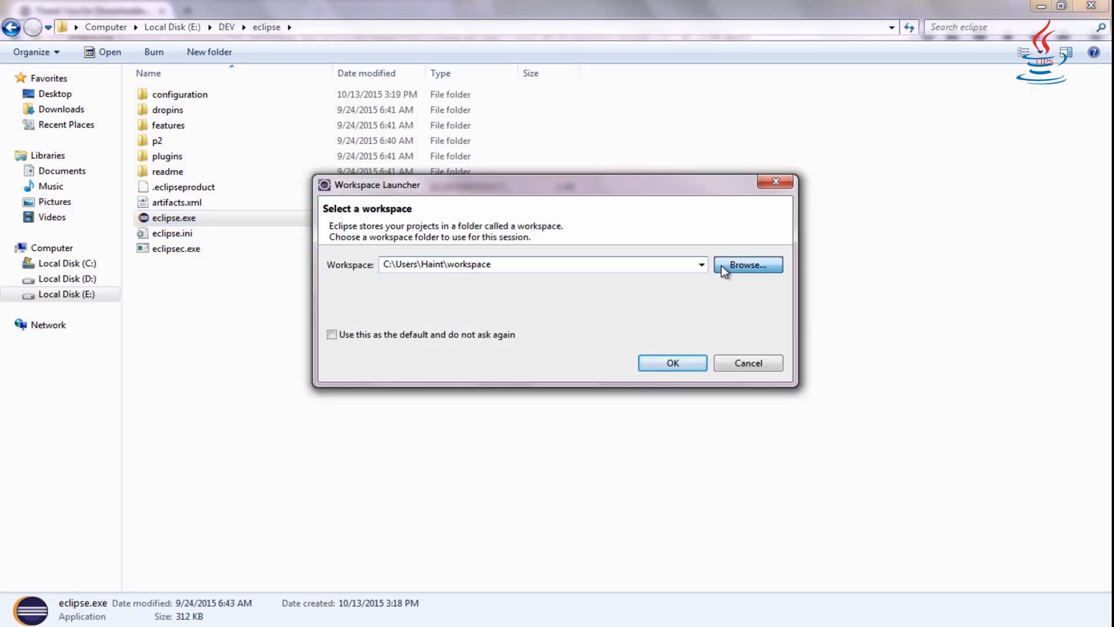
# Step: Set the workspace to a new WorkSpaceTest folder under E:\DEV in the Workspace Launcher
pyautogui.click(747, 265)
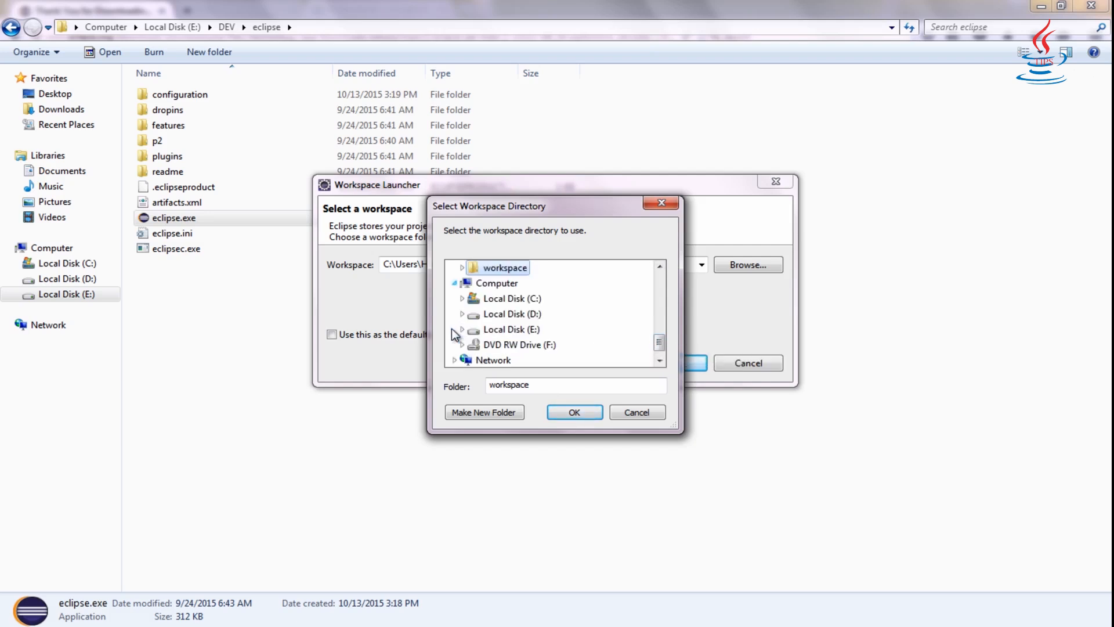
pyautogui.click(462, 330)
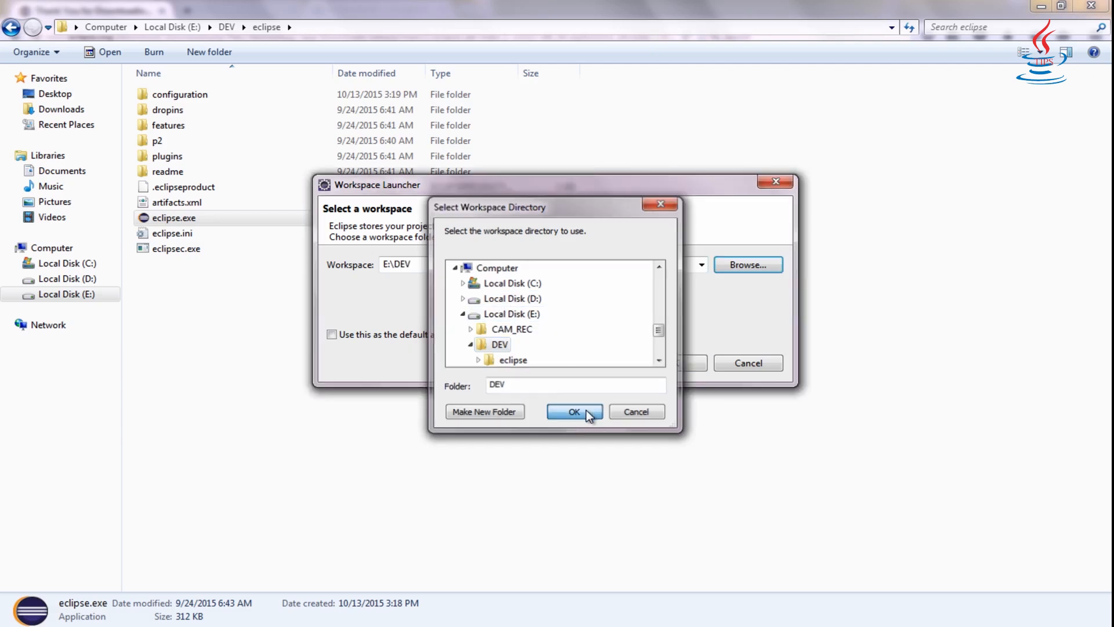
pyautogui.click(574, 411)
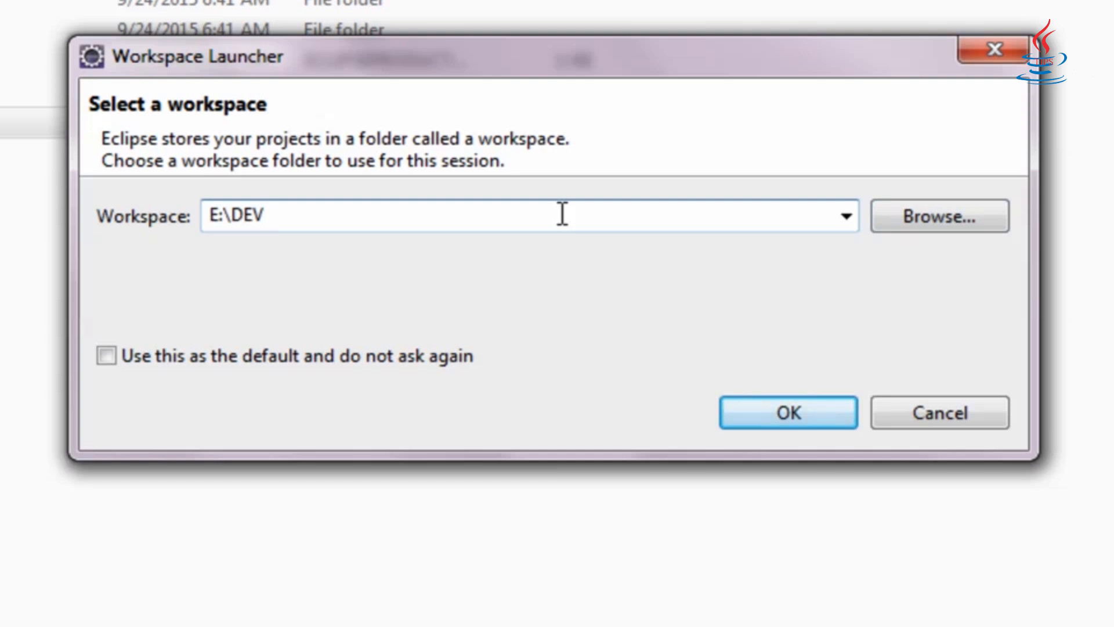
pyautogui.write('\\W')
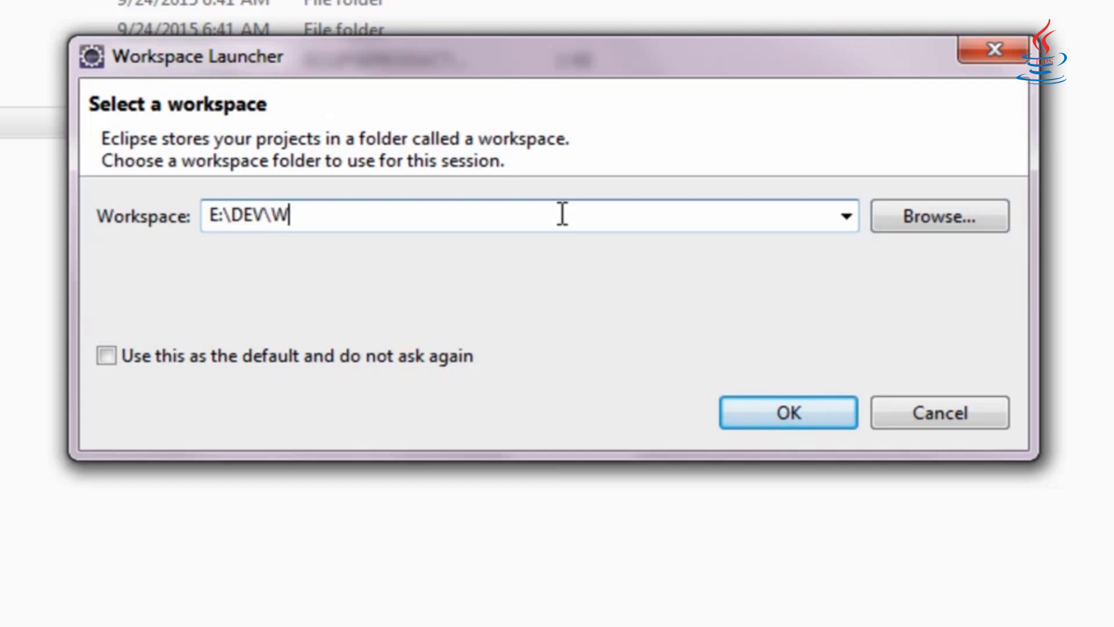
pyautogui.write('orkS')
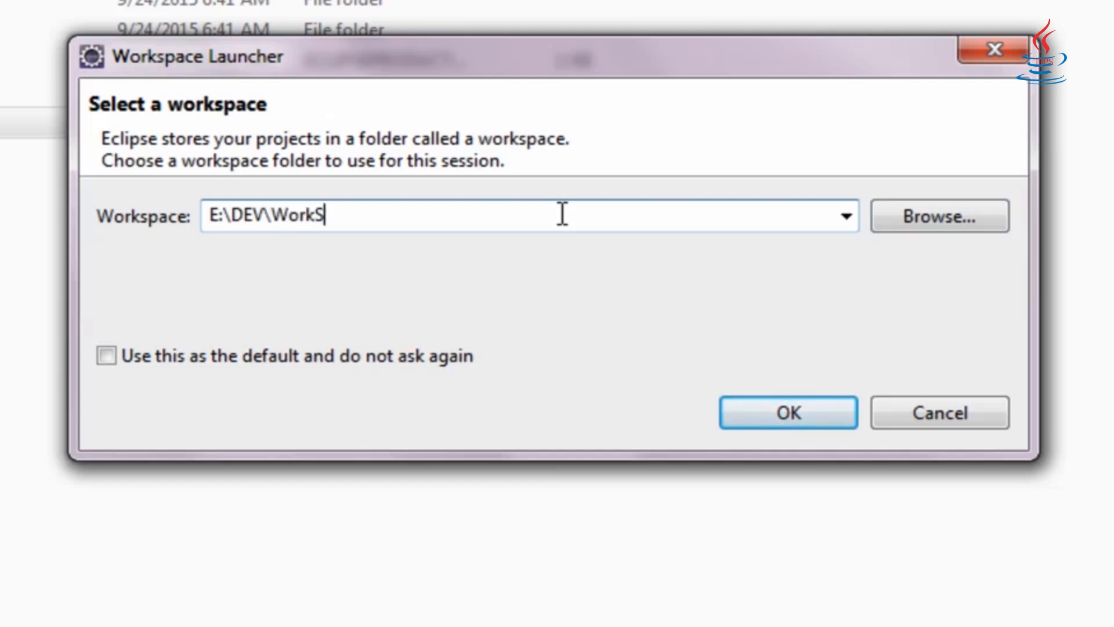
pyautogui.write('paceT')
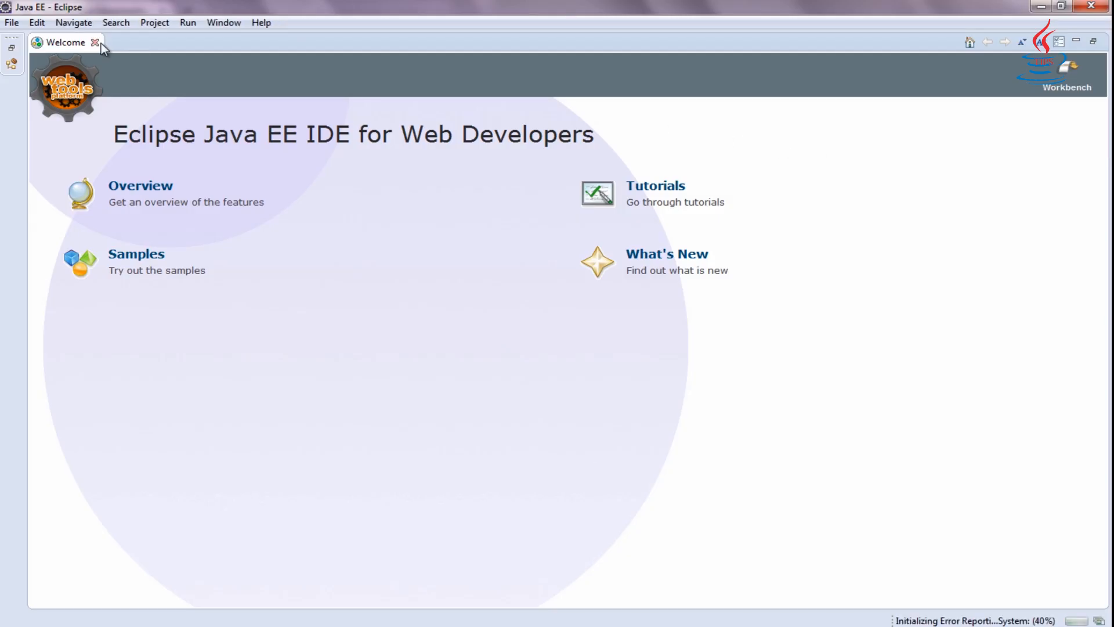
# Step: Close the Welcome page and begin a new Dynamic Web Project named MyFirstWebApp from Project Explorer
pyautogui.click(94, 42)
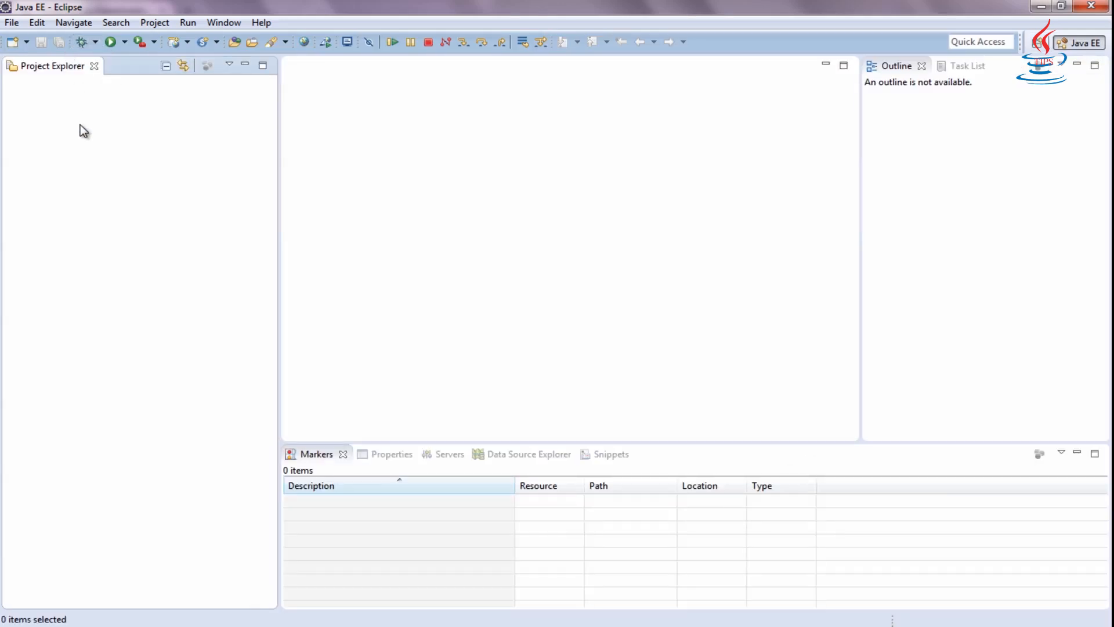
pyautogui.rightClick(84, 130)
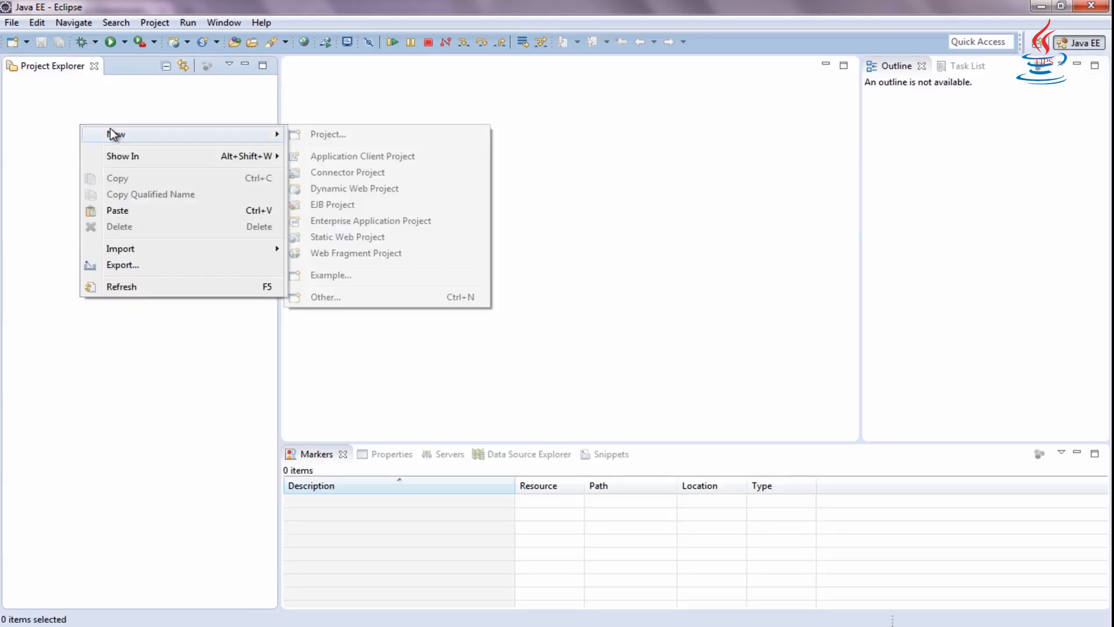
pyautogui.moveTo(341, 191)
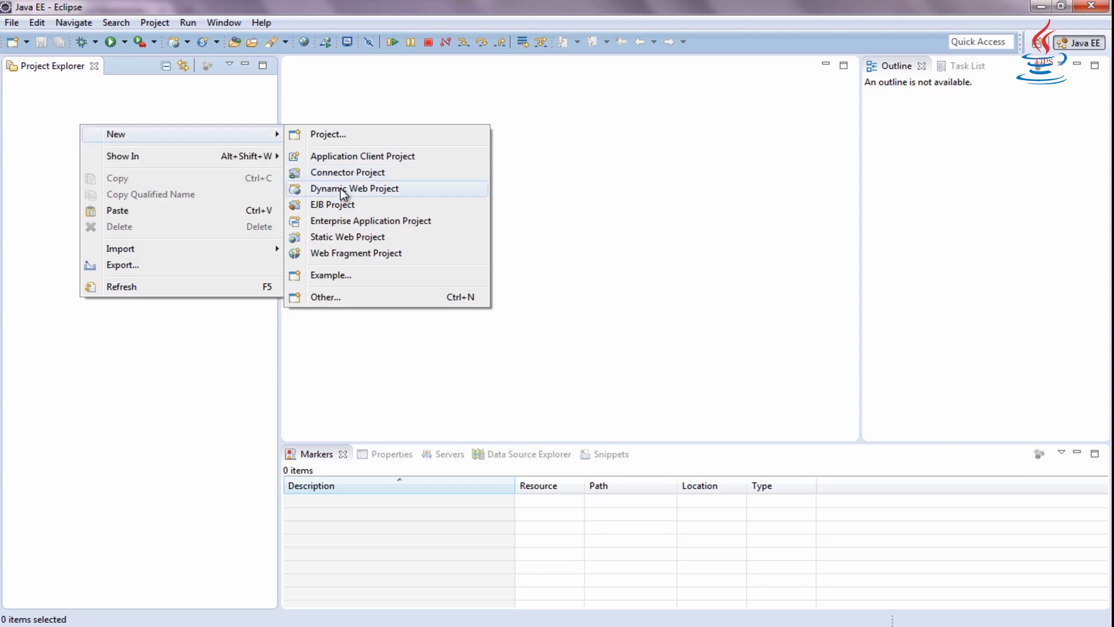
pyautogui.click(355, 188)
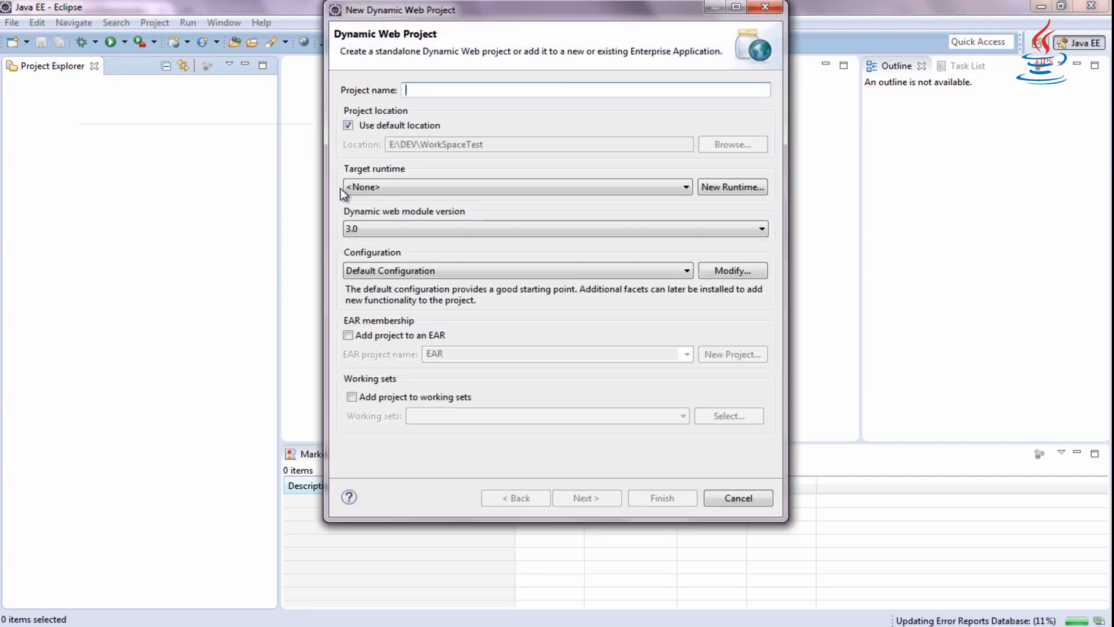
pyautogui.write('MyFirstWebApp')
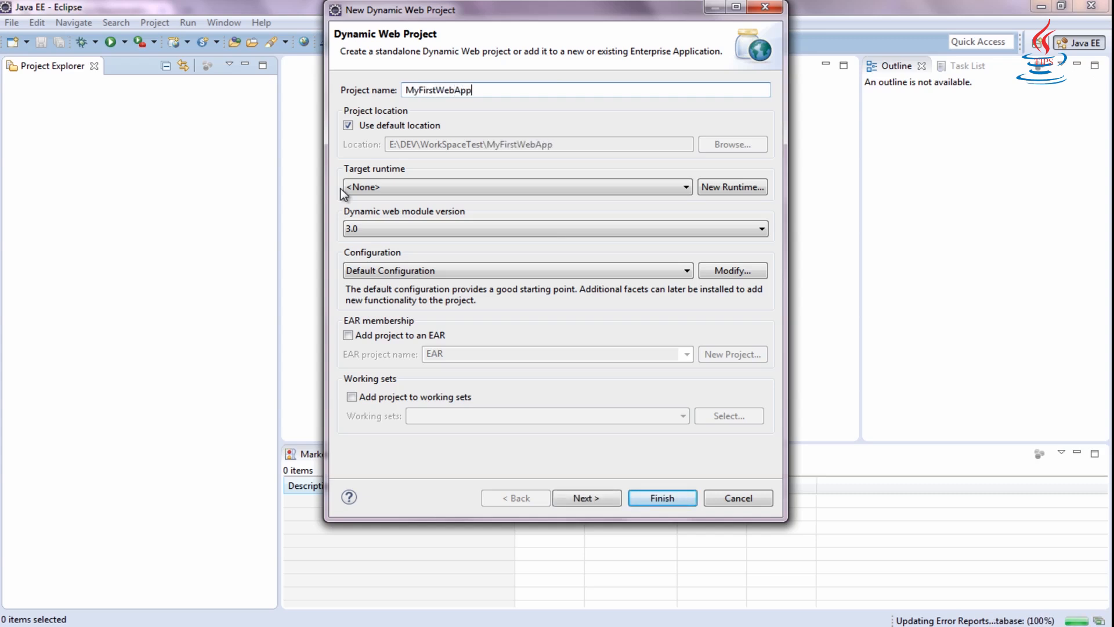
pyautogui.moveTo(722, 191)
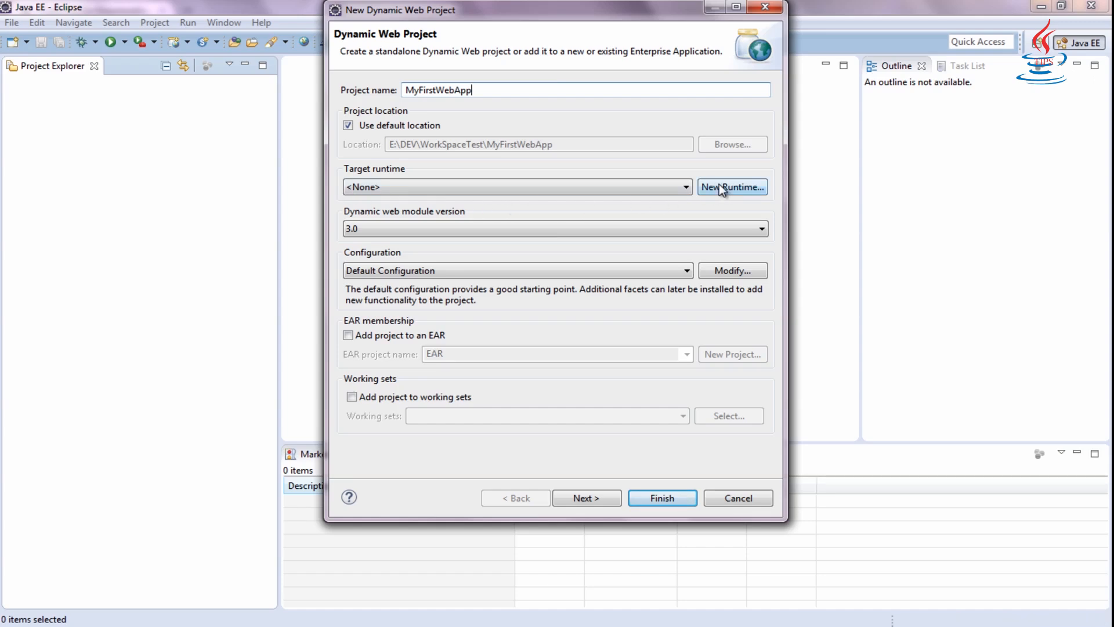
# Step: Add a new server runtime of type Apache Tomcat v7.0 for the project
pyautogui.click(732, 187)
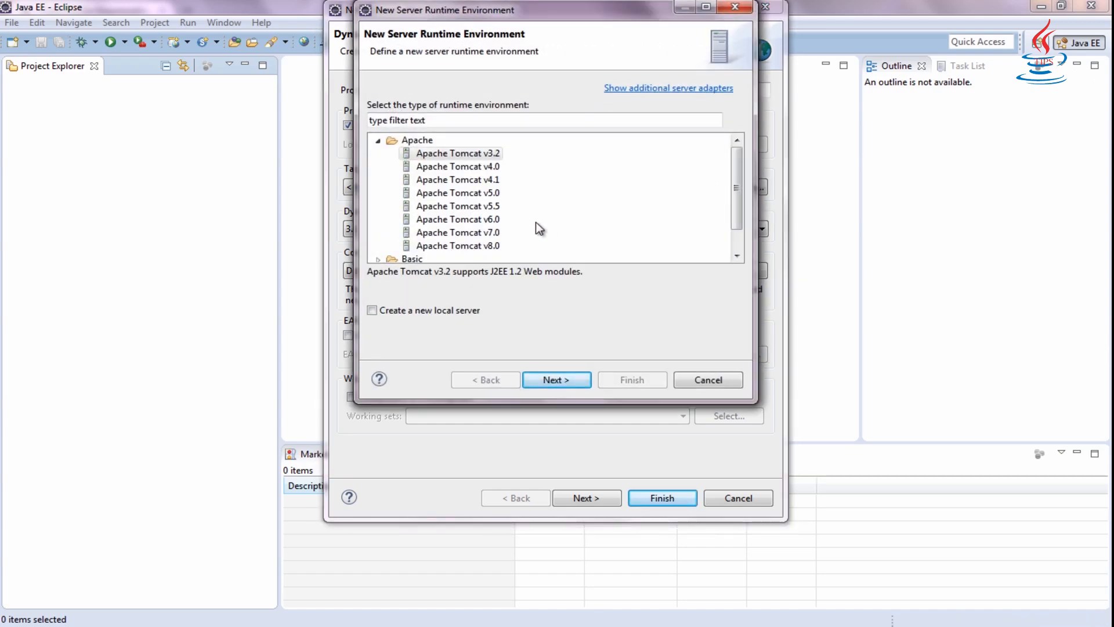
pyautogui.click(458, 232)
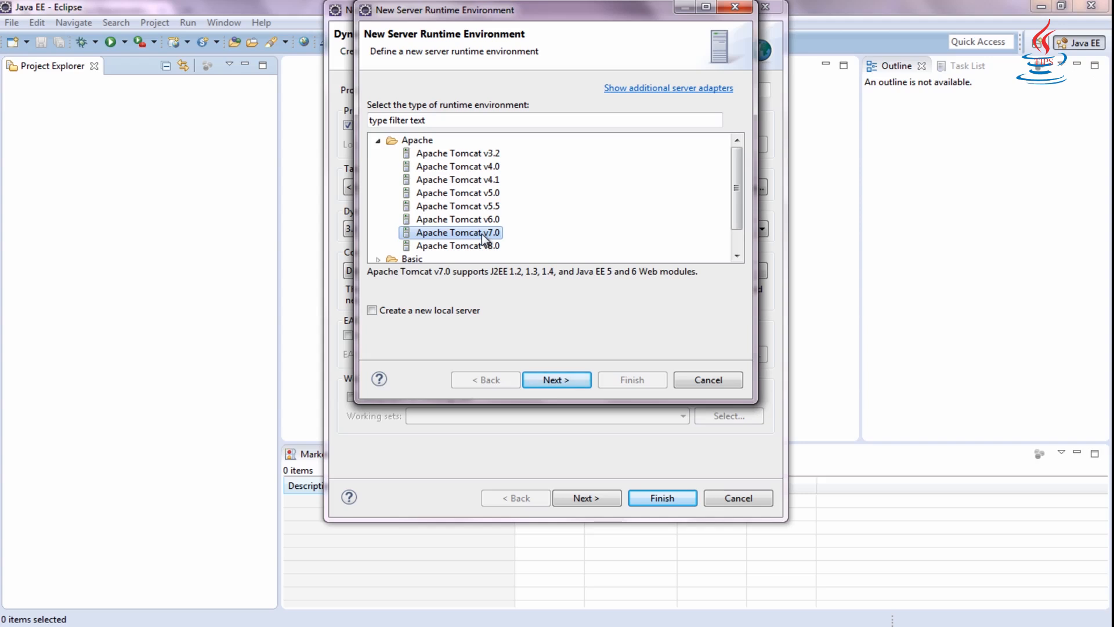
pyautogui.click(558, 379)
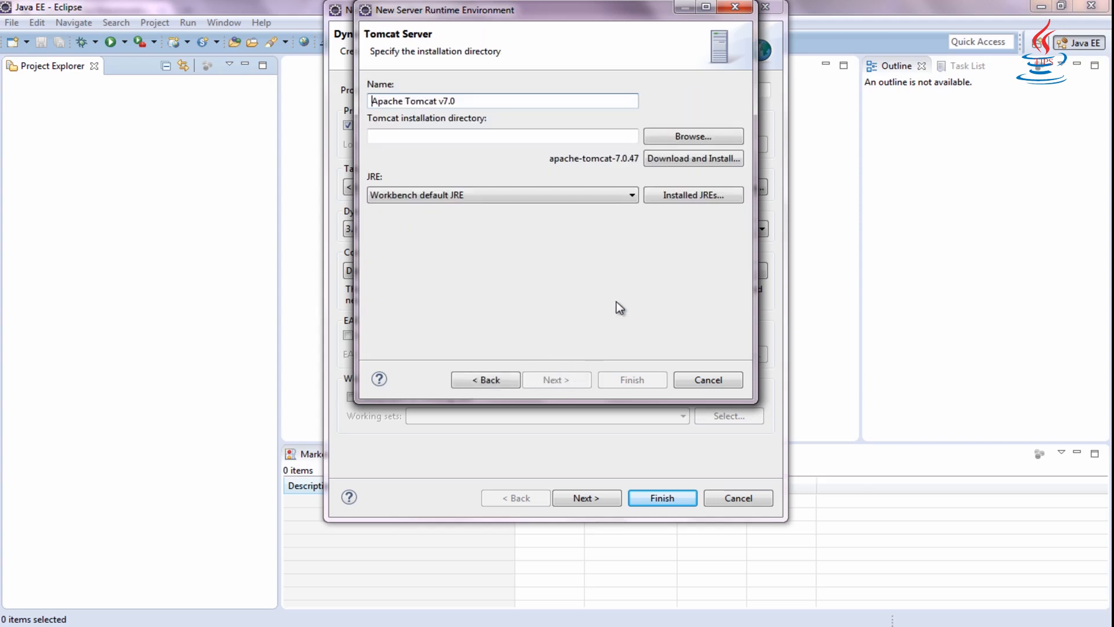
# Step: Point the runtime at C:\Program Files\Apache Software Foundation\Tomcat 7.0 and keep the workbench default JRE
pyautogui.click(693, 137)
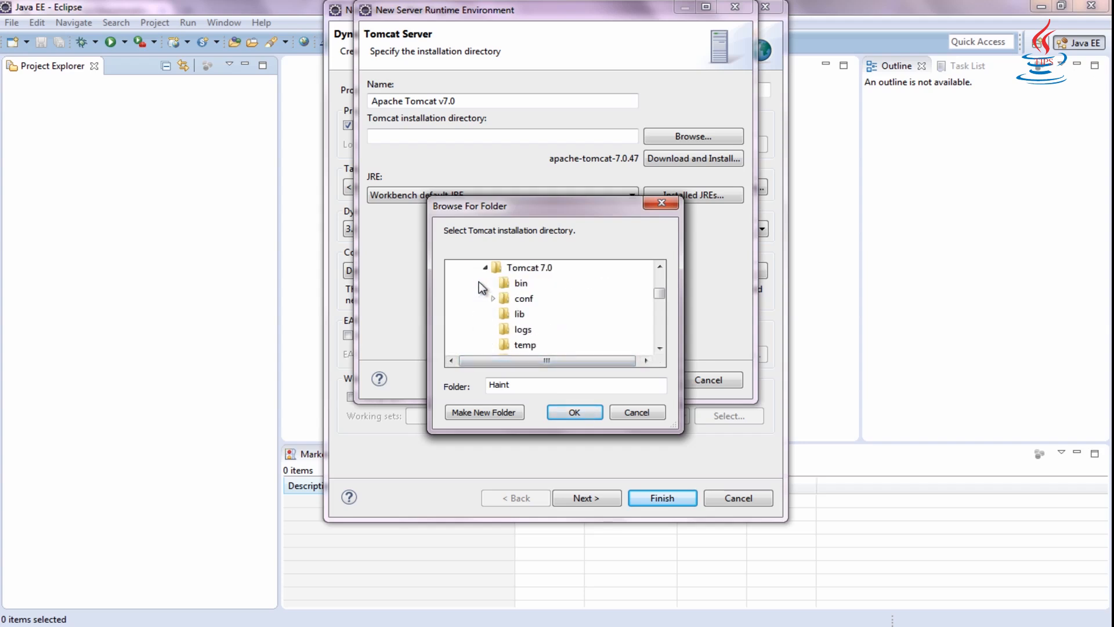
pyautogui.click(527, 267)
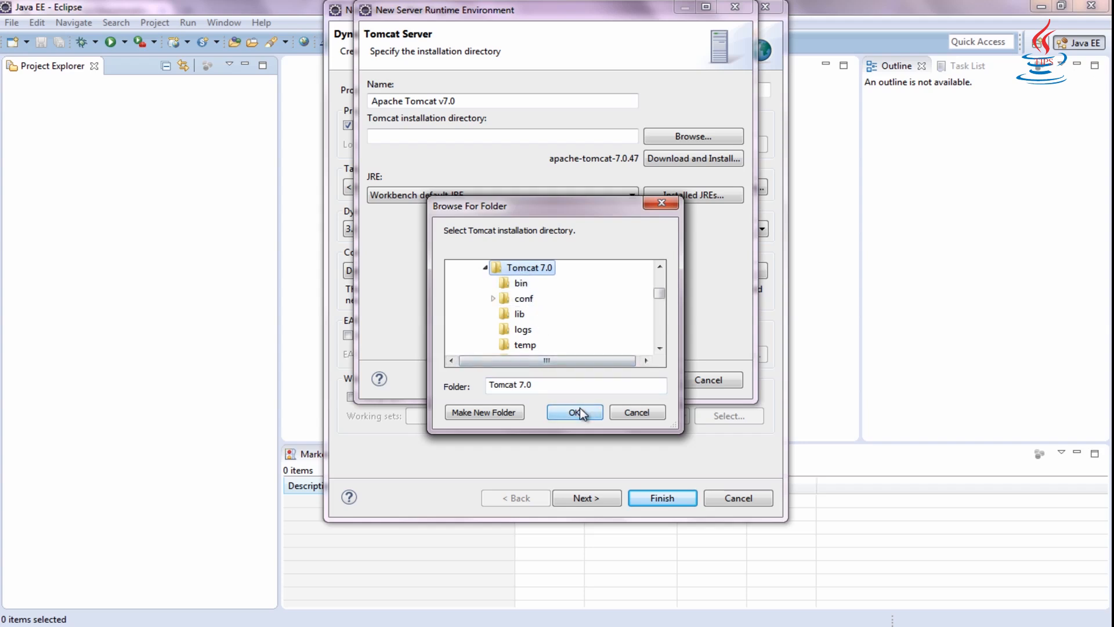
pyautogui.click(575, 412)
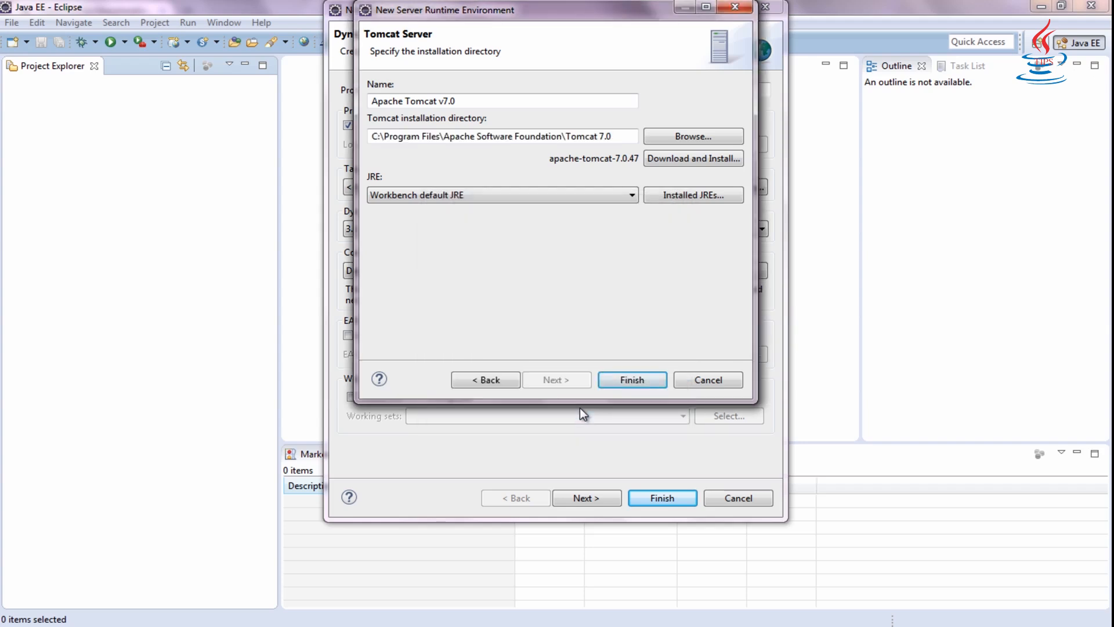
pyautogui.click(629, 195)
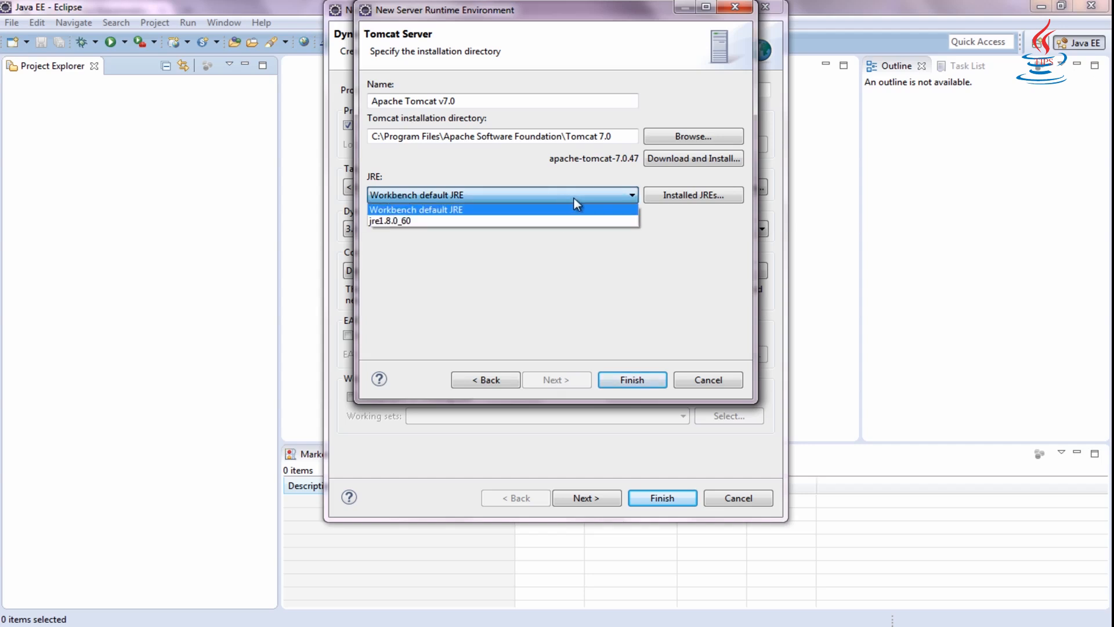
pyautogui.click(416, 209)
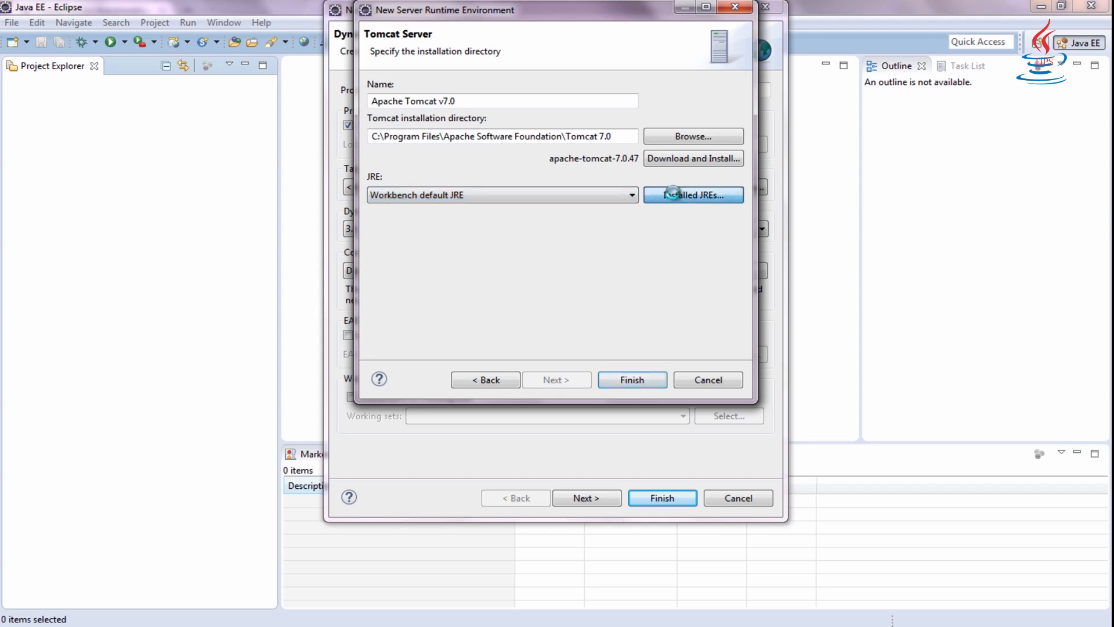
# Step: Remove the jre1.8.0_60 entry from Installed JREs and start adding a new JRE
pyautogui.click(692, 195)
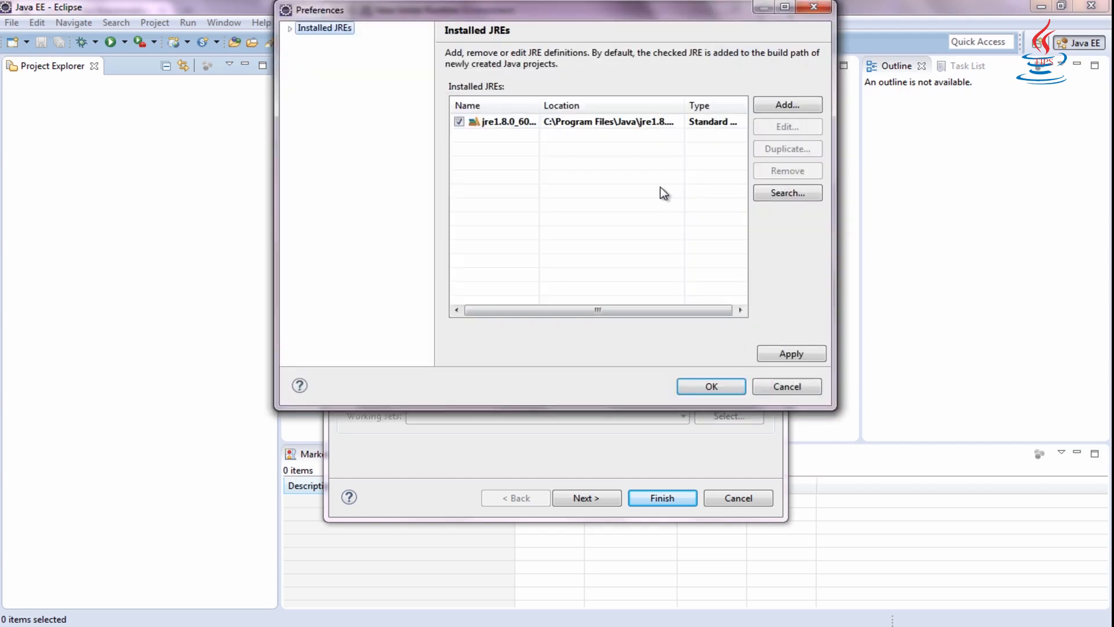
pyautogui.click(504, 121)
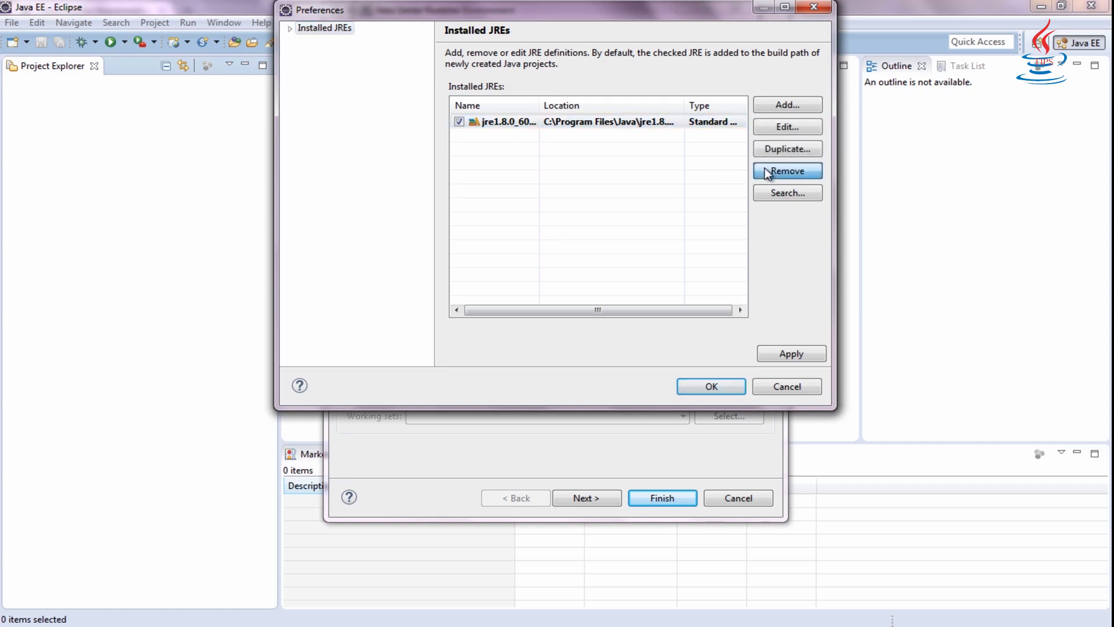
pyautogui.click(787, 171)
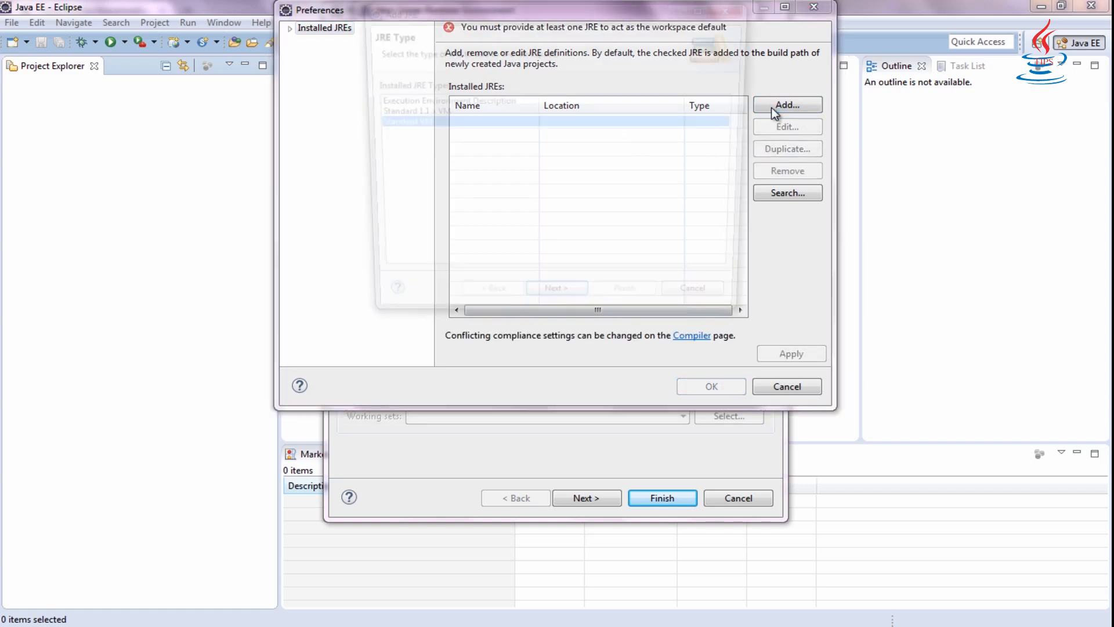
pyautogui.click(787, 104)
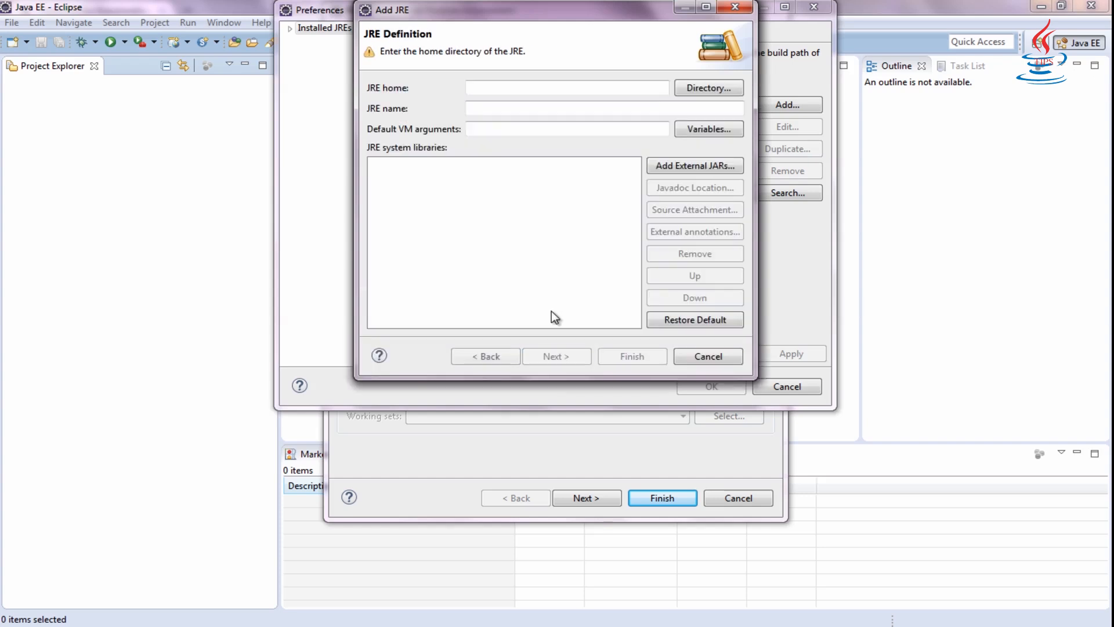
# Step: Register C:\Program Files\Java\jdk1.8.0_60 as the JRE and return to the Tomcat runtime wizard
pyautogui.click(708, 88)
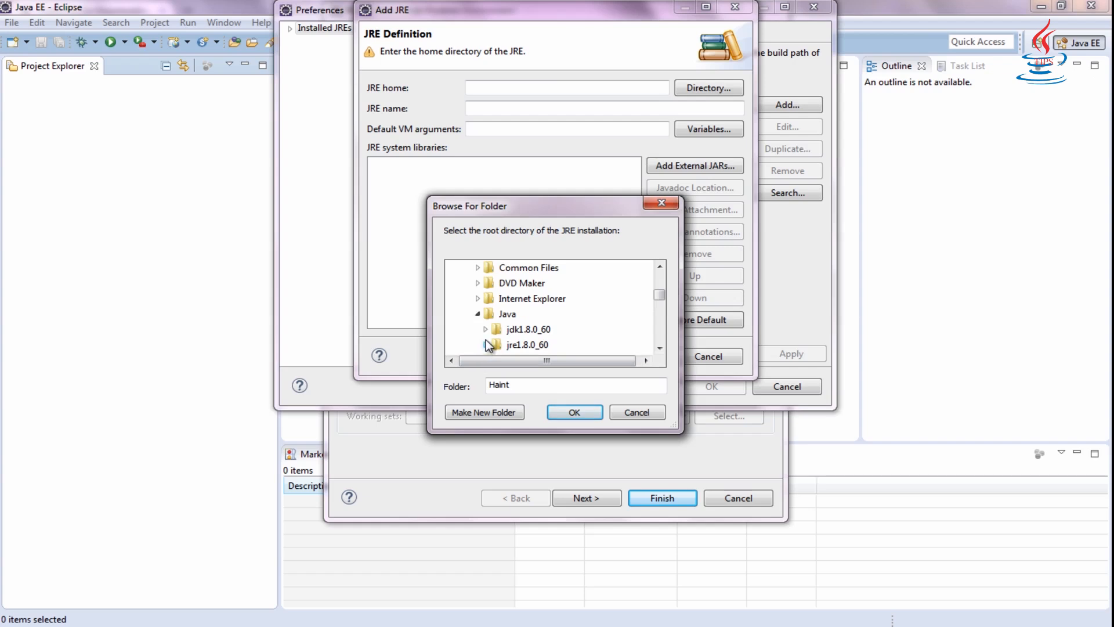
pyautogui.click(523, 329)
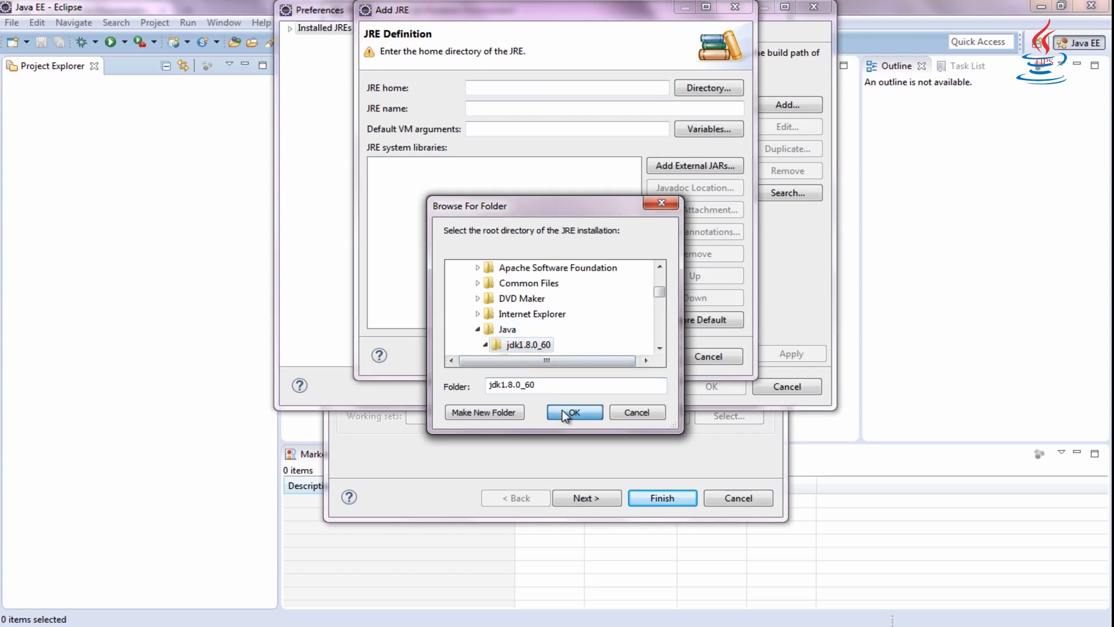
pyautogui.click(574, 412)
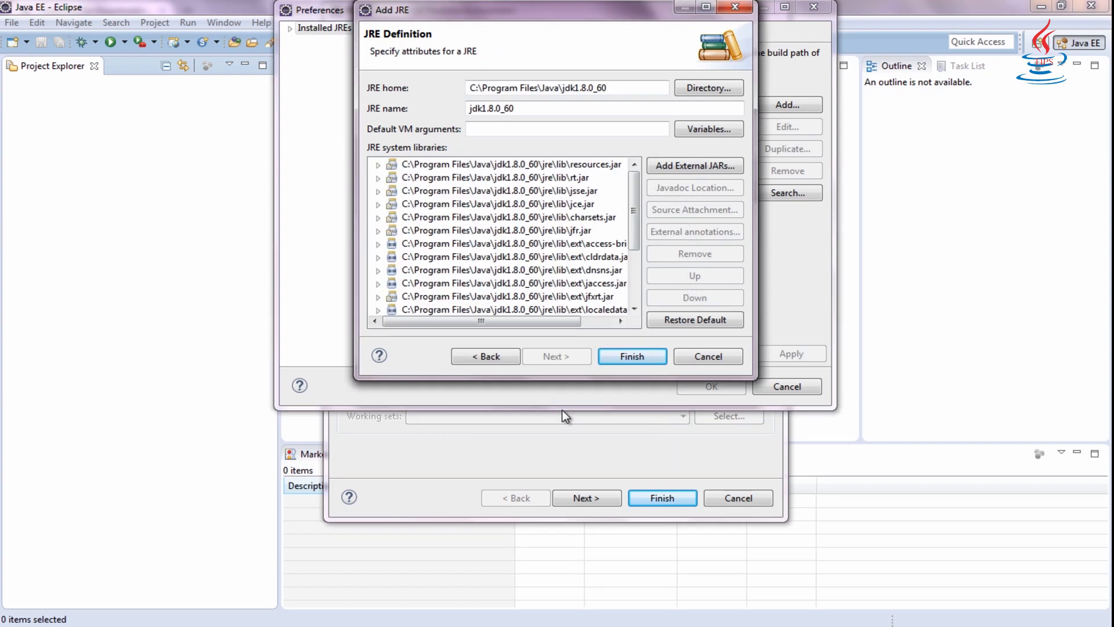
pyautogui.click(632, 356)
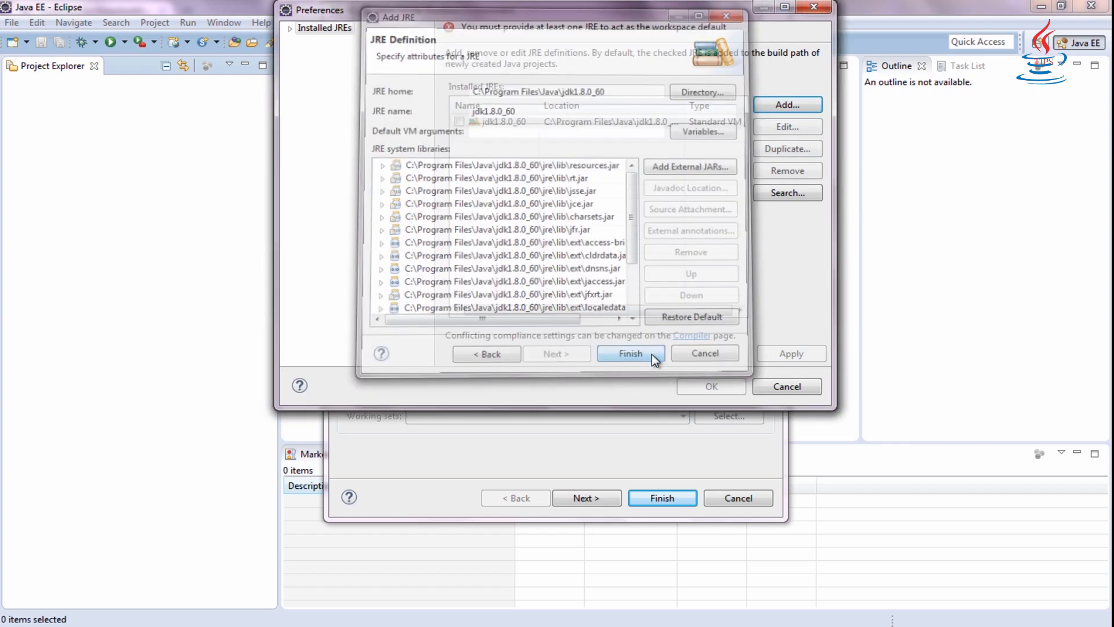
pyautogui.click(631, 353)
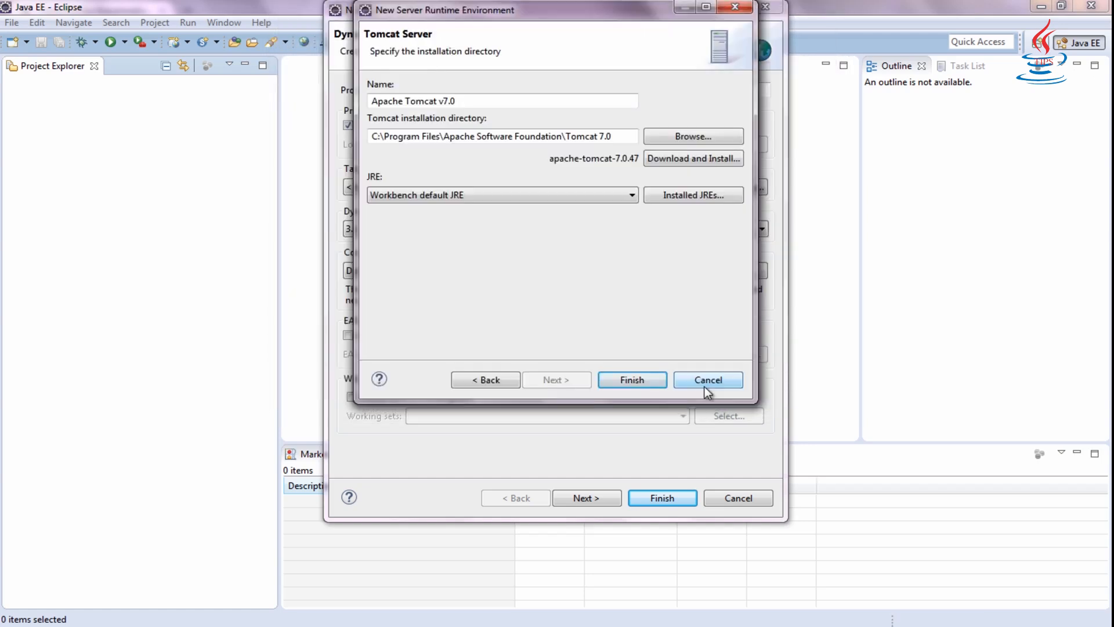
# Step: Use jdk1.8.0_60 as the Tomcat v7.0 runtime's JRE and create the MyFirstWebApp project
pyautogui.click(631, 195)
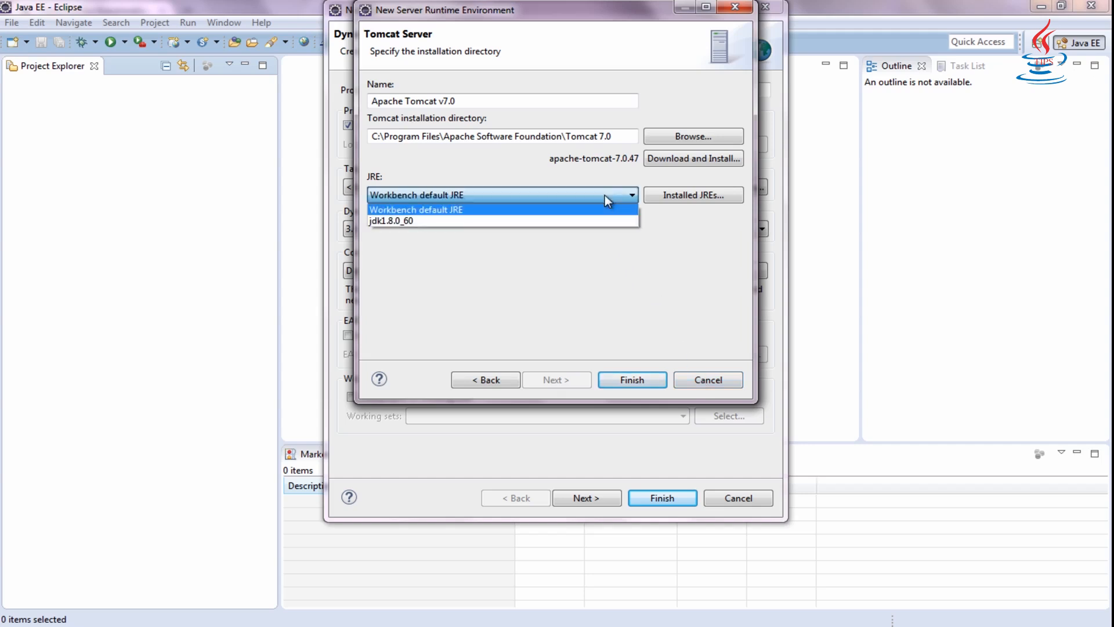
pyautogui.click(391, 221)
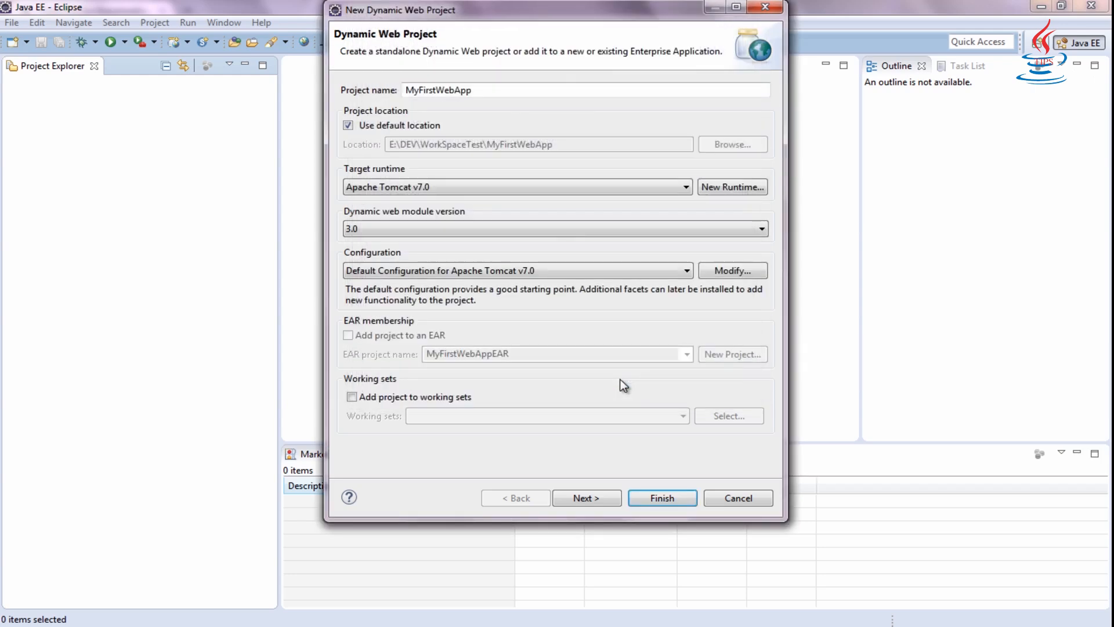
pyautogui.click(733, 270)
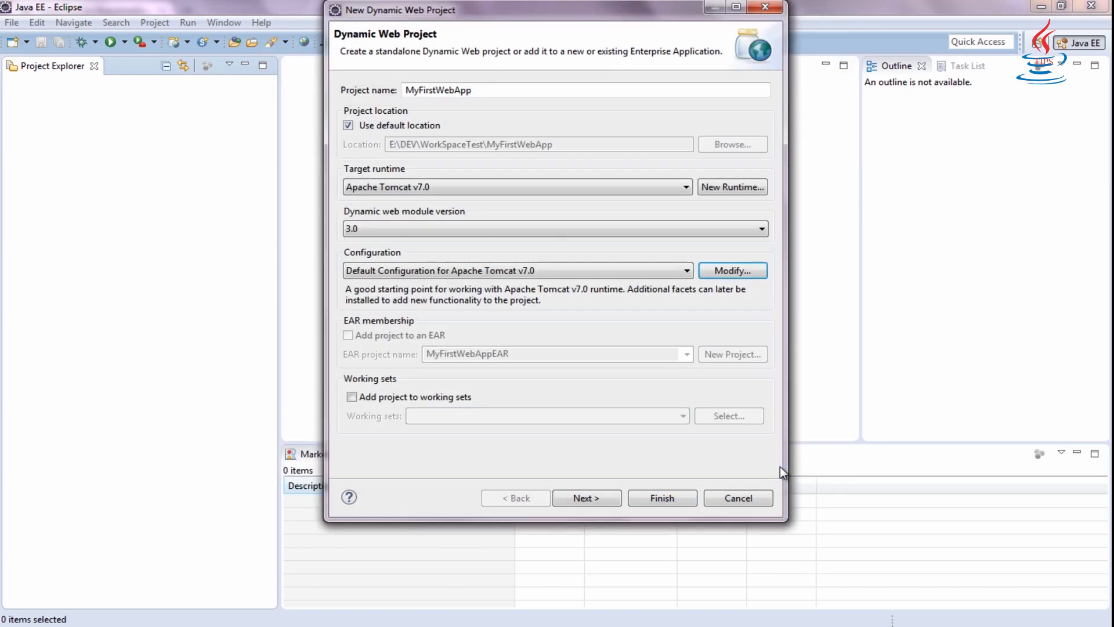
pyautogui.click(661, 498)
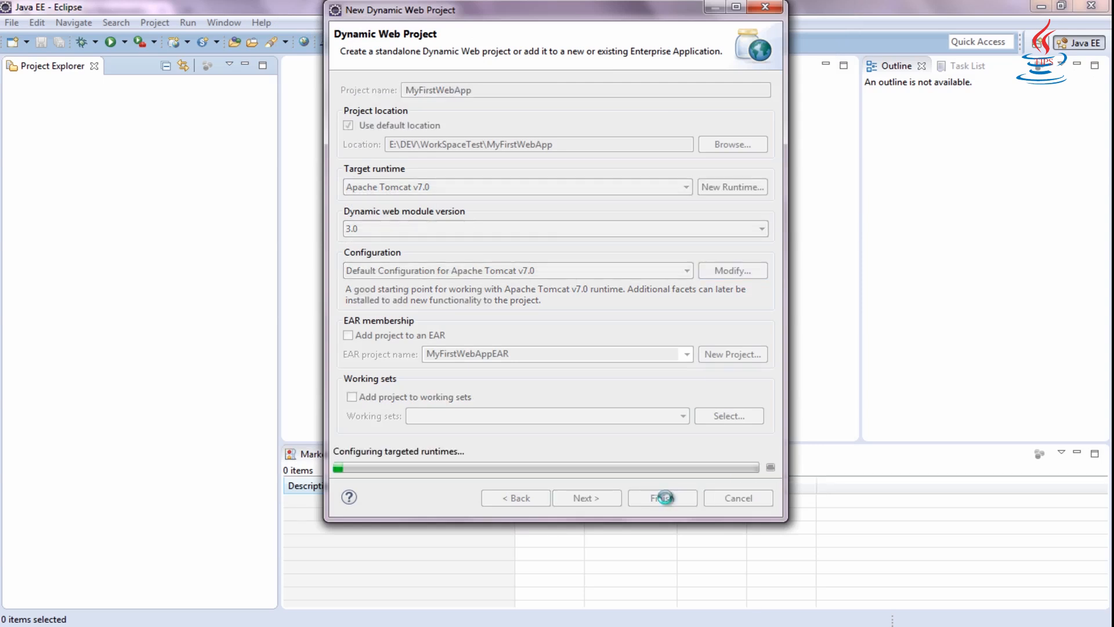
pyautogui.click(661, 498)
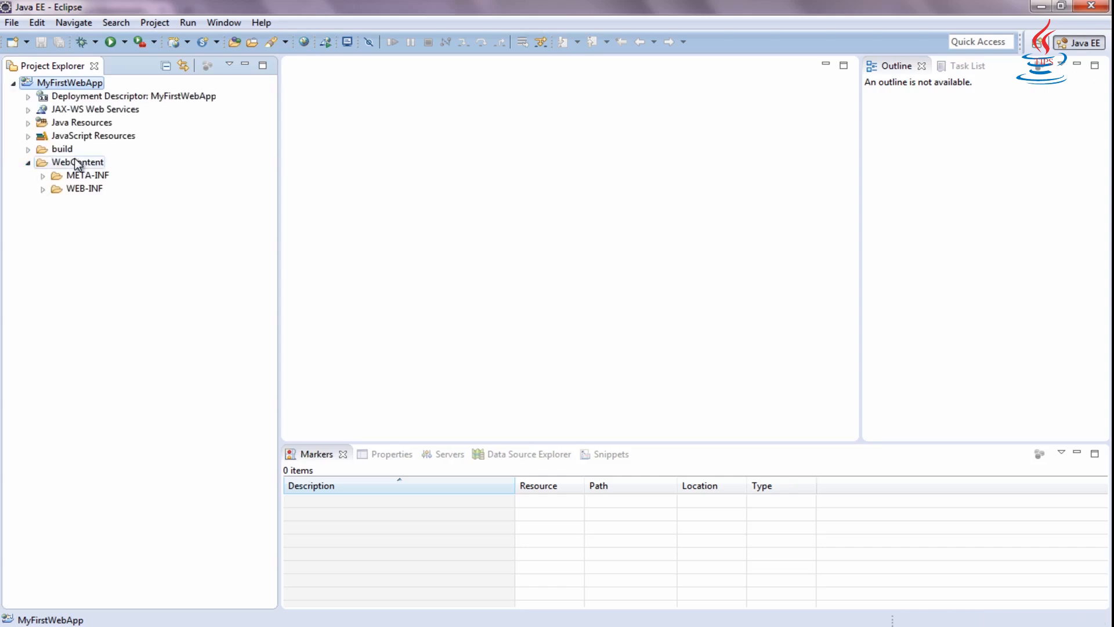
# Step: Create a new JSP file named hello.jsp in the WebContent folder
pyautogui.rightClick(75, 161)
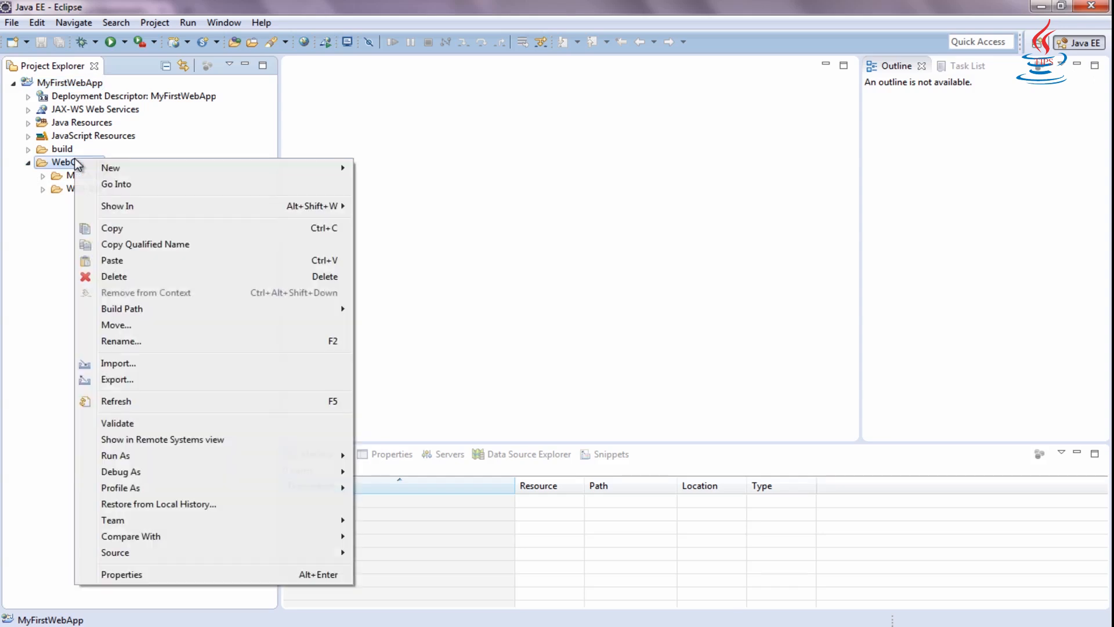
pyautogui.moveTo(132, 168)
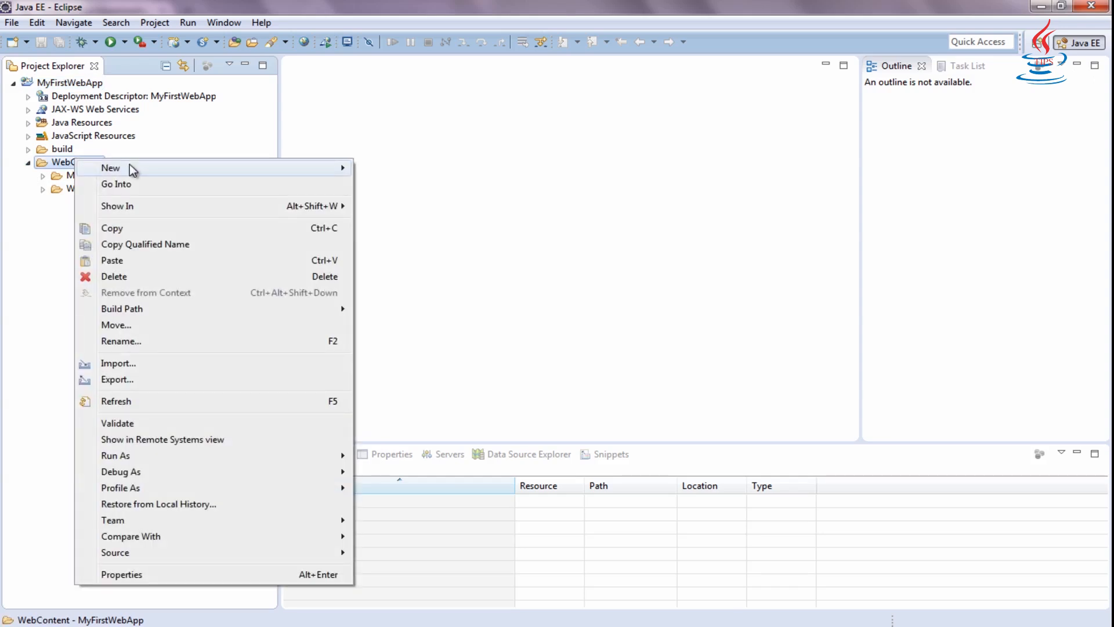
pyautogui.moveTo(111, 167)
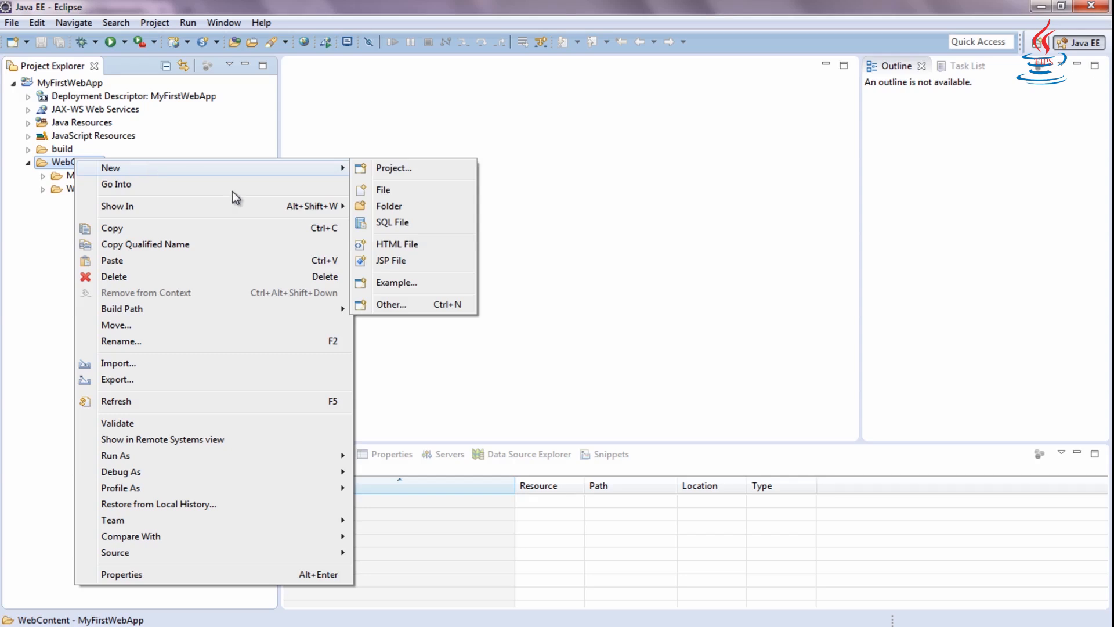
pyautogui.click(402, 265)
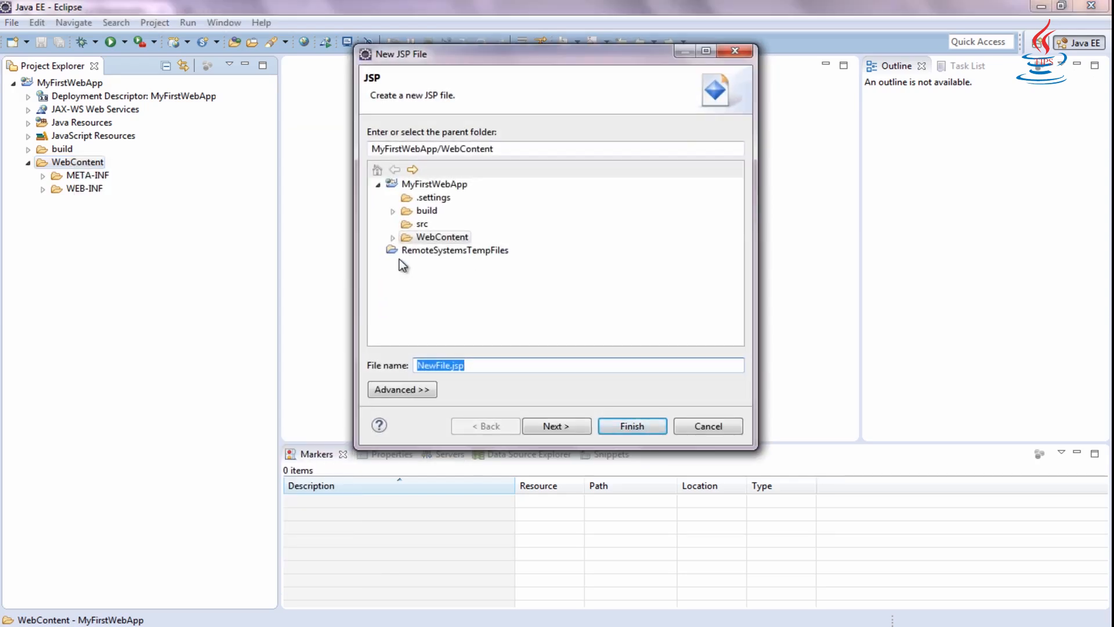
pyautogui.write('hello.j')
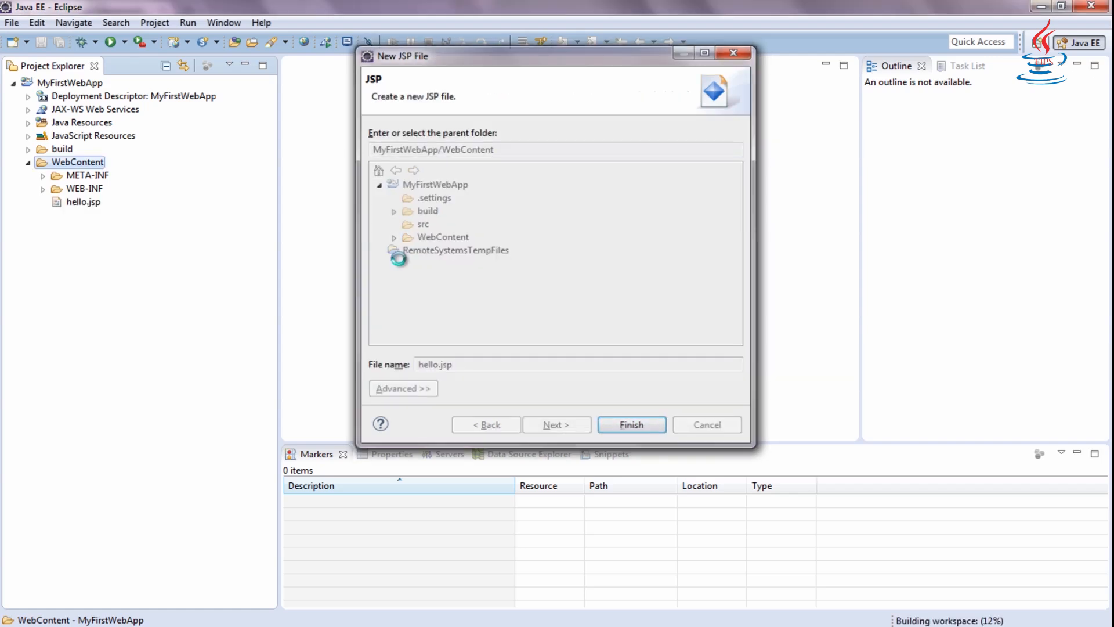
pyautogui.click(631, 425)
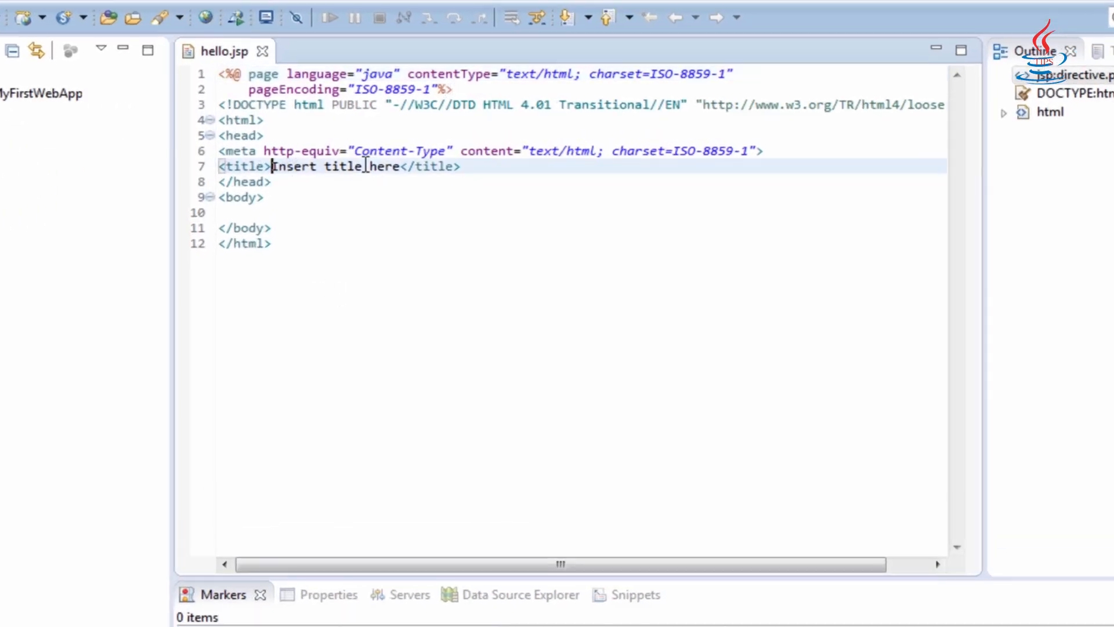
# Step: Set the page title to 'My First JSP' and the body text to 'Hello world, I'm JSP developer.'
pyautogui.doubleClick(343, 167)
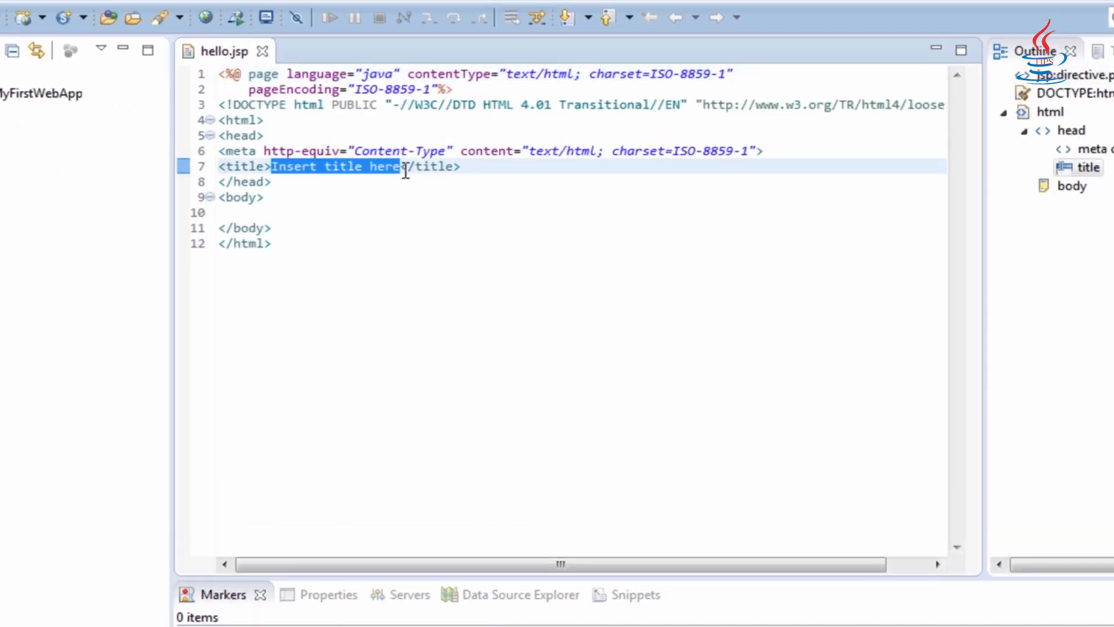
pyautogui.write('My F')
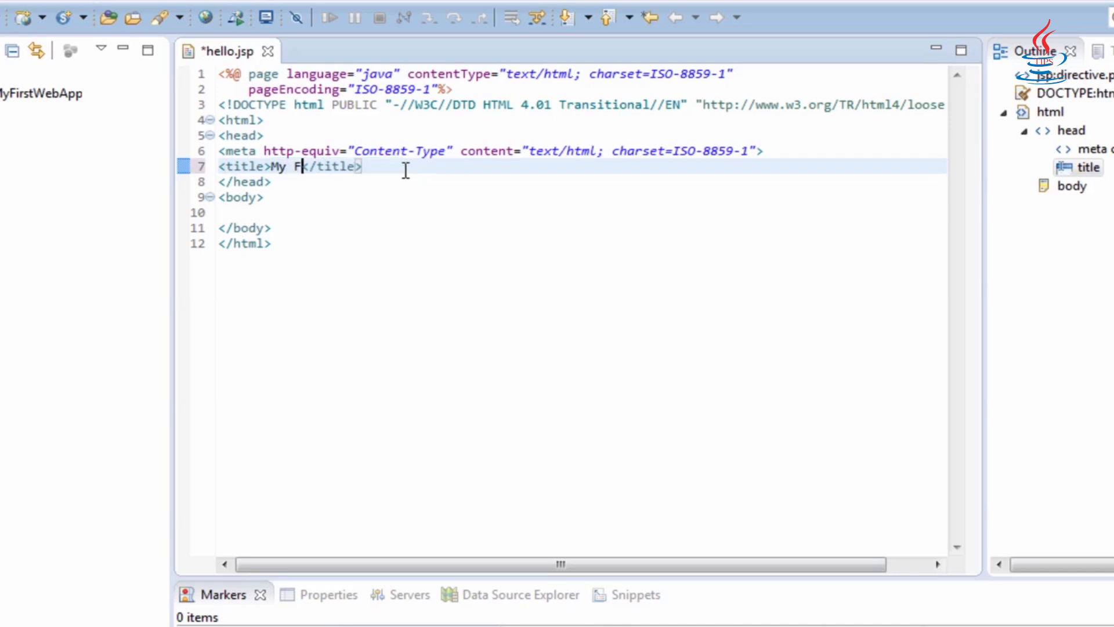
pyautogui.write('irst JSP')
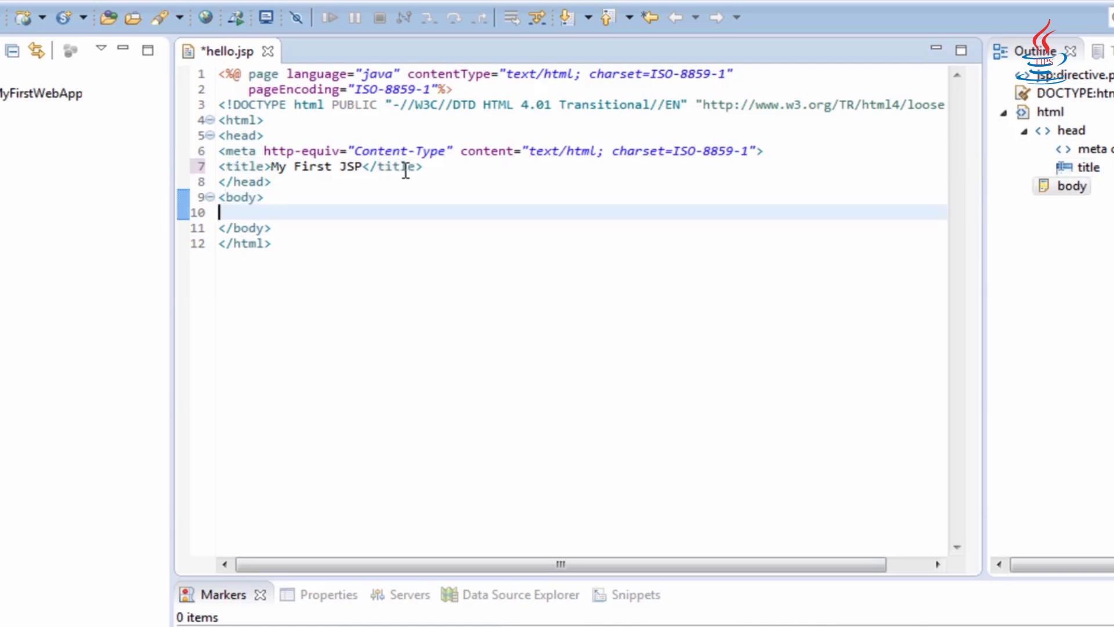
pyautogui.write('Hello')
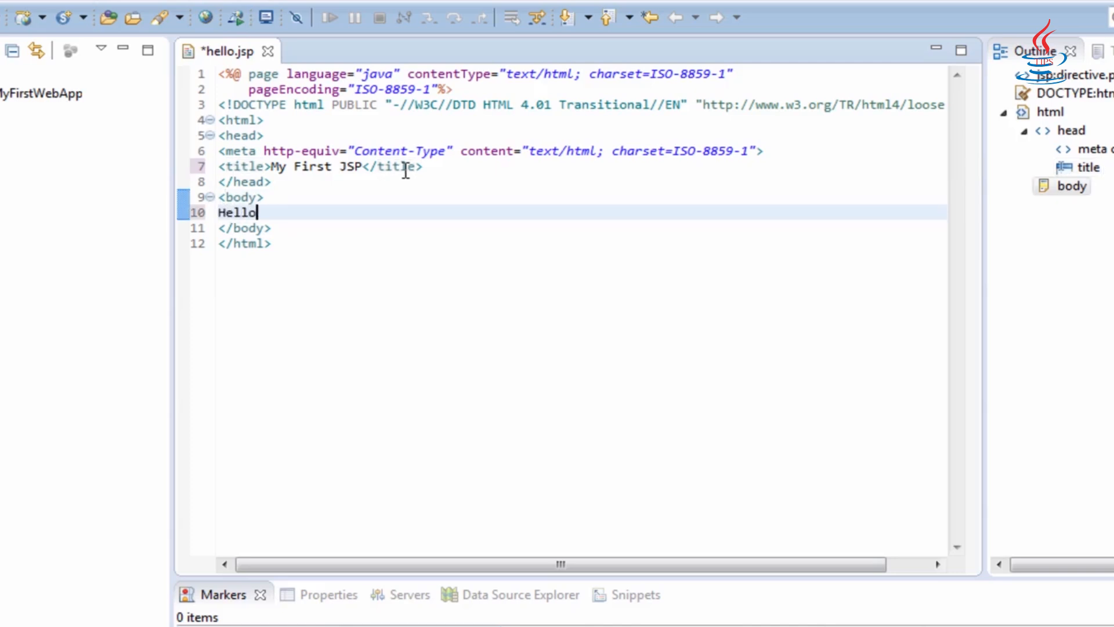
pyautogui.write('wor')
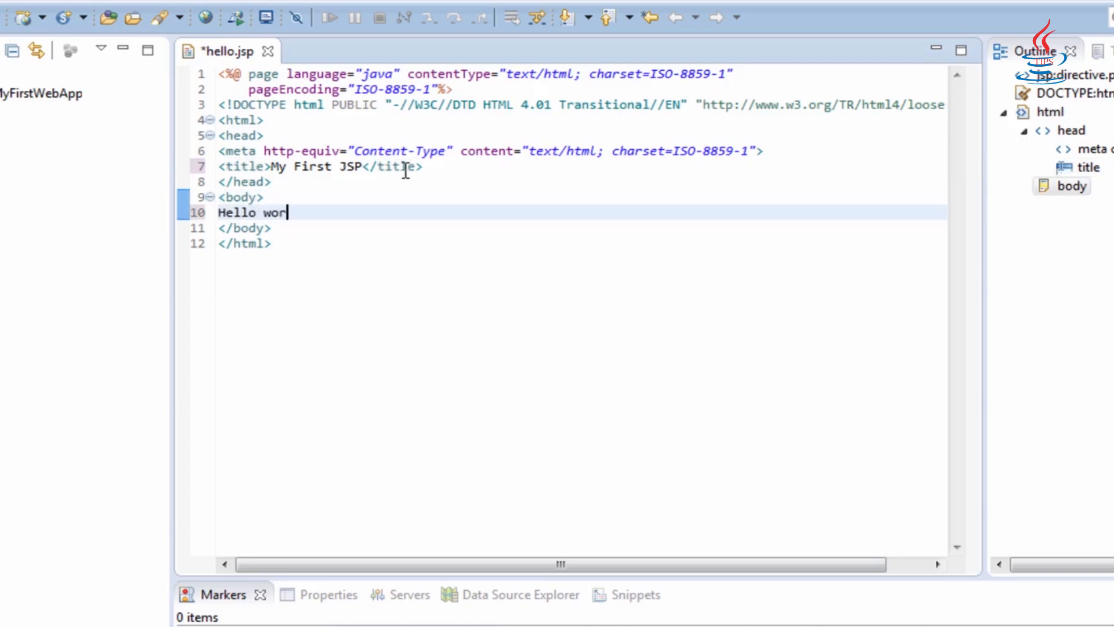
pyautogui.write('ld, I')
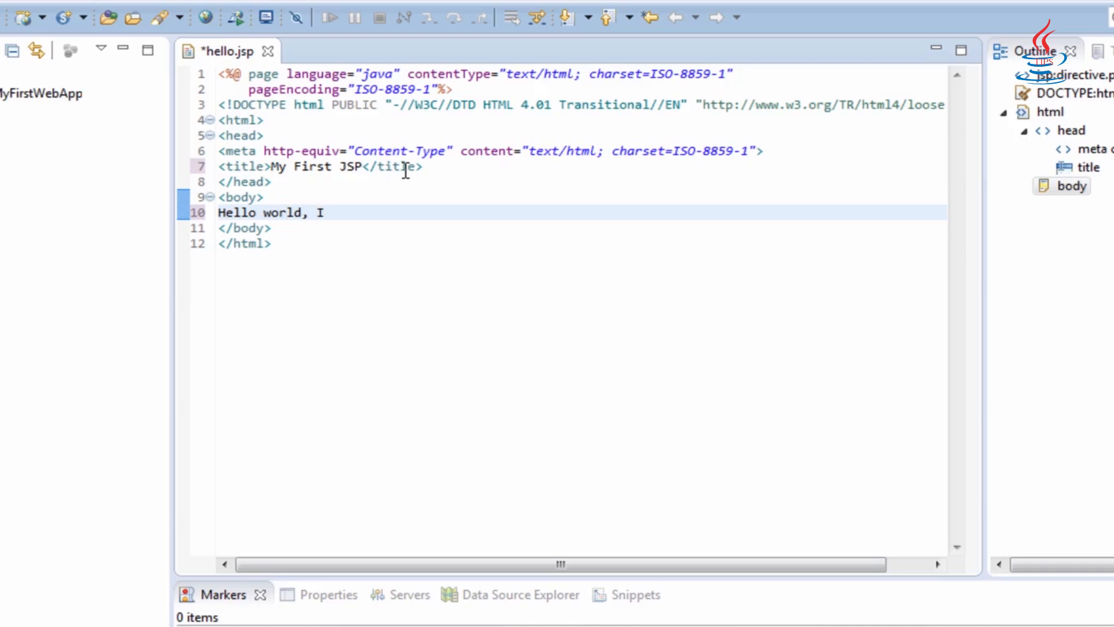
pyautogui.write("'m JSP")
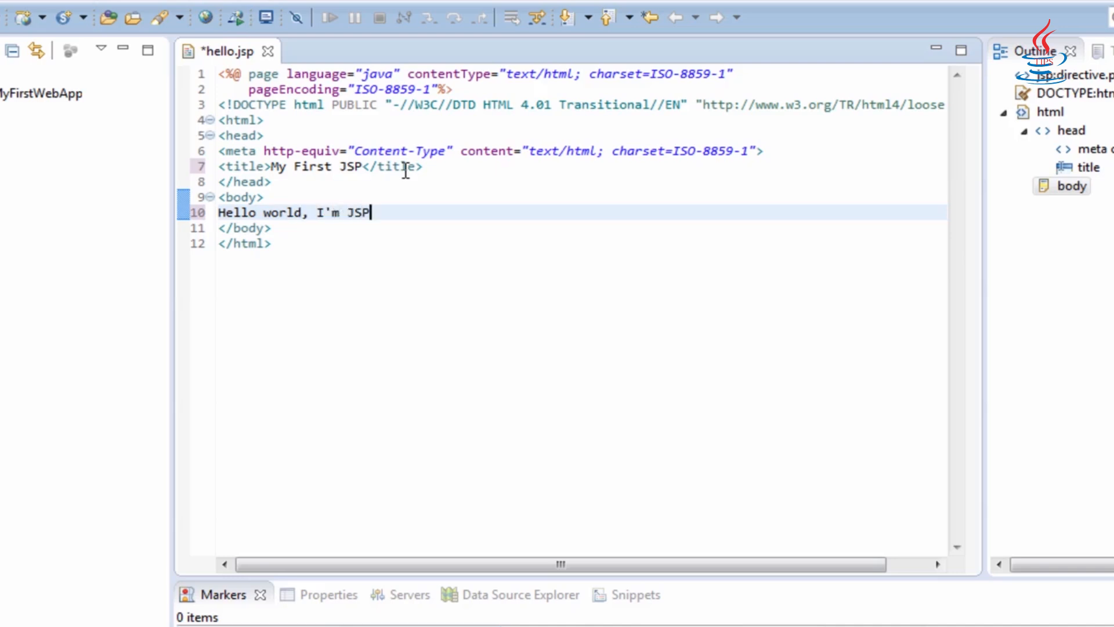
pyautogui.write('develo')
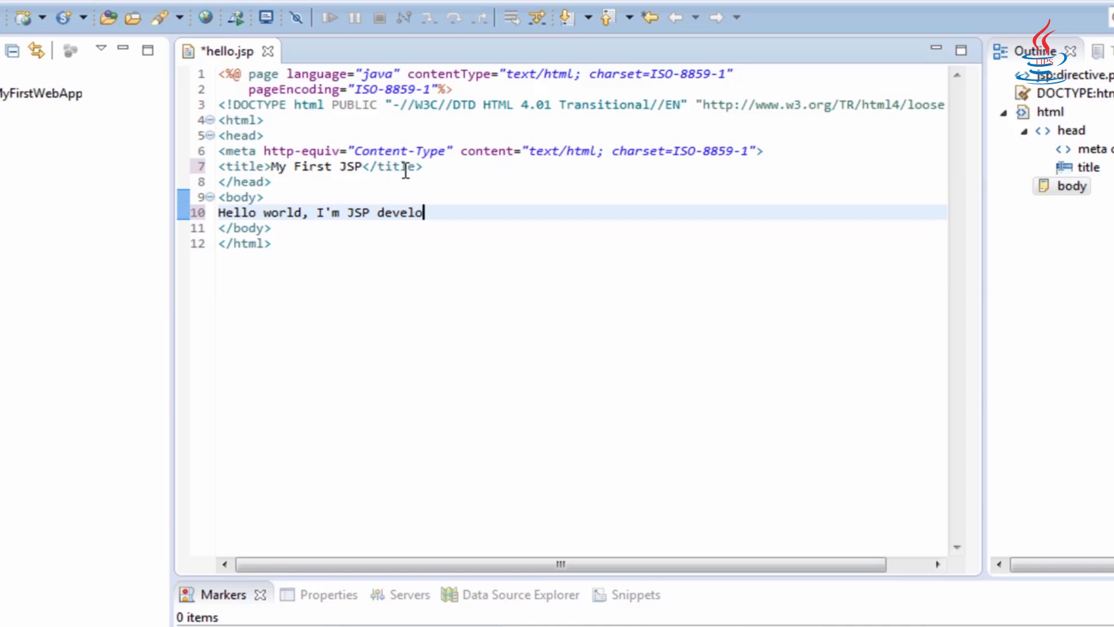
pyautogui.write('per.')
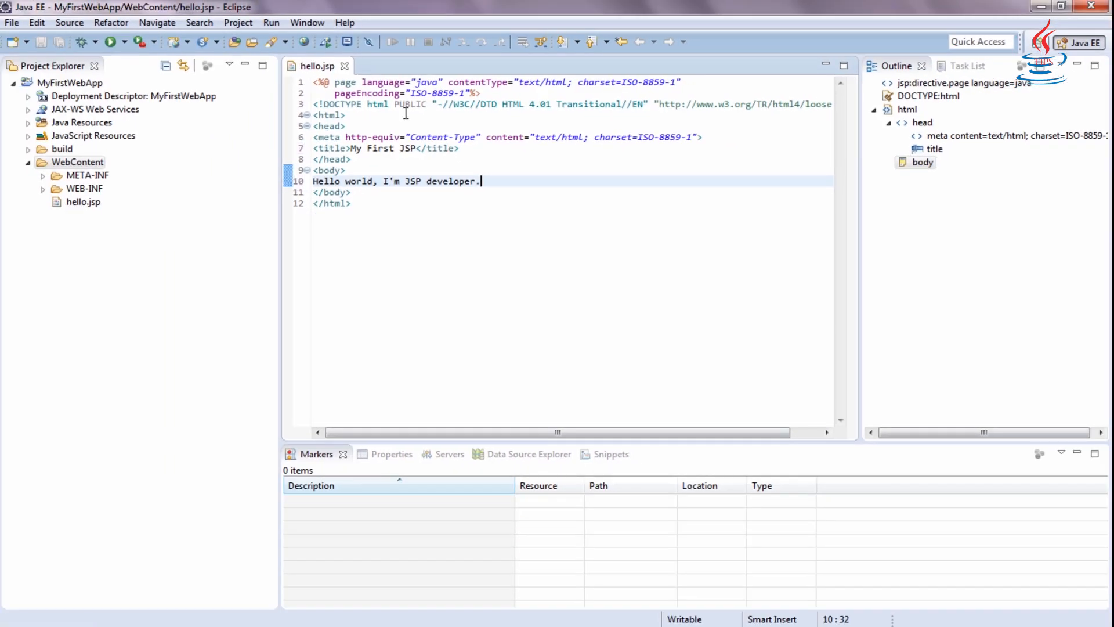
# Step: Add the Servers view from Show View > Other and move Outline into the lower panel
pyautogui.click(306, 22)
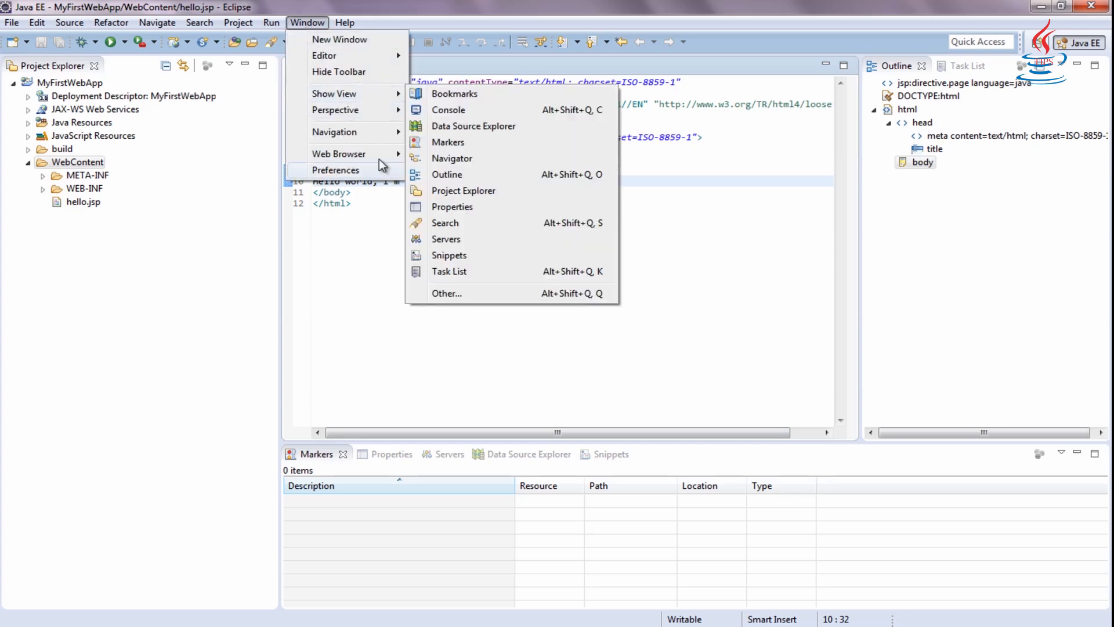
pyautogui.click(446, 292)
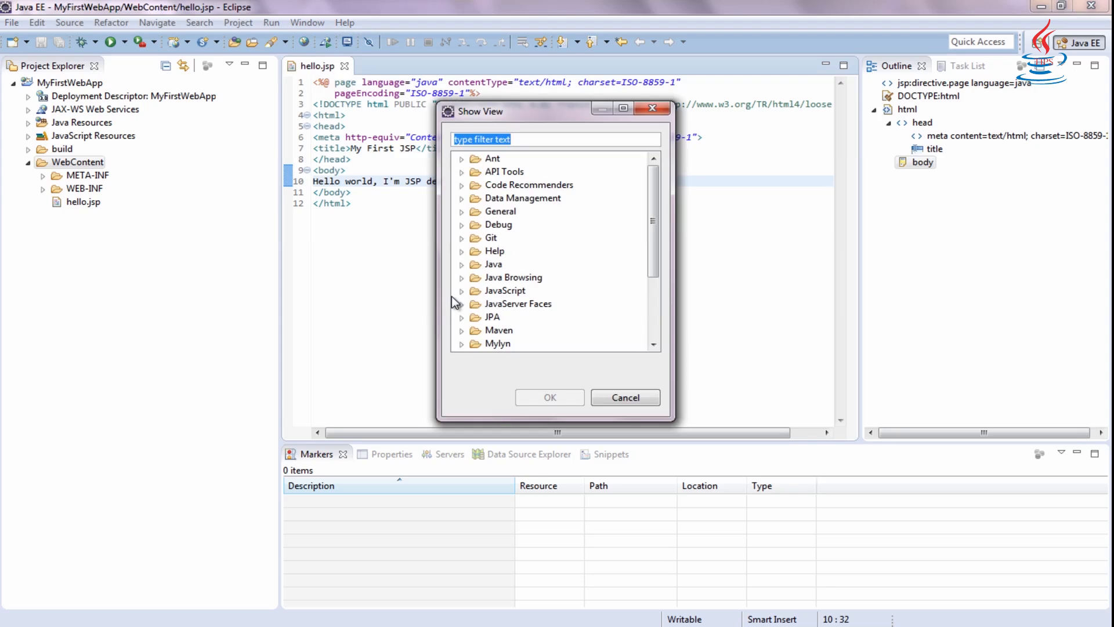
pyautogui.scroll(-3)
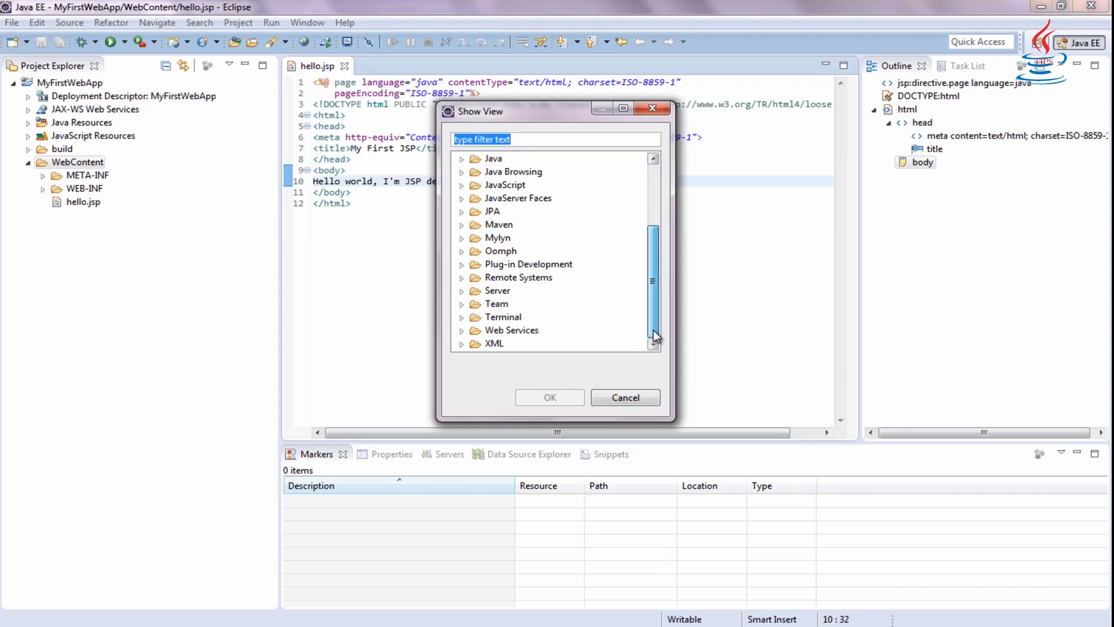
pyautogui.click(460, 290)
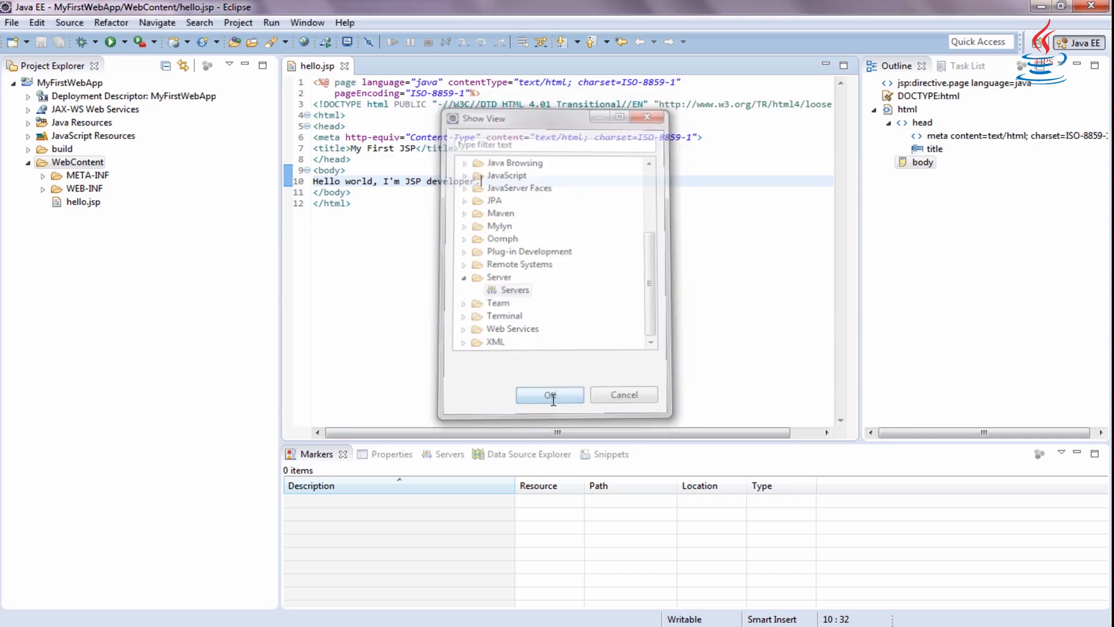
pyautogui.click(550, 395)
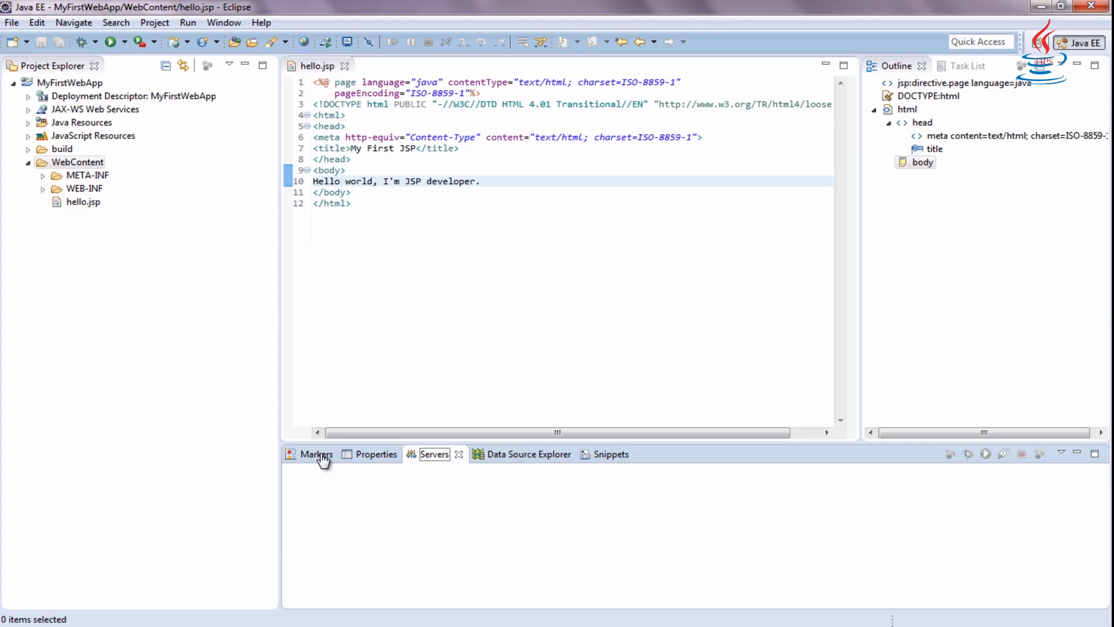
pyautogui.click(435, 455)
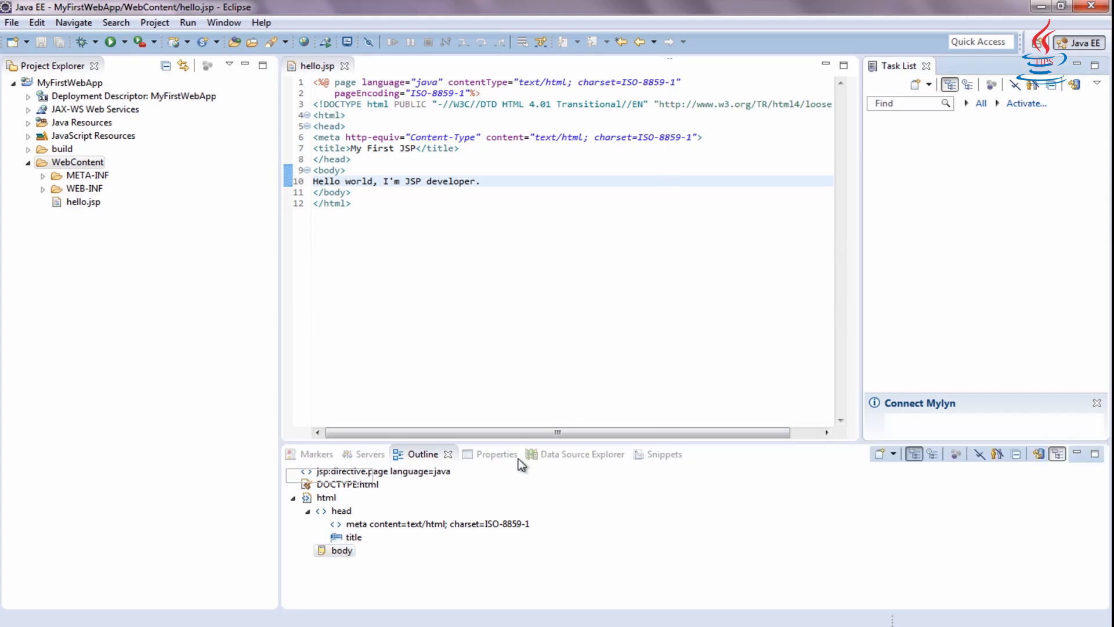
# Step: Define a Tomcat v7.0 Server at localhost with MyFirstWebApp added, then expand it
pyautogui.click(369, 454)
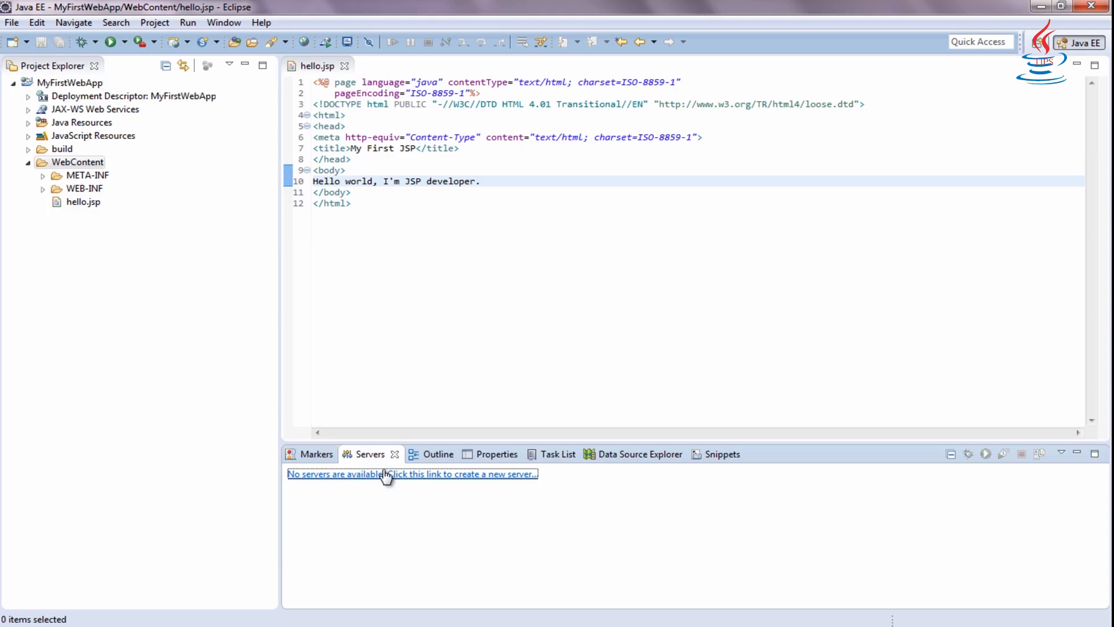
pyautogui.click(412, 475)
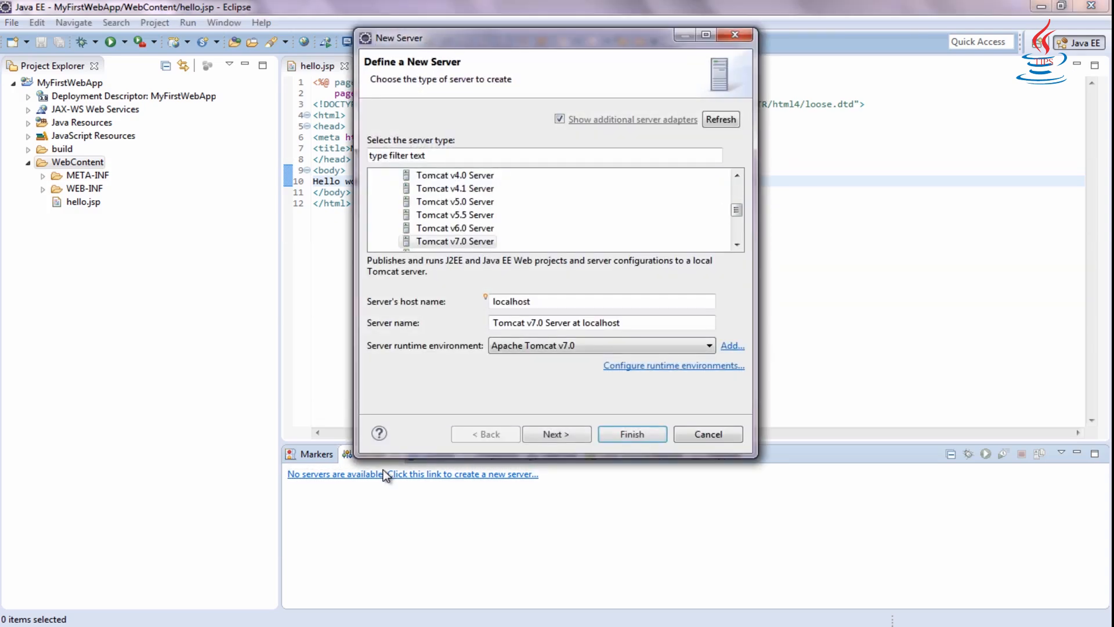
pyautogui.click(454, 241)
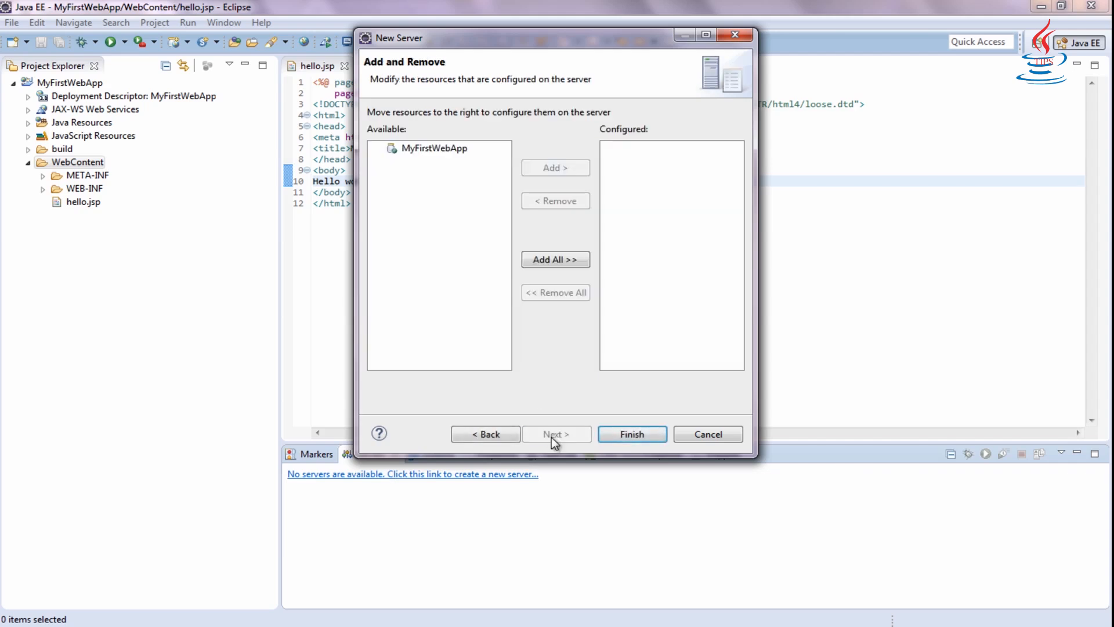
pyautogui.click(431, 149)
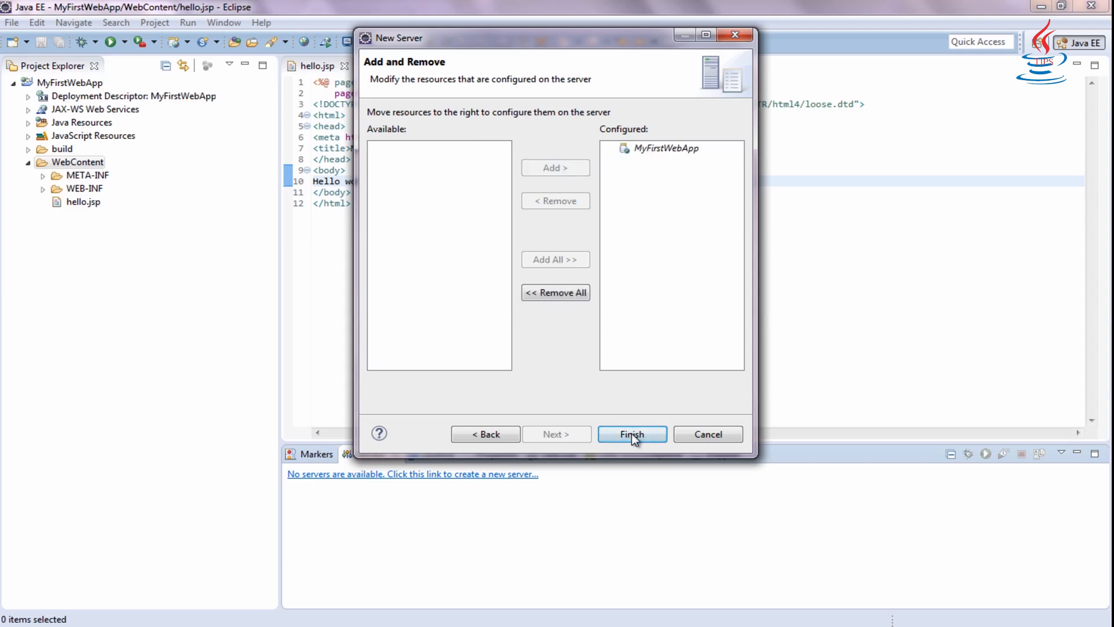
pyautogui.click(633, 434)
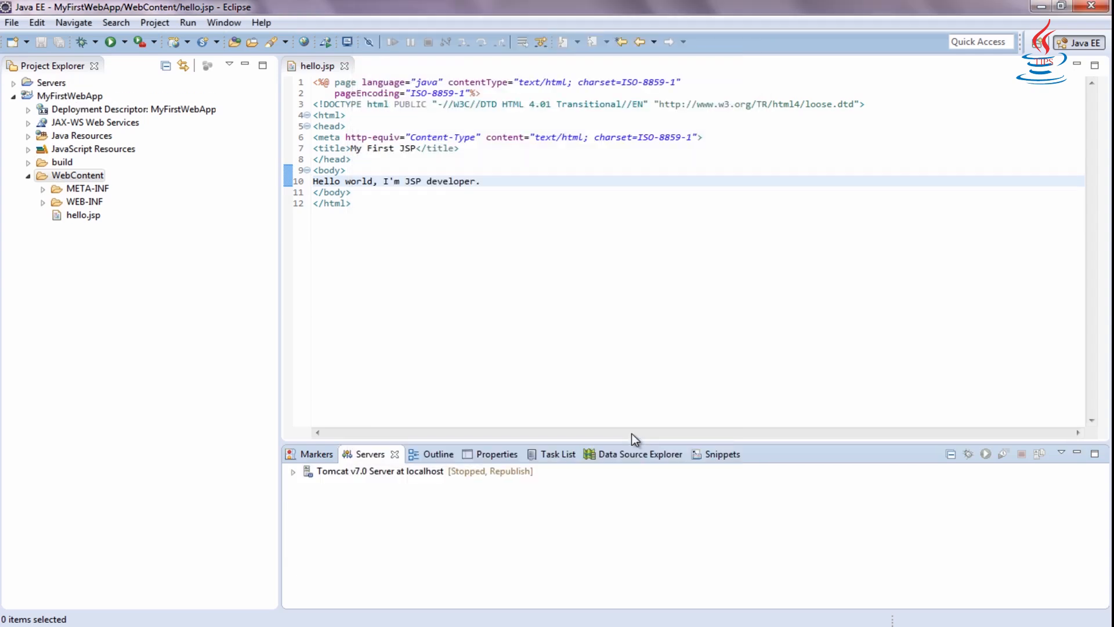
pyautogui.click(291, 471)
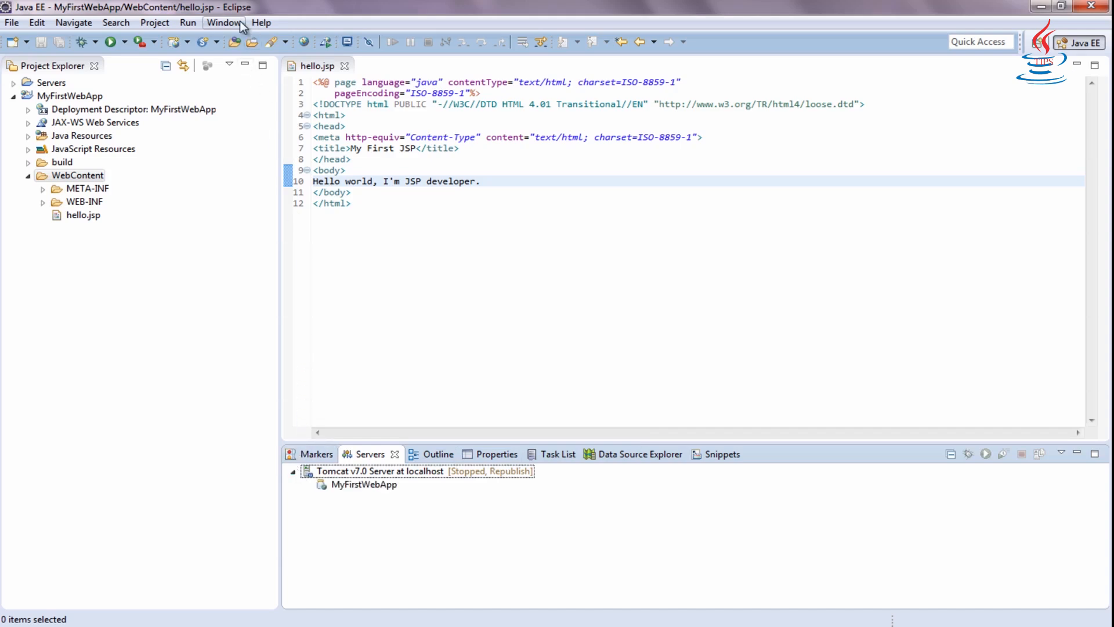
pyautogui.click(223, 22)
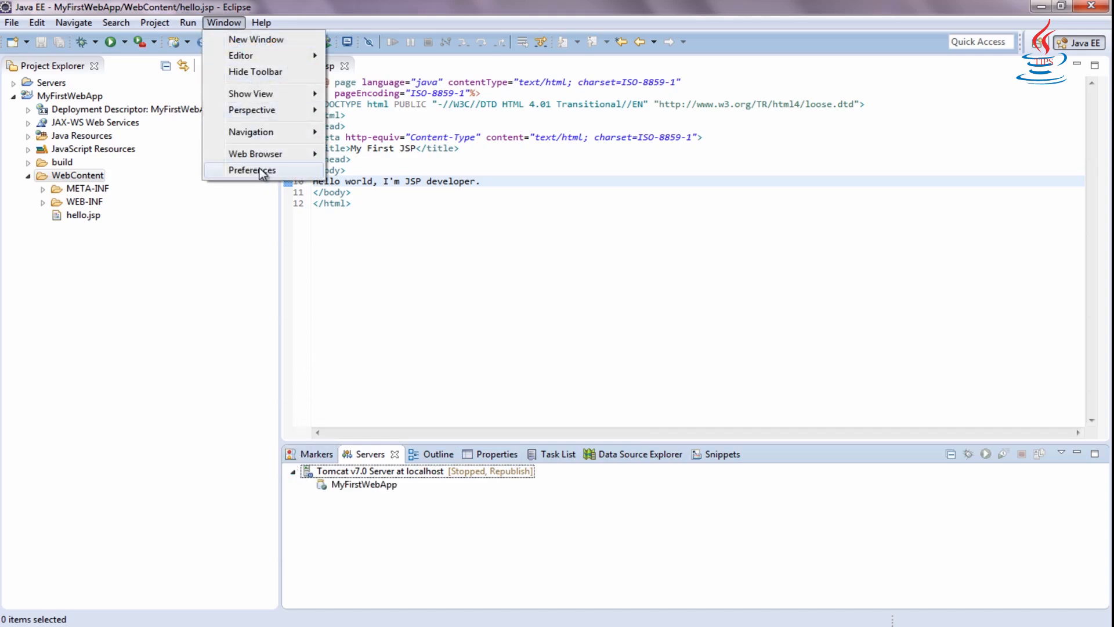
pyautogui.click(252, 170)
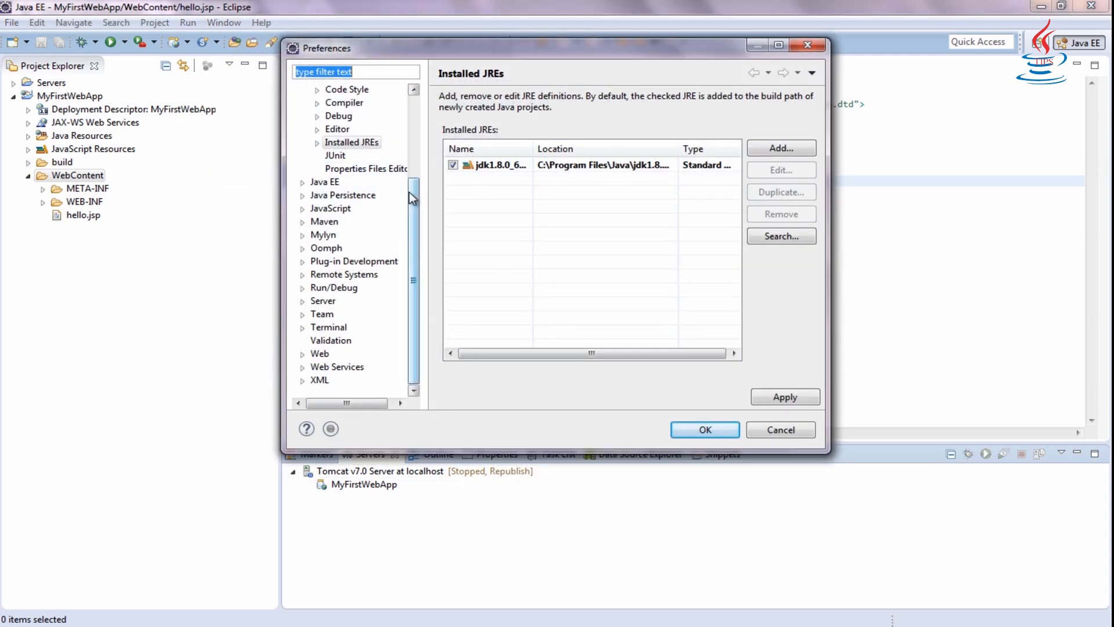
pyautogui.click(301, 300)
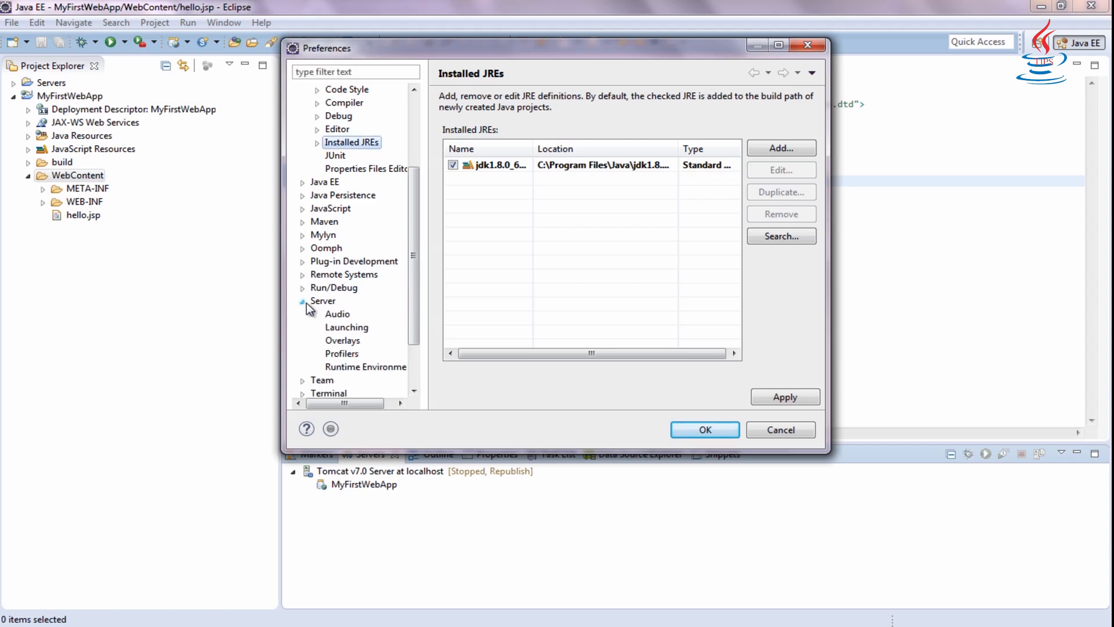
pyautogui.click(364, 366)
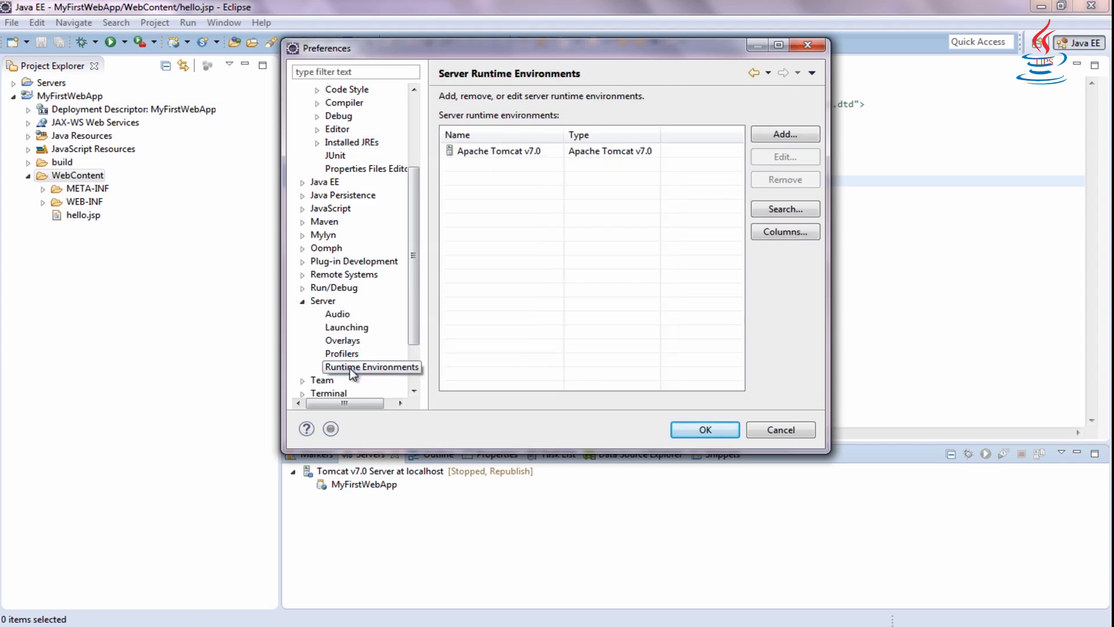
pyautogui.click(500, 151)
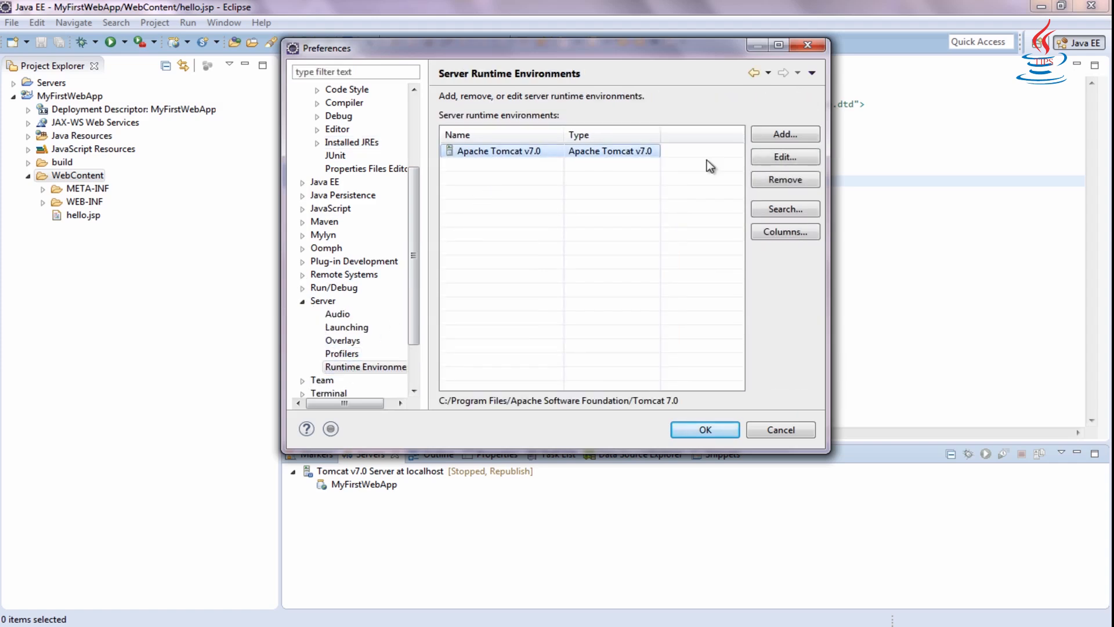
pyautogui.click(784, 157)
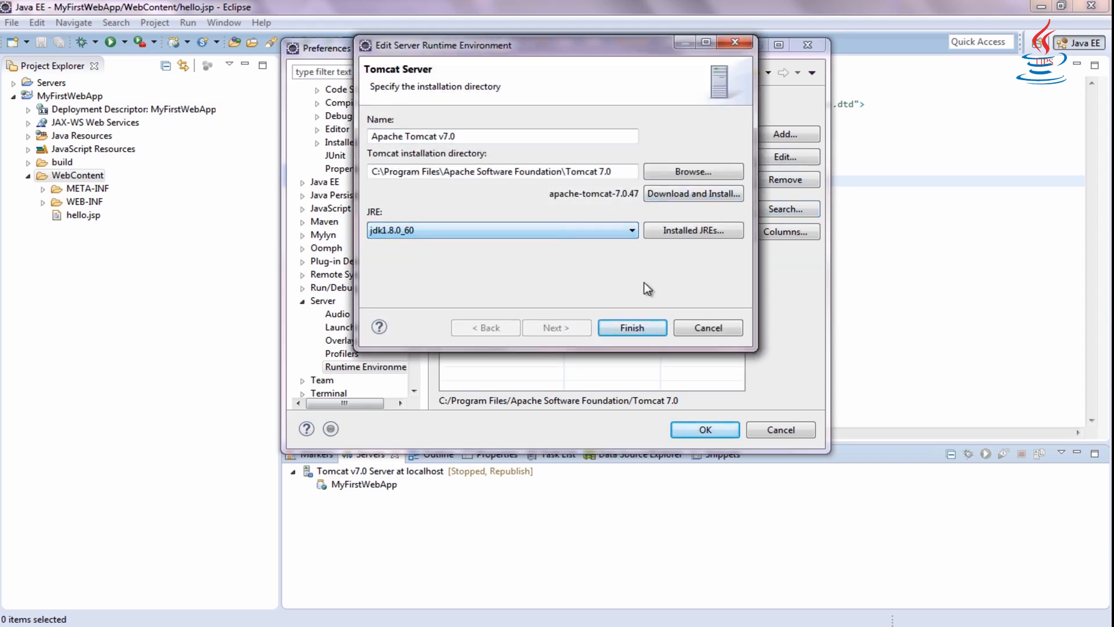
pyautogui.click(632, 328)
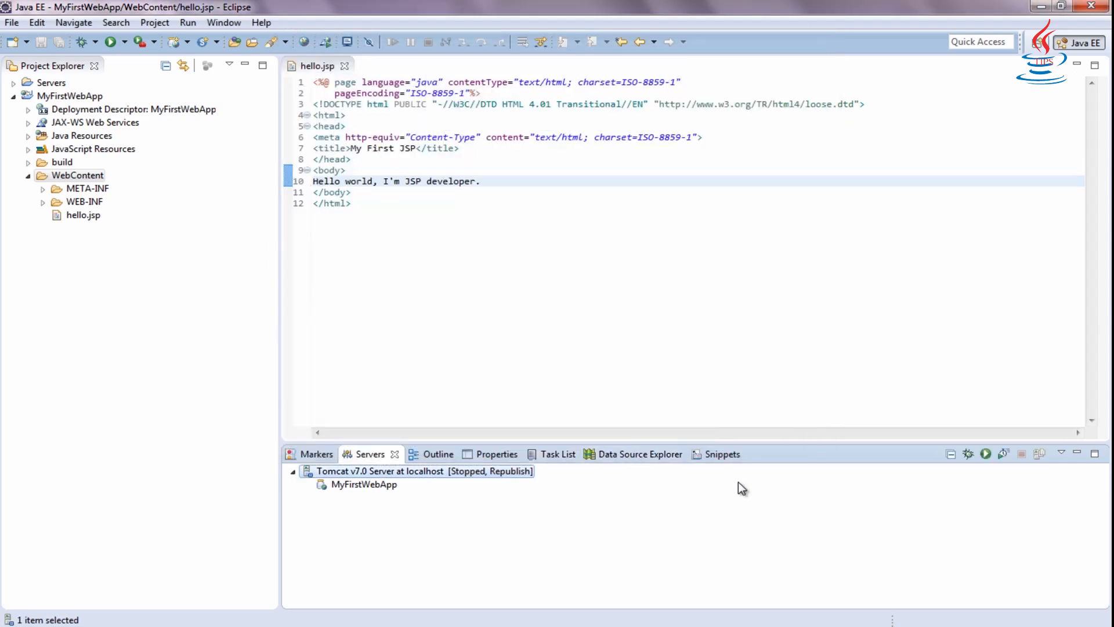
pyautogui.moveTo(984, 451)
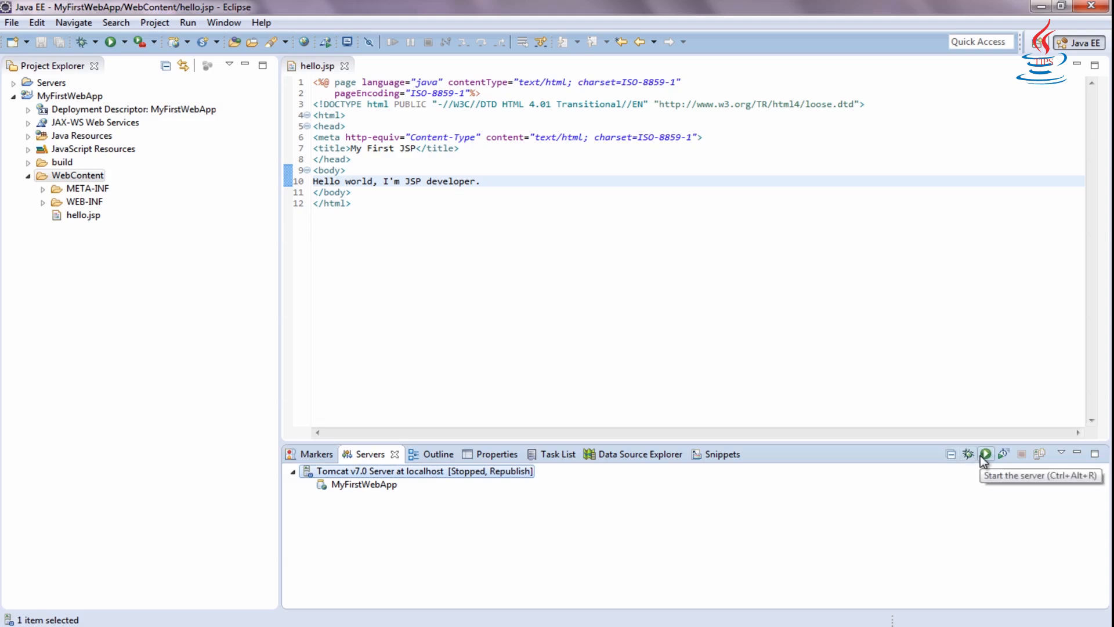
# Step: Start the Tomcat v7.0 server and return to the server status list
pyautogui.click(986, 451)
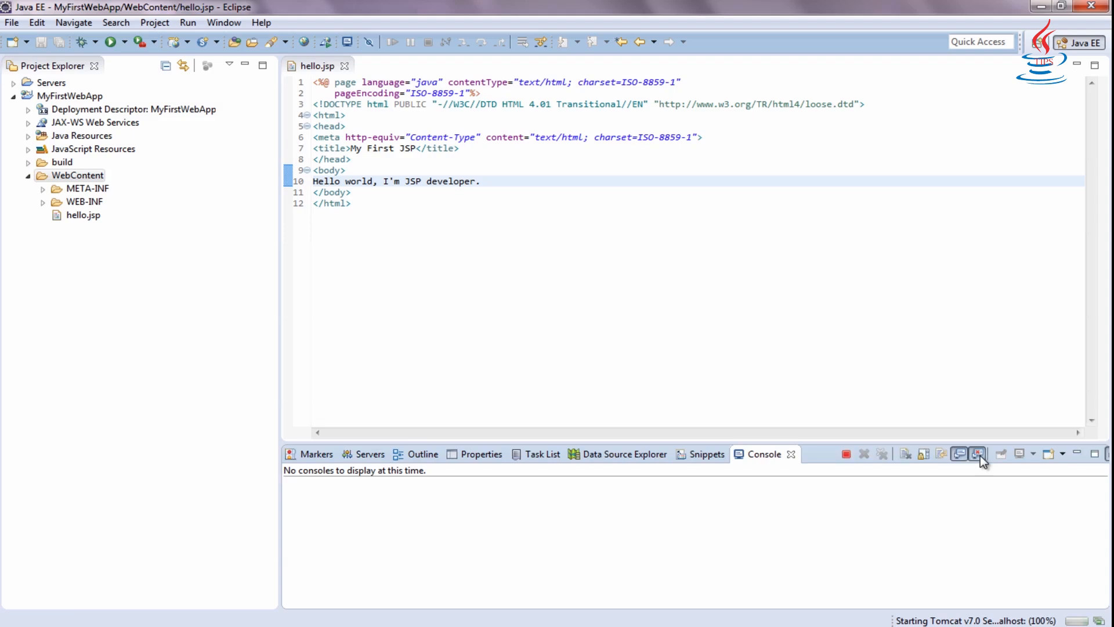
pyautogui.click(369, 454)
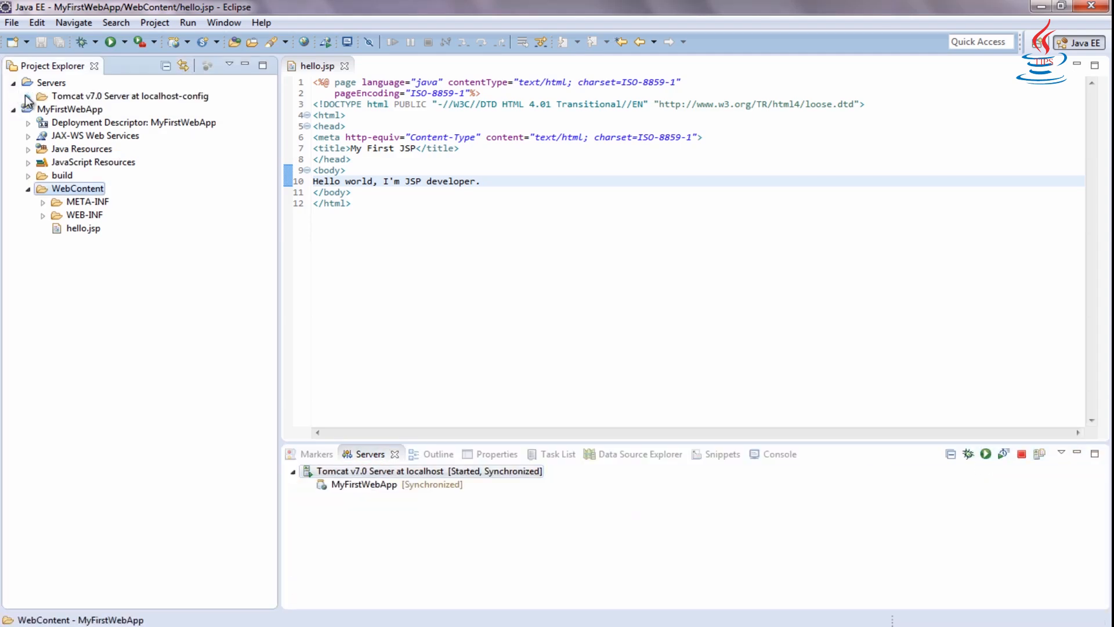
# Step: Open server.xml from the Tomcat v7.0 Server at localhost-config folder as XML source
pyautogui.click(28, 96)
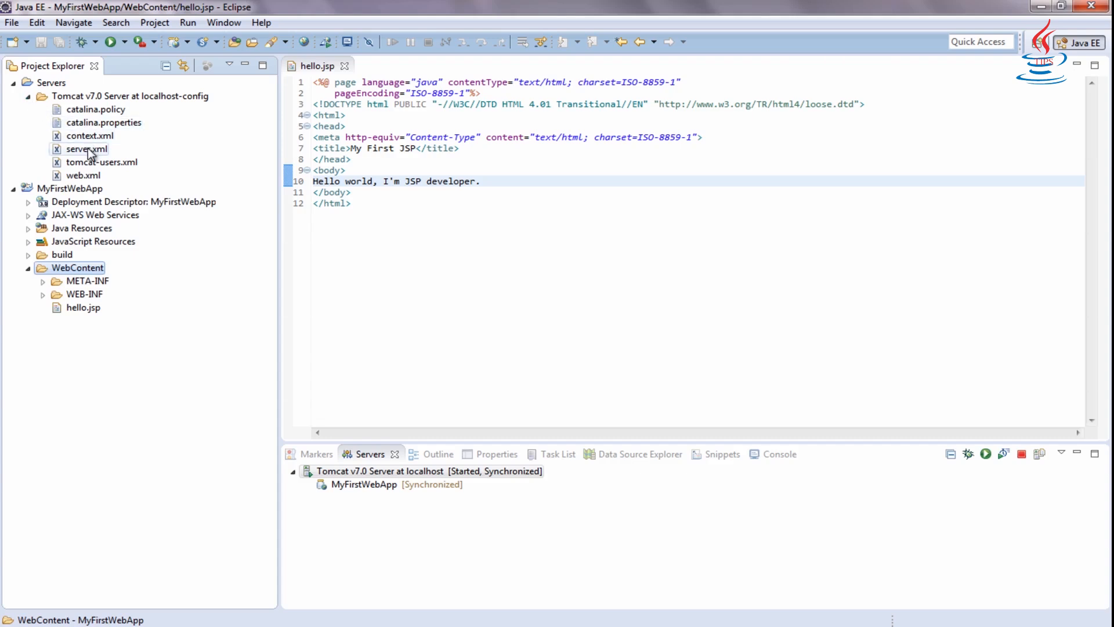
pyautogui.doubleClick(86, 149)
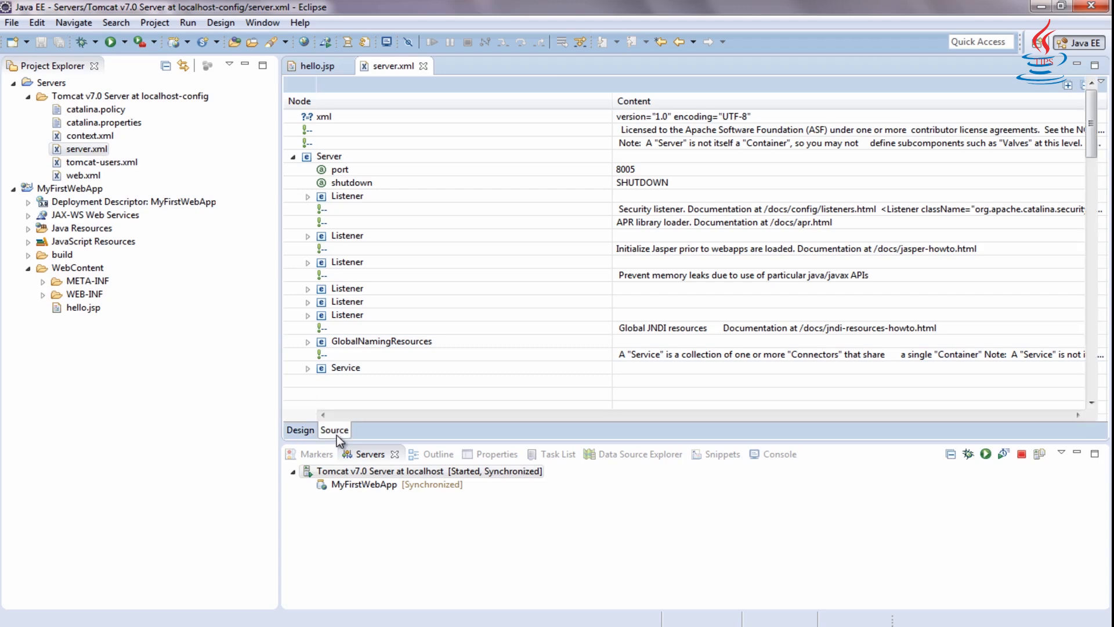
pyautogui.click(333, 430)
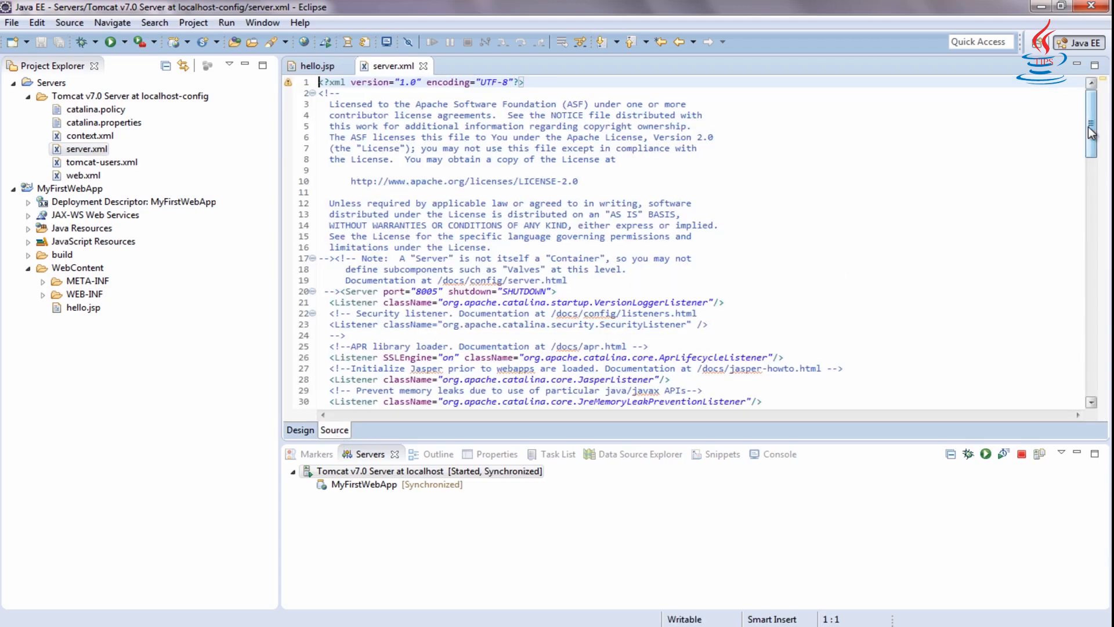
pyautogui.scroll(-3)
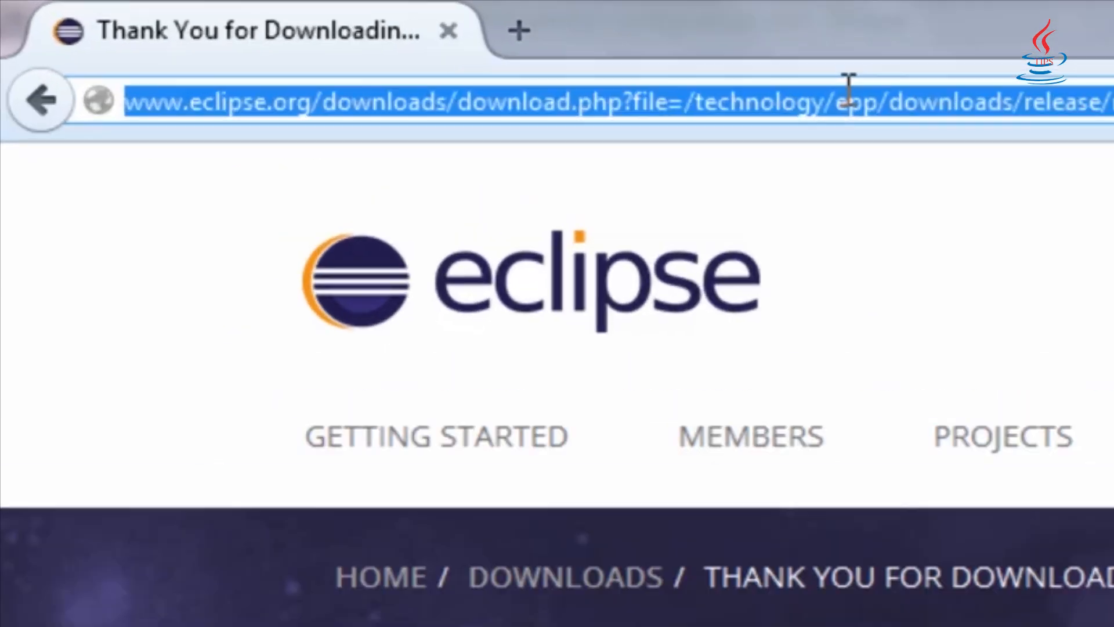
# Step: Enter localhost:8080/MyFirstWebApp/hello.jsp in the browser address bar
pyautogui.write('localhost:8080/MyFirstWebApp')
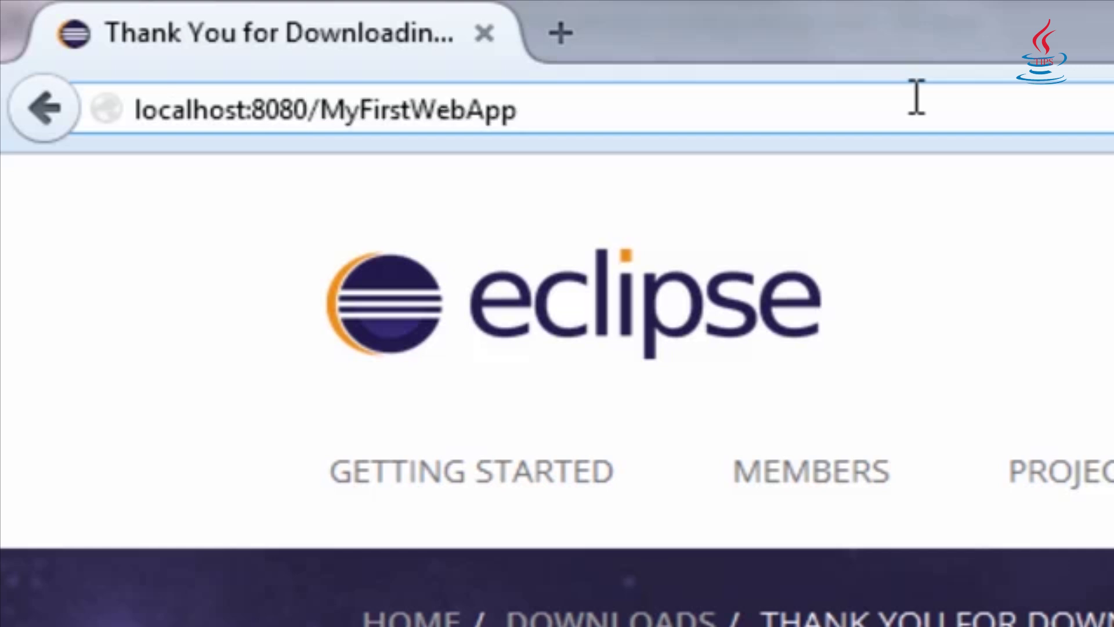
pyautogui.write('/he')
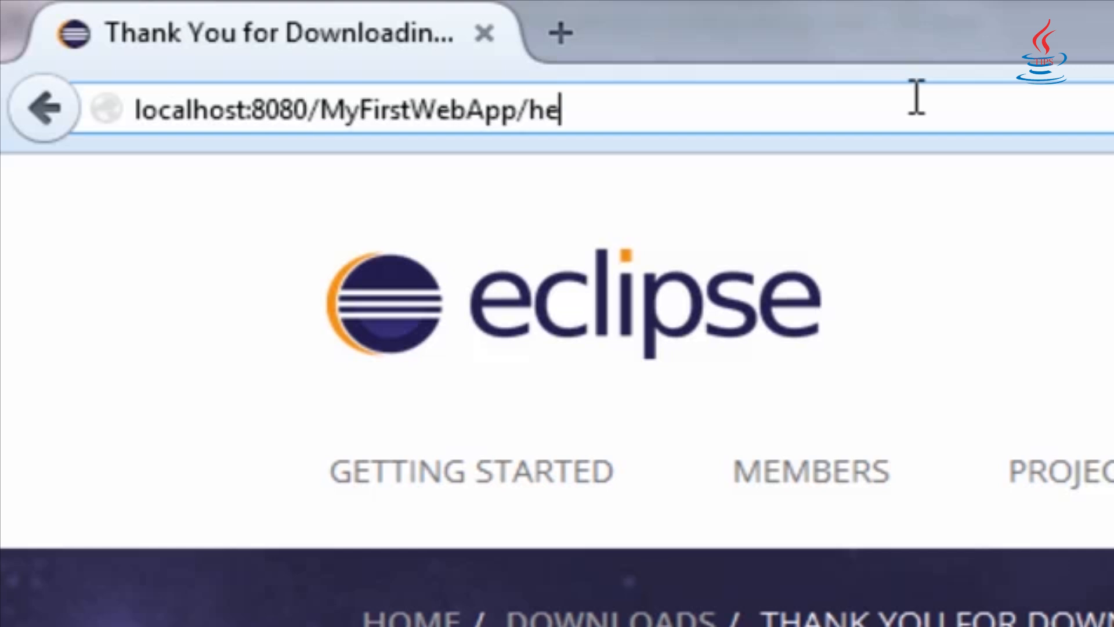
pyautogui.write('llo.jsp')
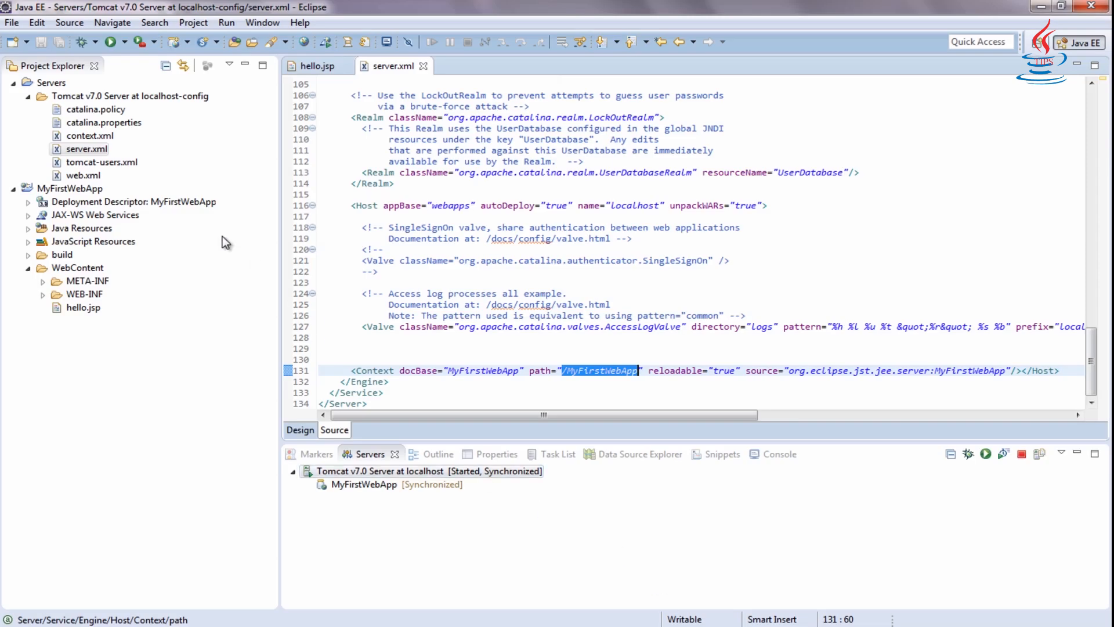
pyautogui.rightClick(70, 189)
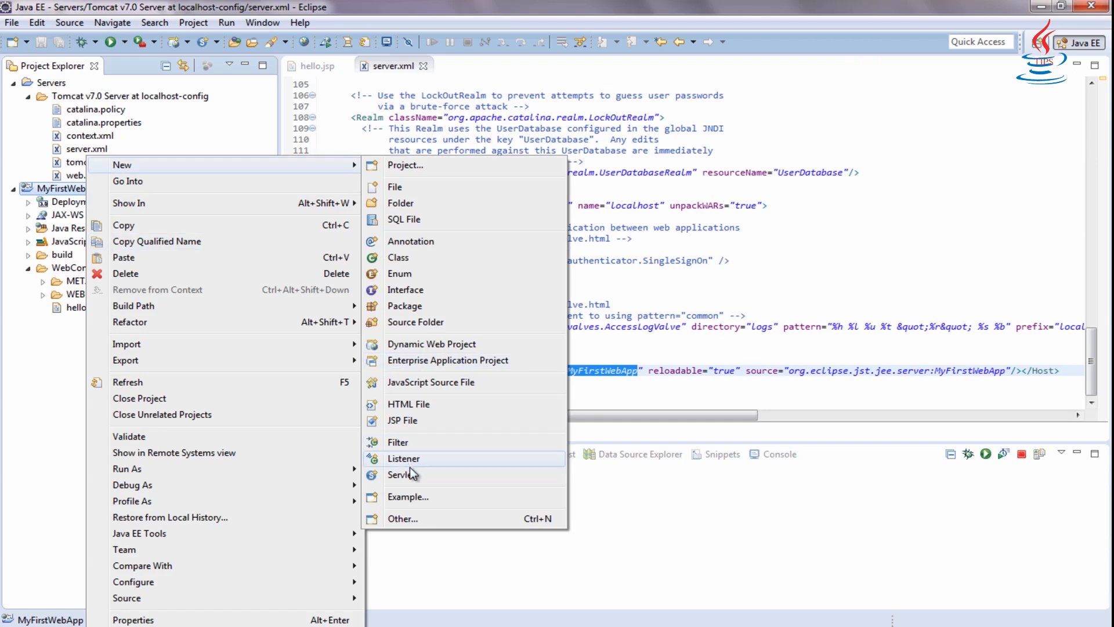
# Step: Create servlet HelloServlet in package info.java.tips.servlet of MyFirstWebApp
pyautogui.click(397, 475)
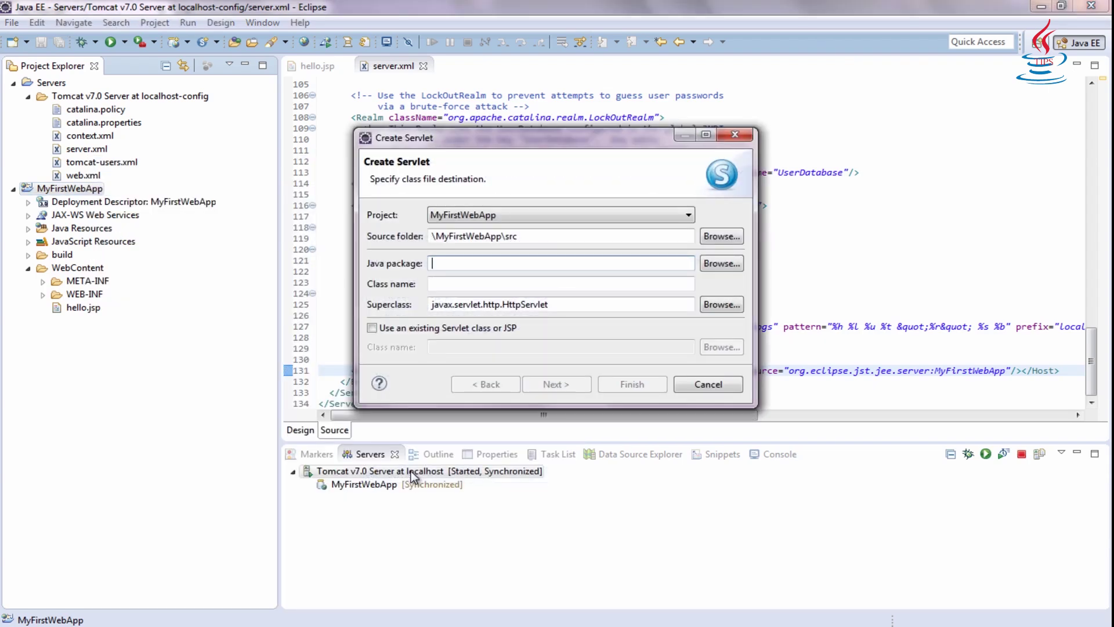
pyautogui.write('info')
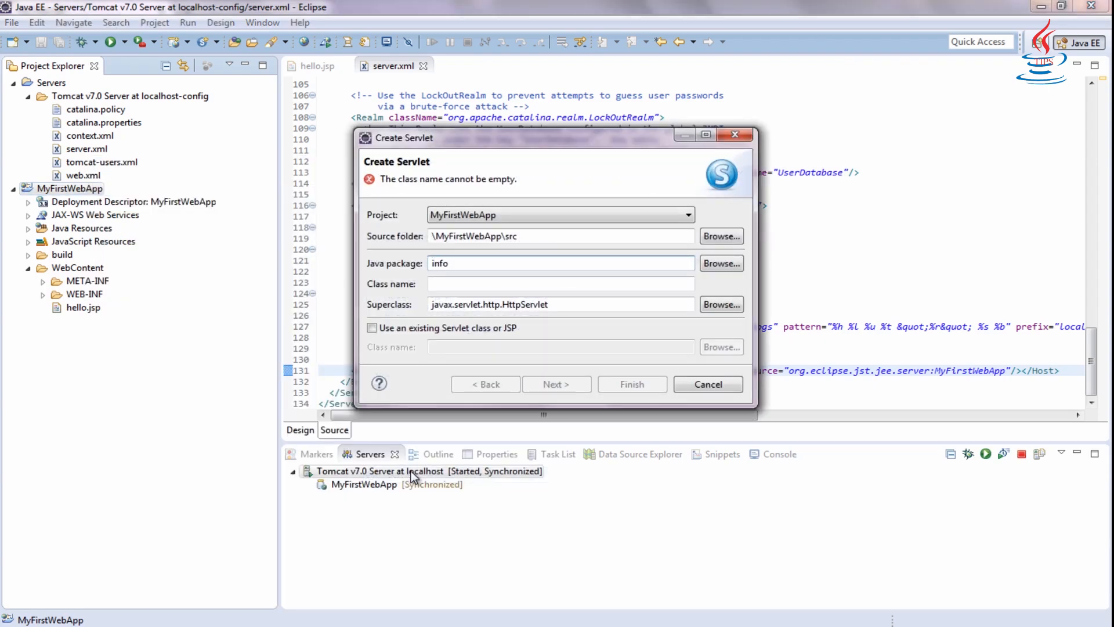
pyautogui.write('.java')
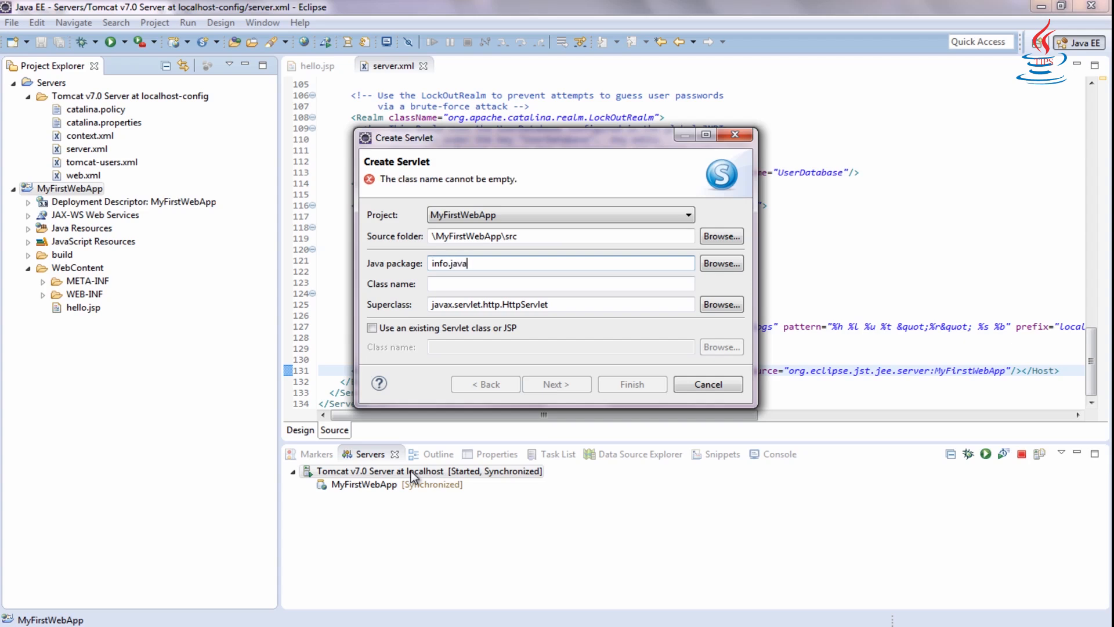
pyautogui.write('.tips')
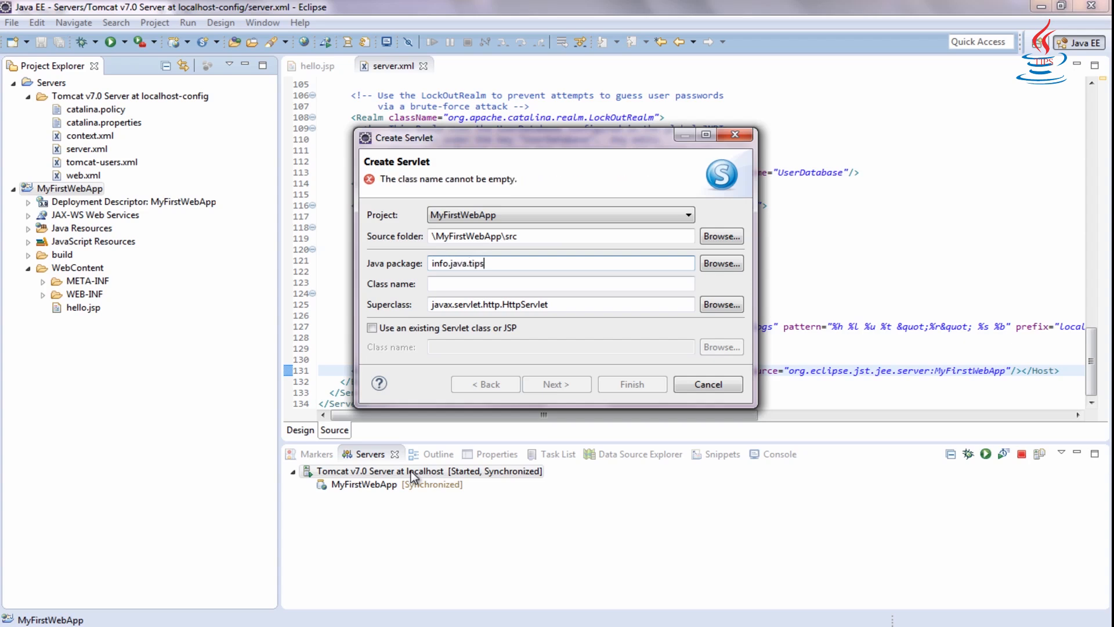
pyautogui.write('.servlet')
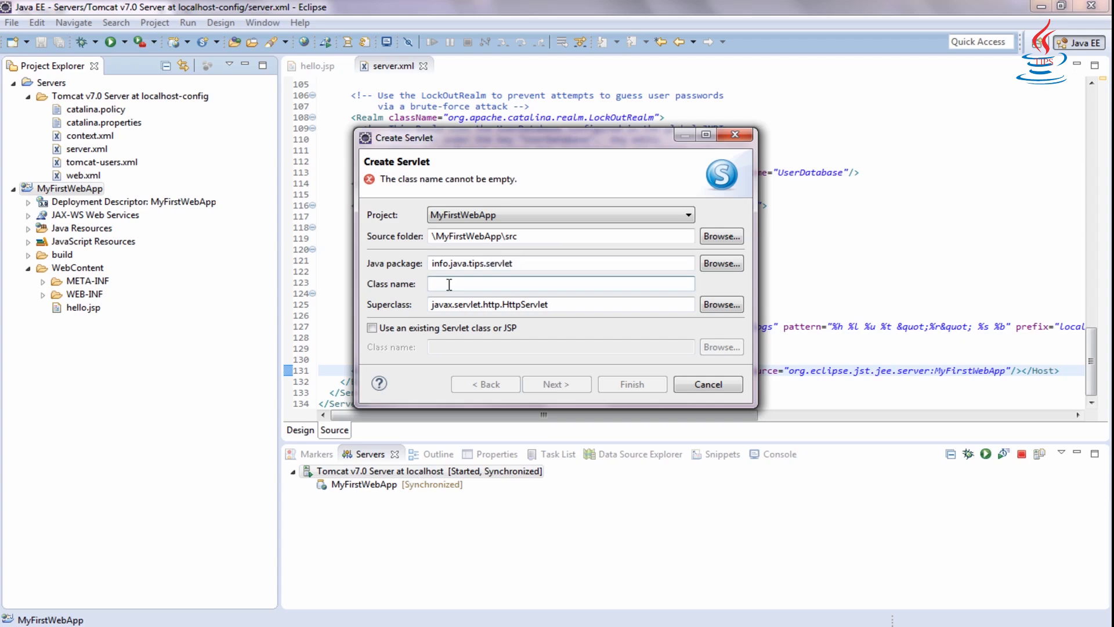
pyautogui.write('HelloServlet')
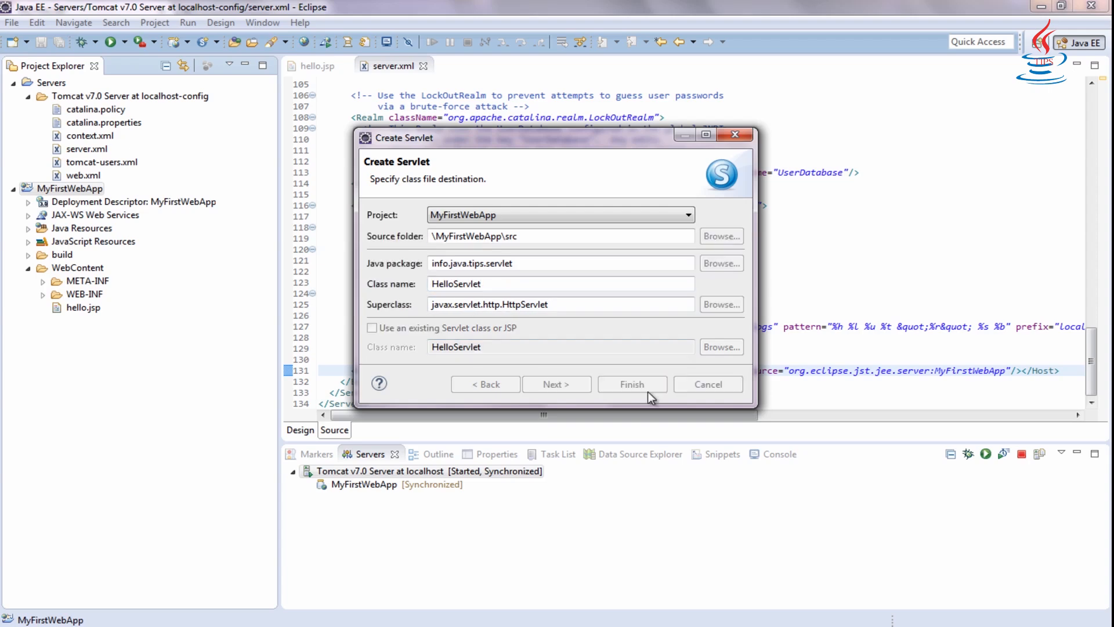
pyautogui.click(633, 384)
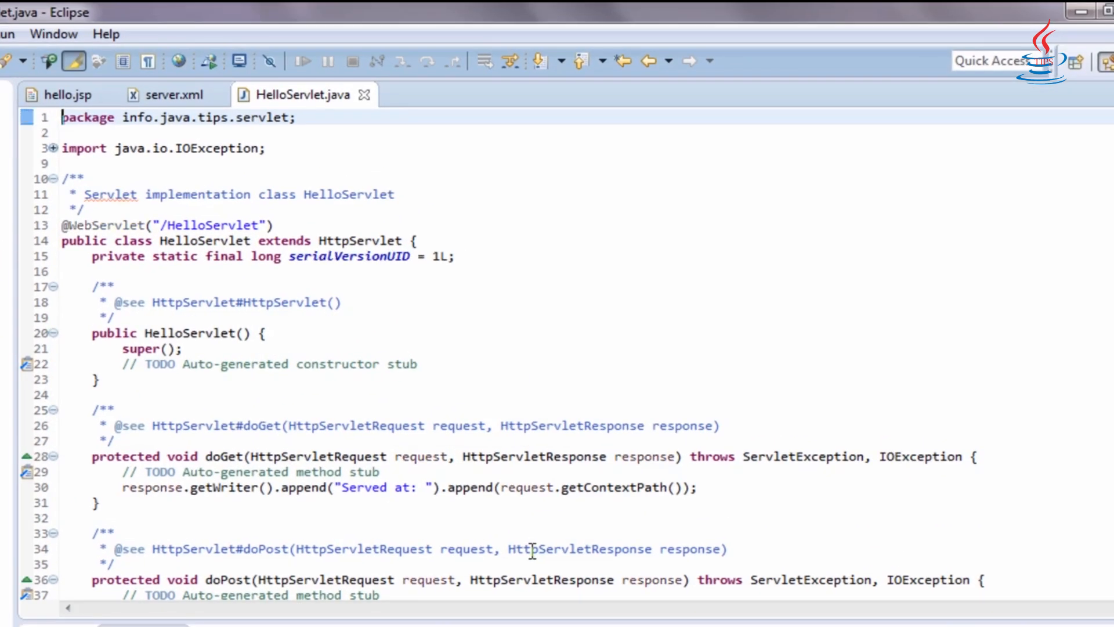
# Step: Delete the generated field, constructor, doGet body and doPost method, leaving an empty doGet
pyautogui.click(90, 177)
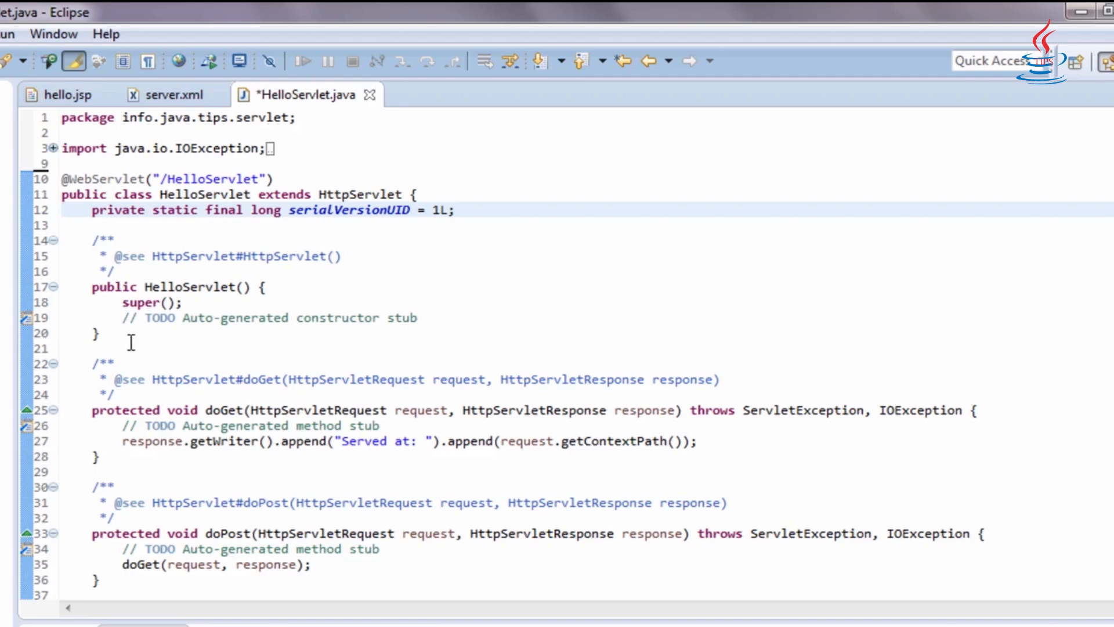
pyautogui.moveTo(92, 209); pyautogui.dragTo(120, 395)
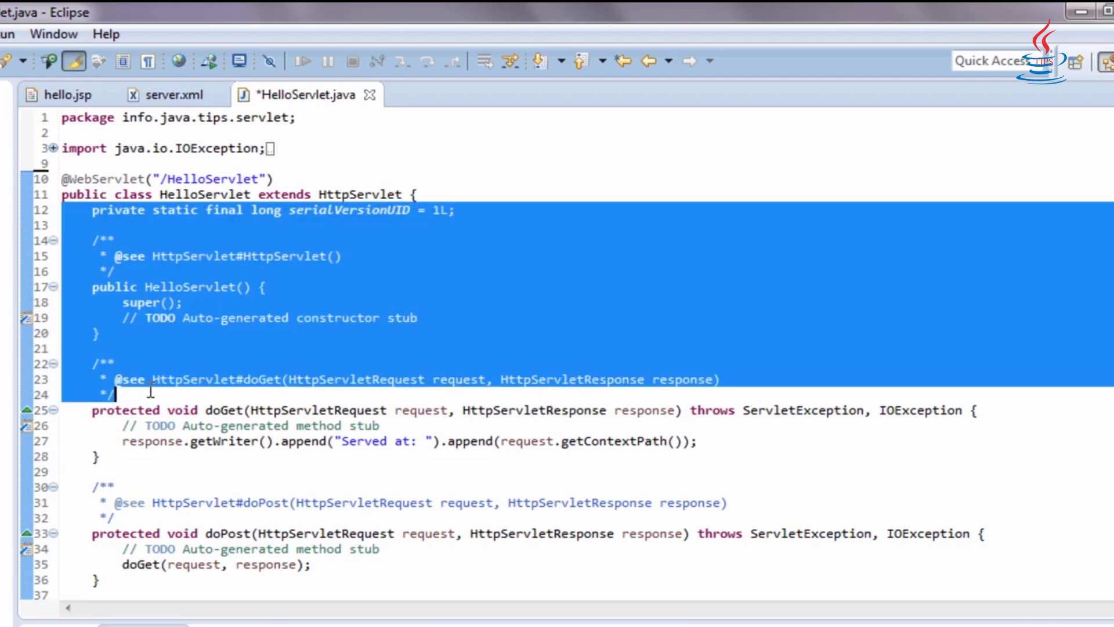
pyautogui.press('Delete')
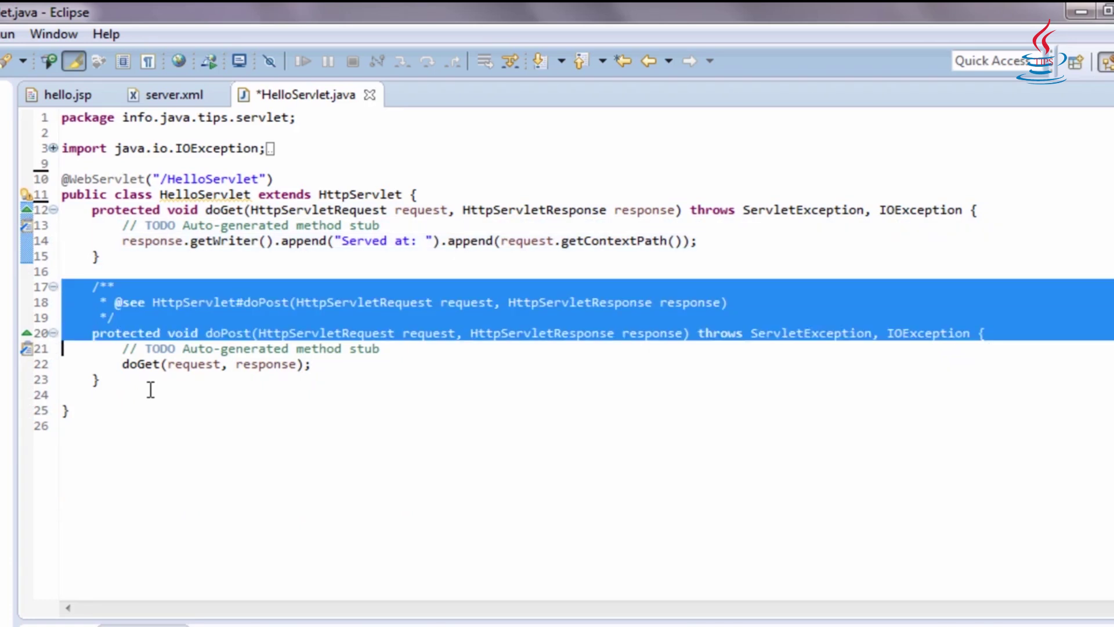
pyautogui.press('Delete')
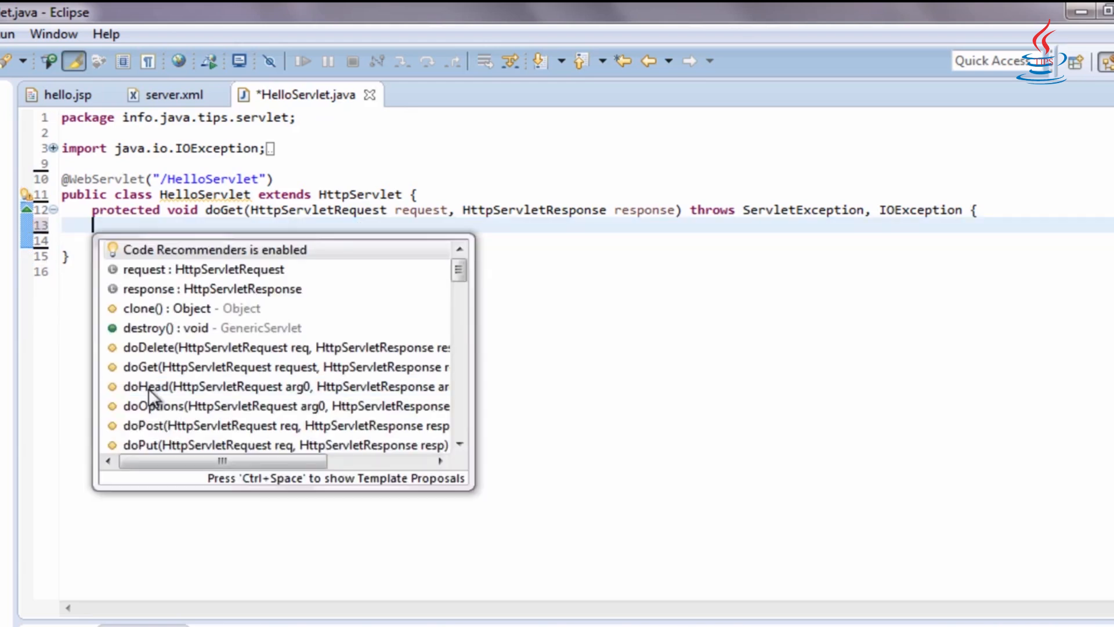
# Step: Write PrintWriter out = response.getWriter(); in doGet, correcting the getPrintWriter name
pyautogui.write('Prin')
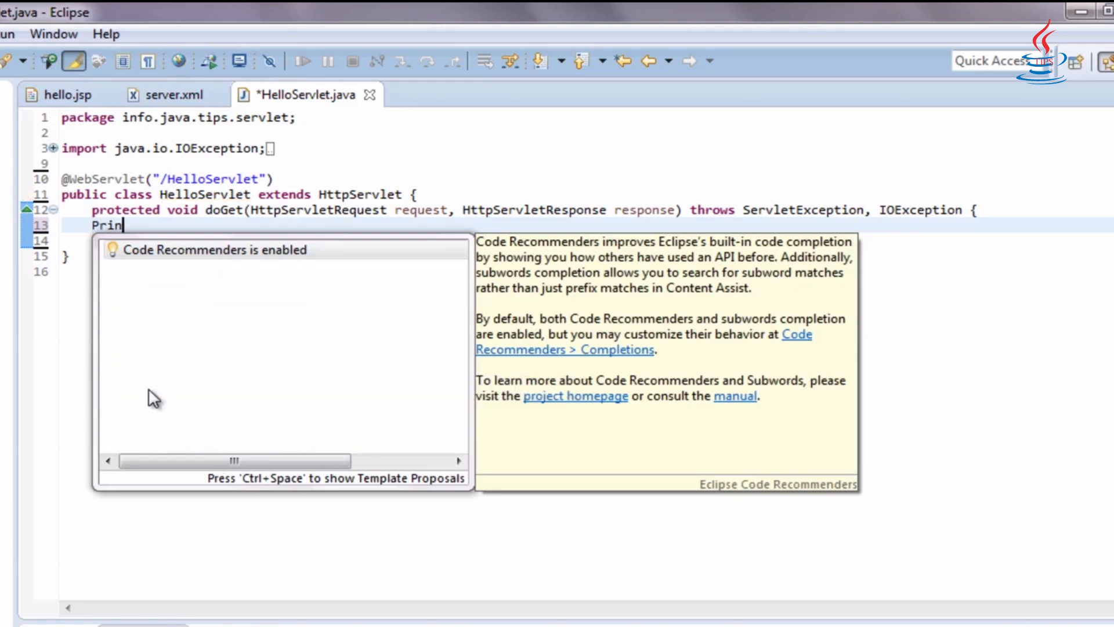
pyautogui.write('t')
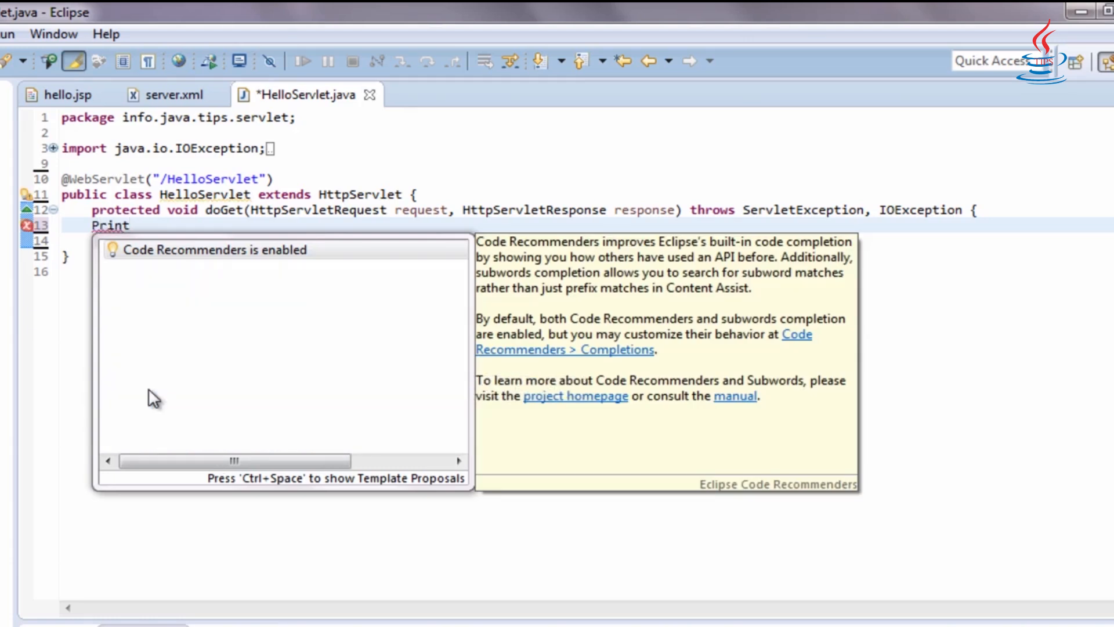
pyautogui.write('Writer out')
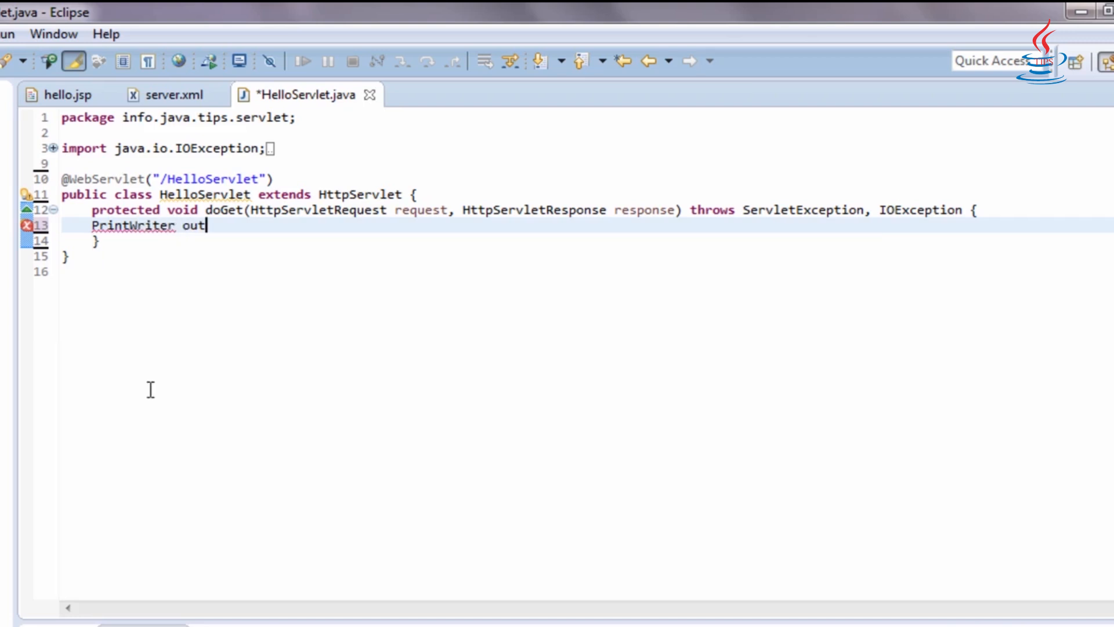
pyautogui.write('= res')
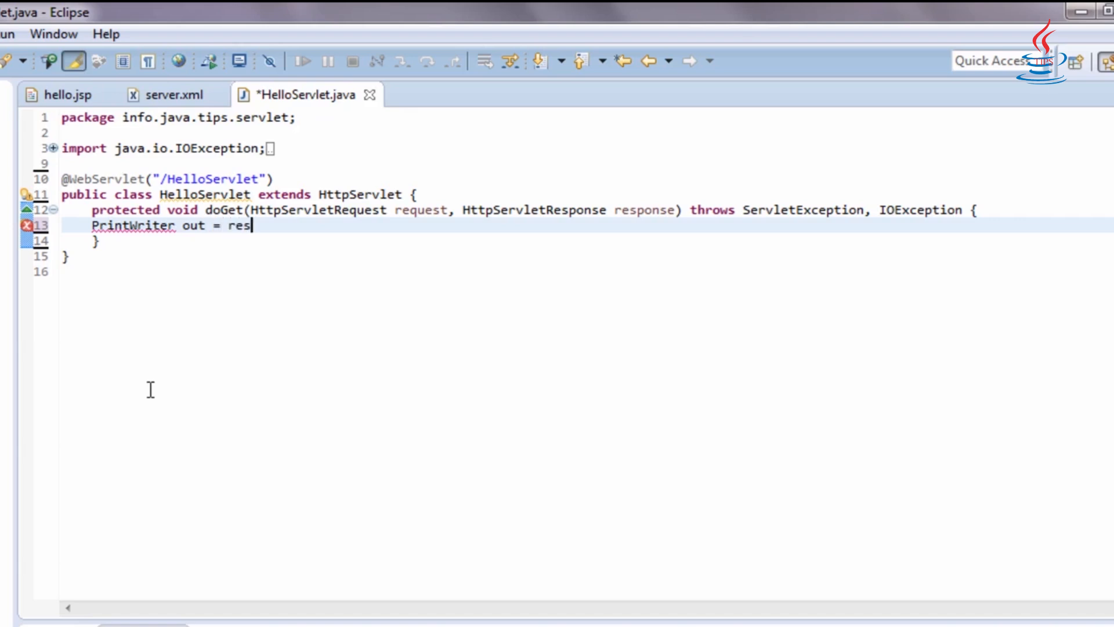
pyautogui.write('ponse.get')
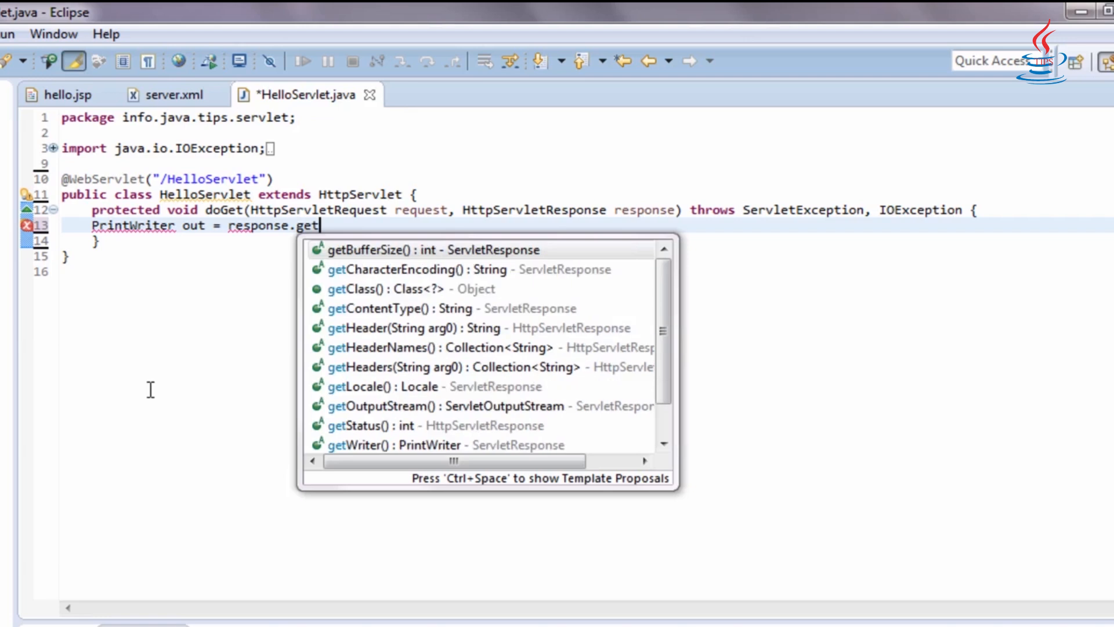
pyautogui.write('rintW')
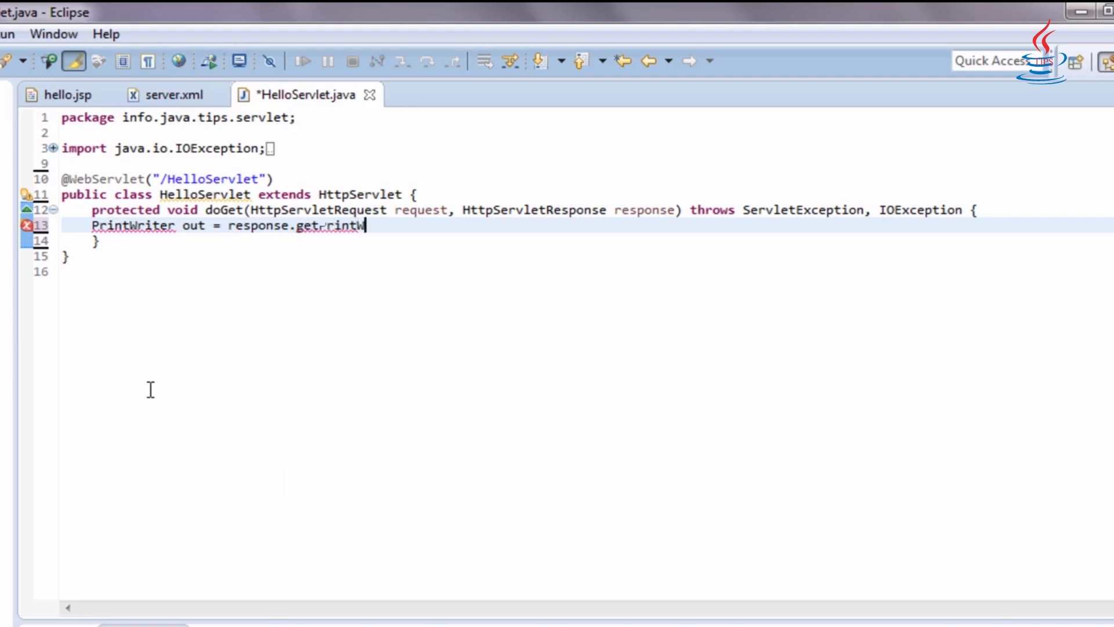
pyautogui.write('riter()')
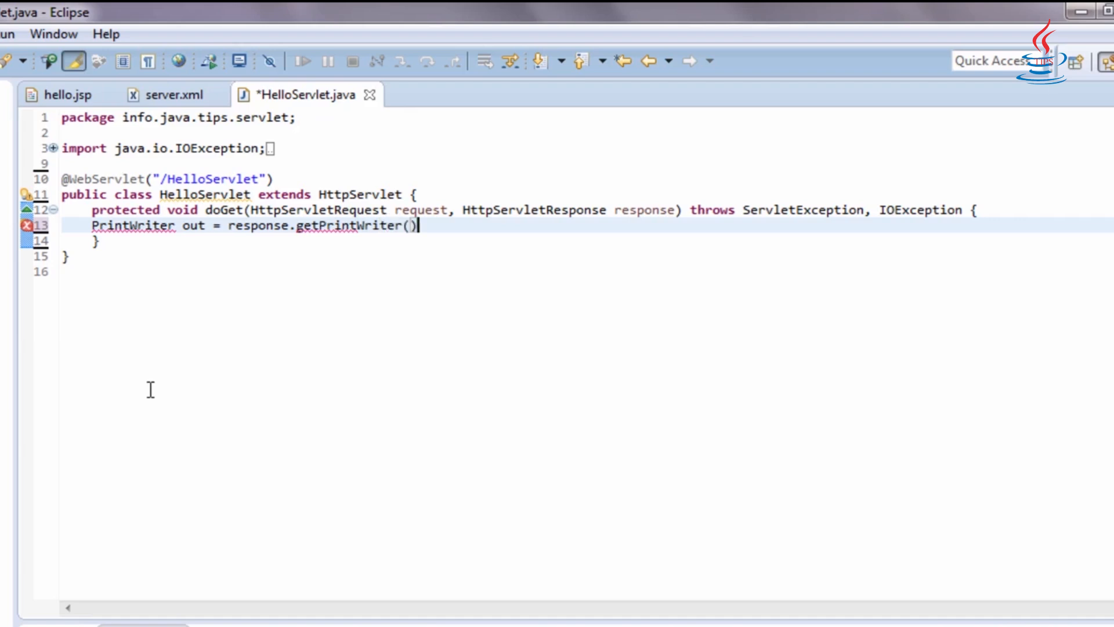
pyautogui.moveTo(317, 210)
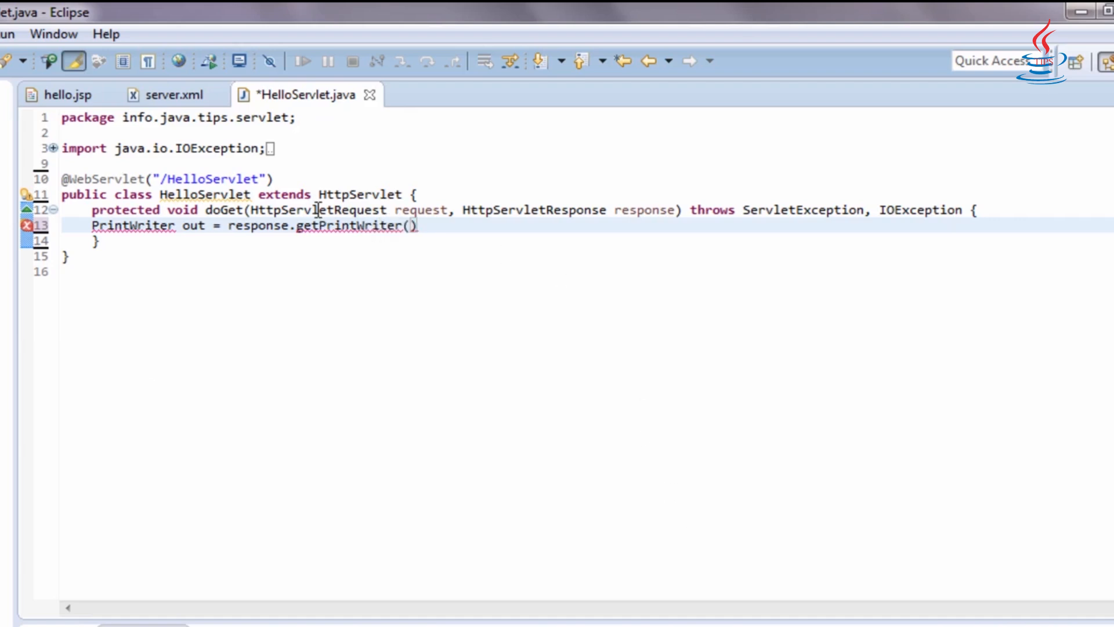
pyautogui.doubleClick(334, 225)
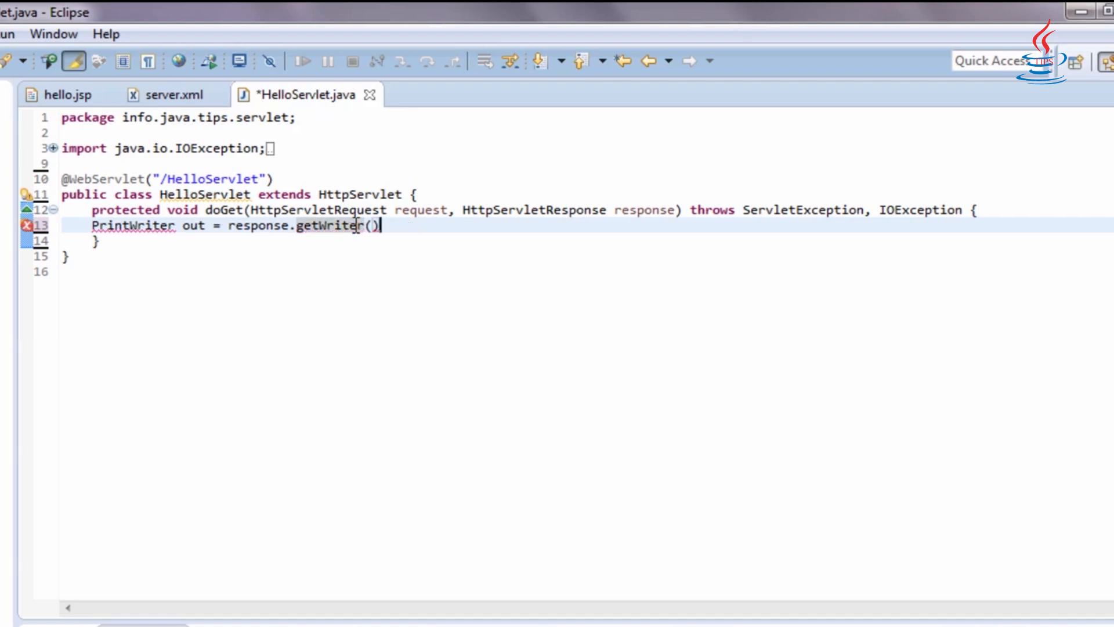
pyautogui.write(';')
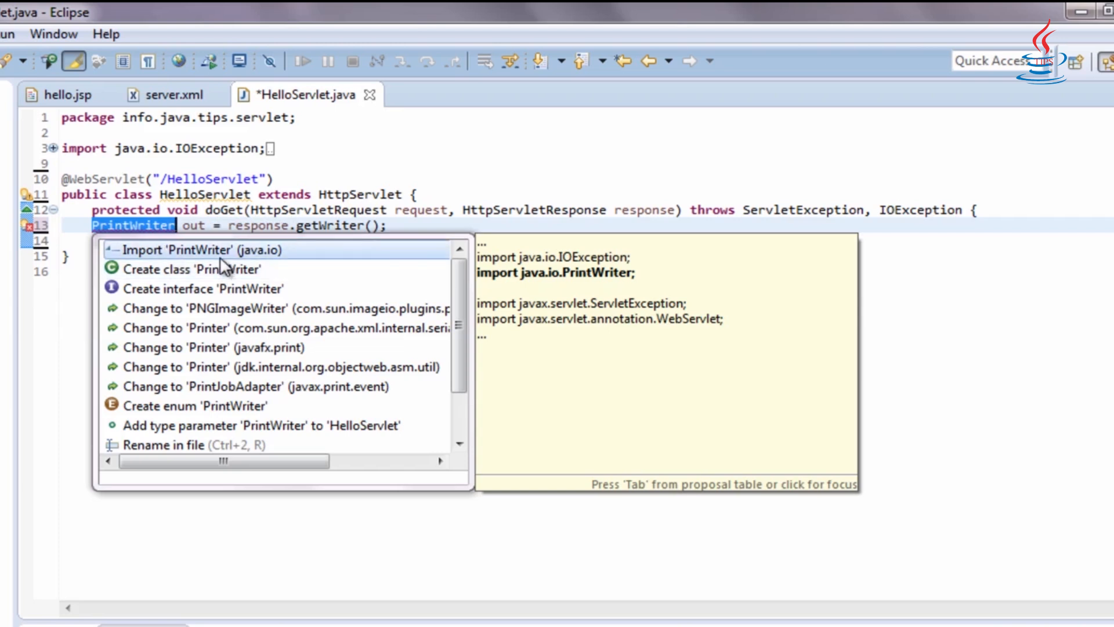
# Step: Import java.io.PrintWriter via Quick Fix and begin an out.println call on the next line
pyautogui.click(180, 250)
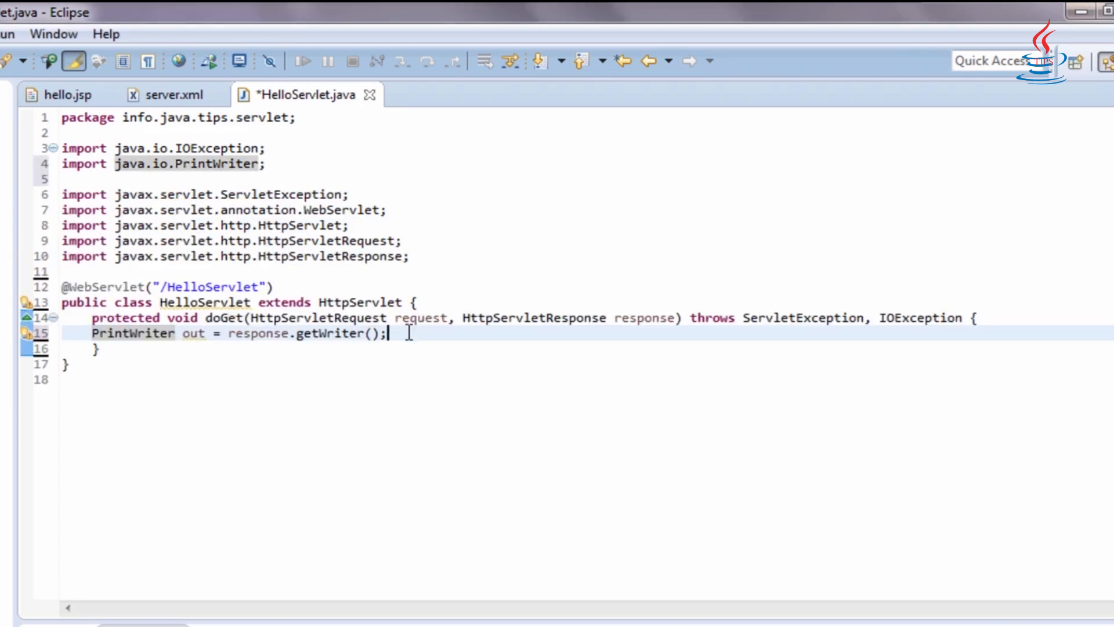
pyautogui.press('Enter')
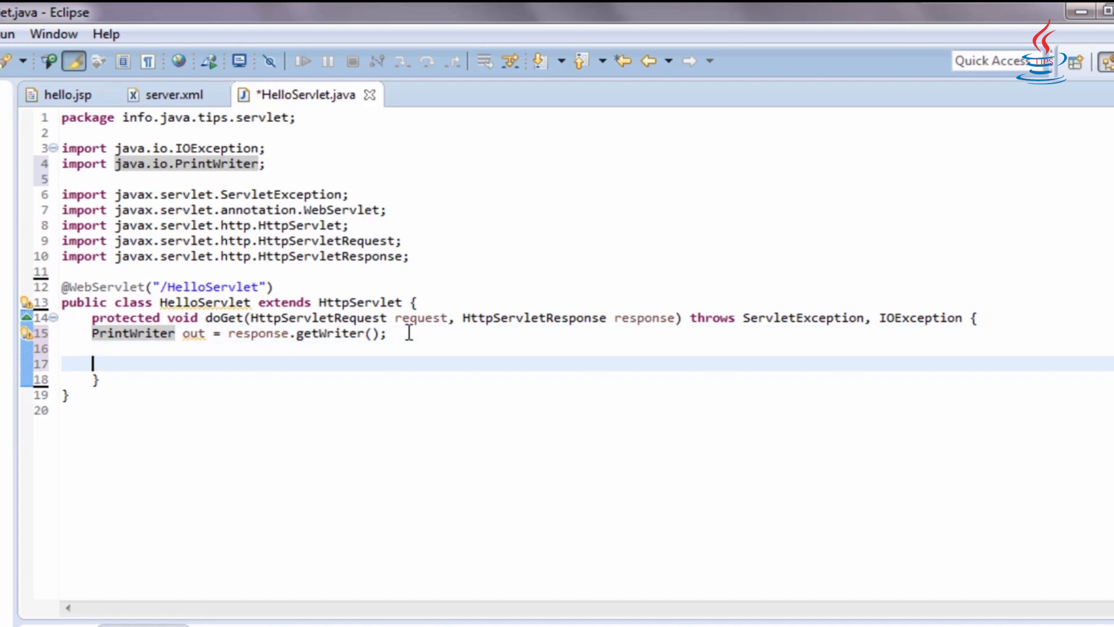
pyautogui.write('out.')
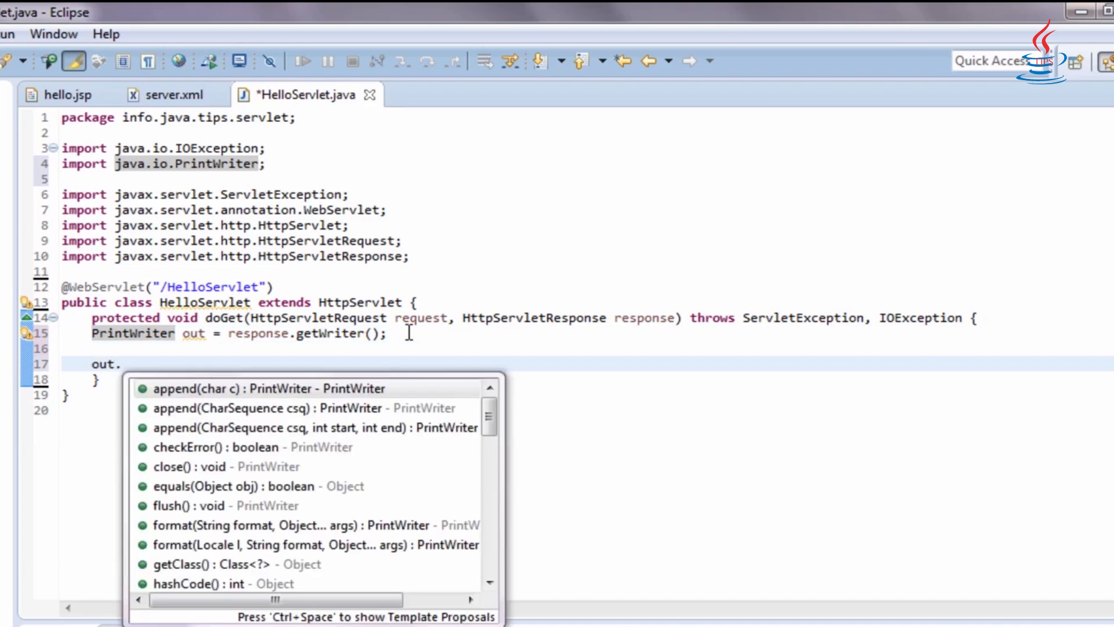
pyautogui.write('println("')
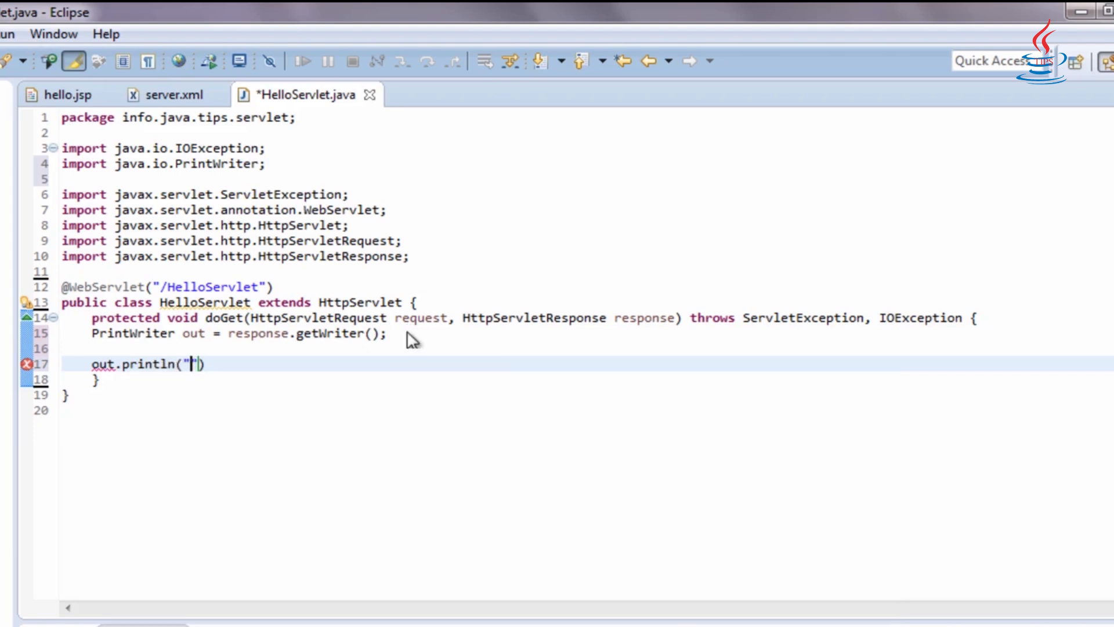
# Step: Add out.println("Hello world, I'm servlet developer"); in doGet and save HelloServlet.java
pyautogui.write('Hello wo')
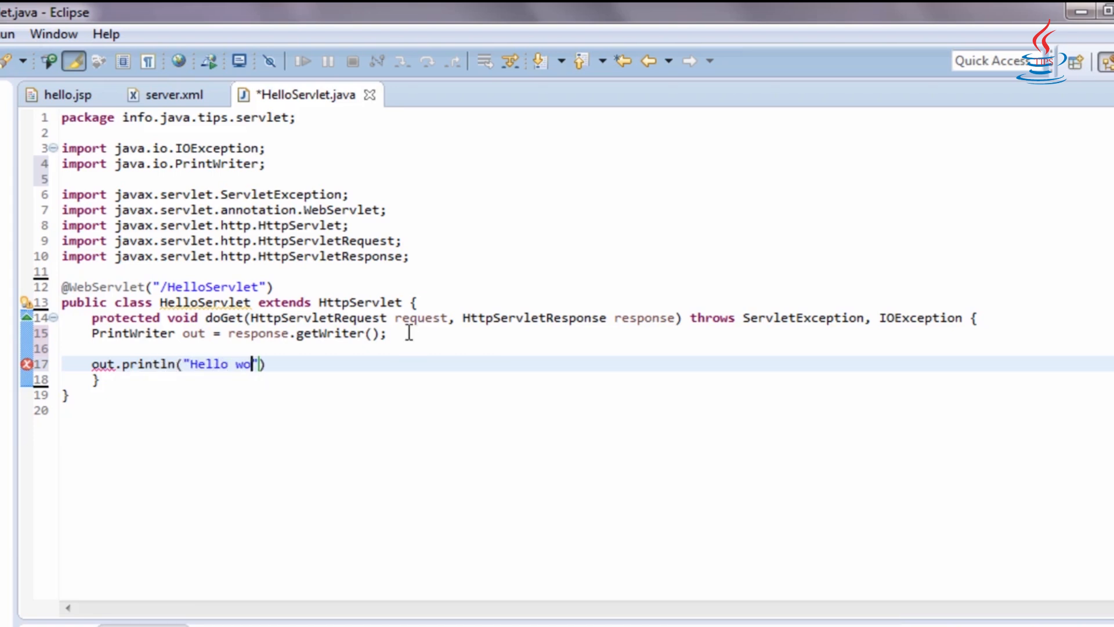
pyautogui.write("rld, I'm servlet developer")
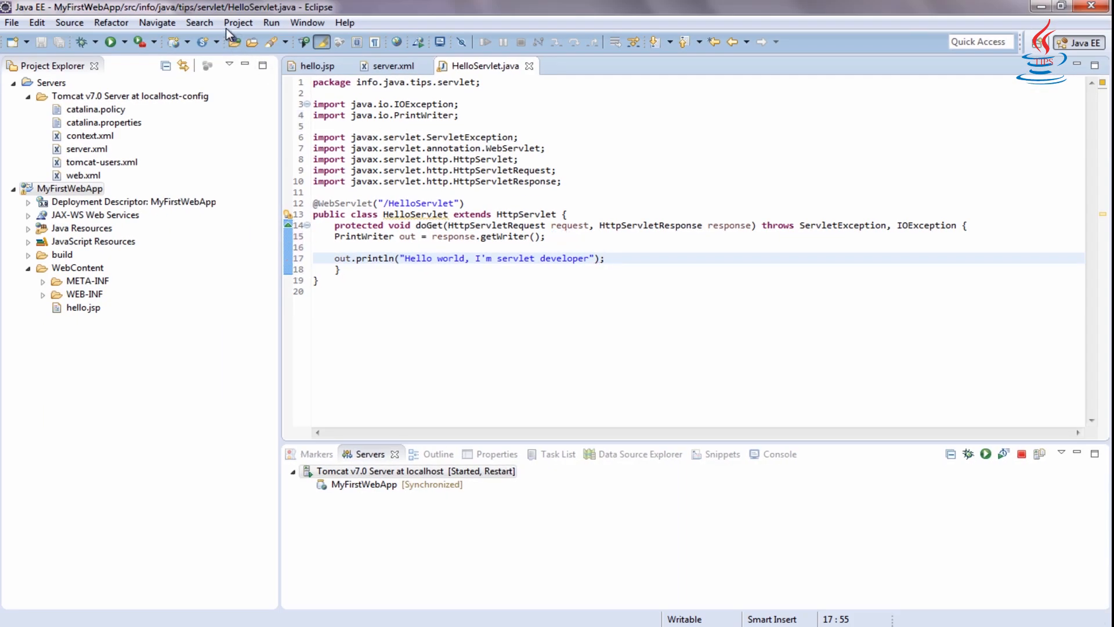
pyautogui.click(237, 22)
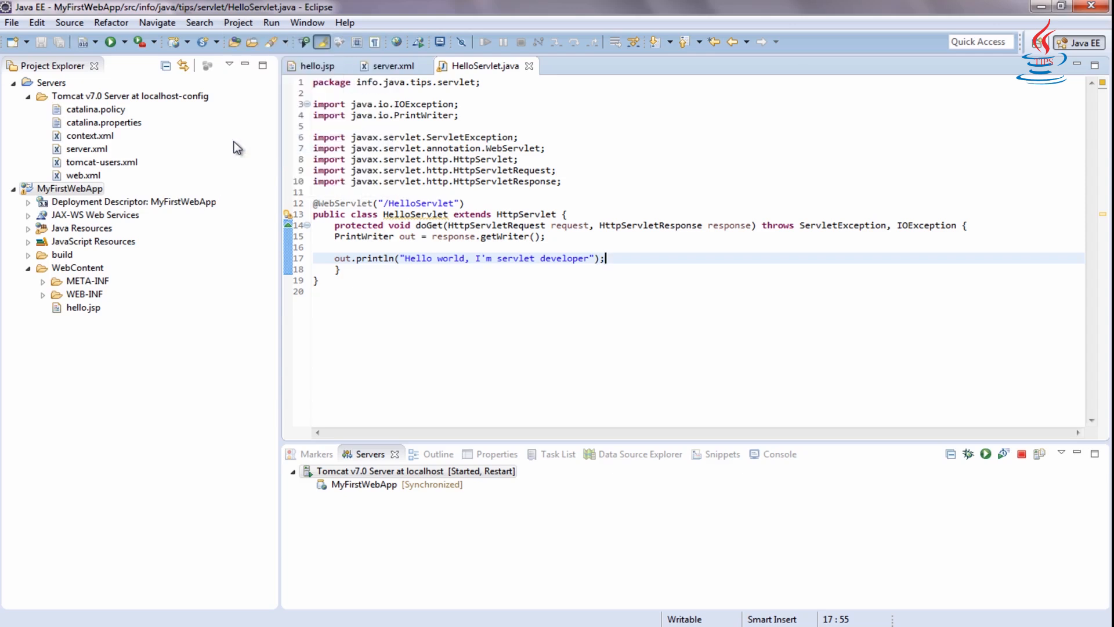
# Step: Clean MyFirstWebApp with 'Clean projects selected below' and 'Build only the selected projects'
pyautogui.click(238, 22)
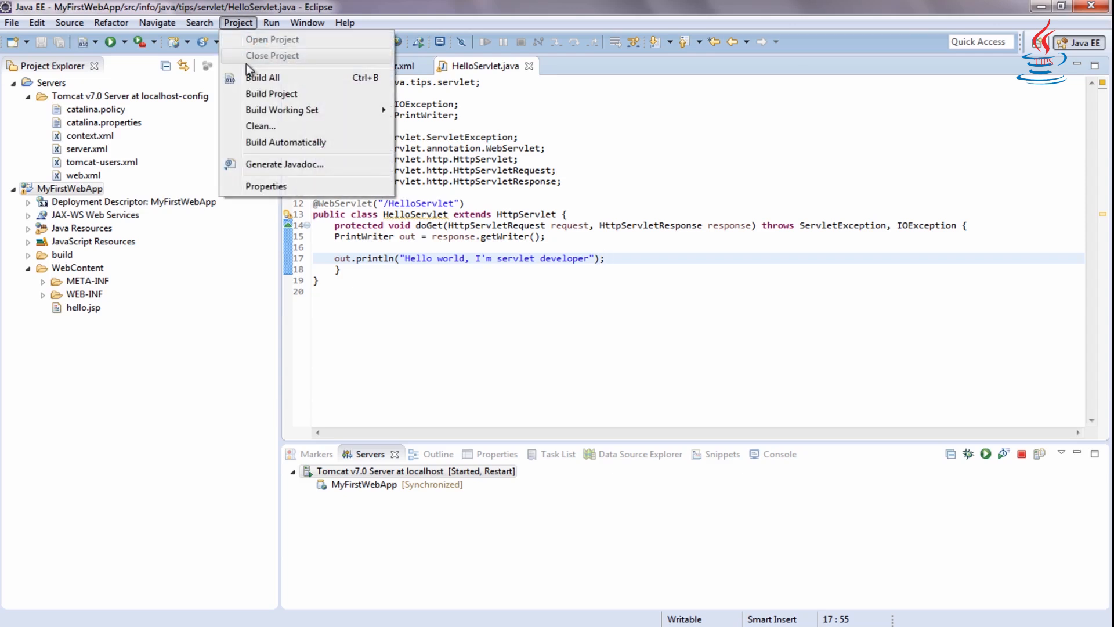
pyautogui.click(260, 125)
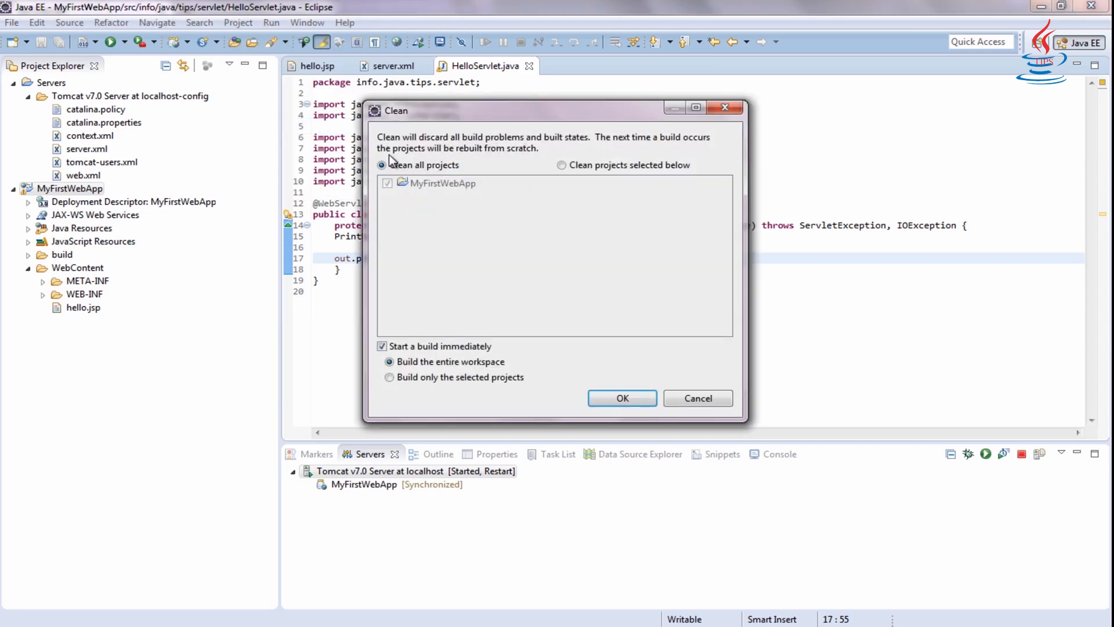
pyautogui.click(562, 164)
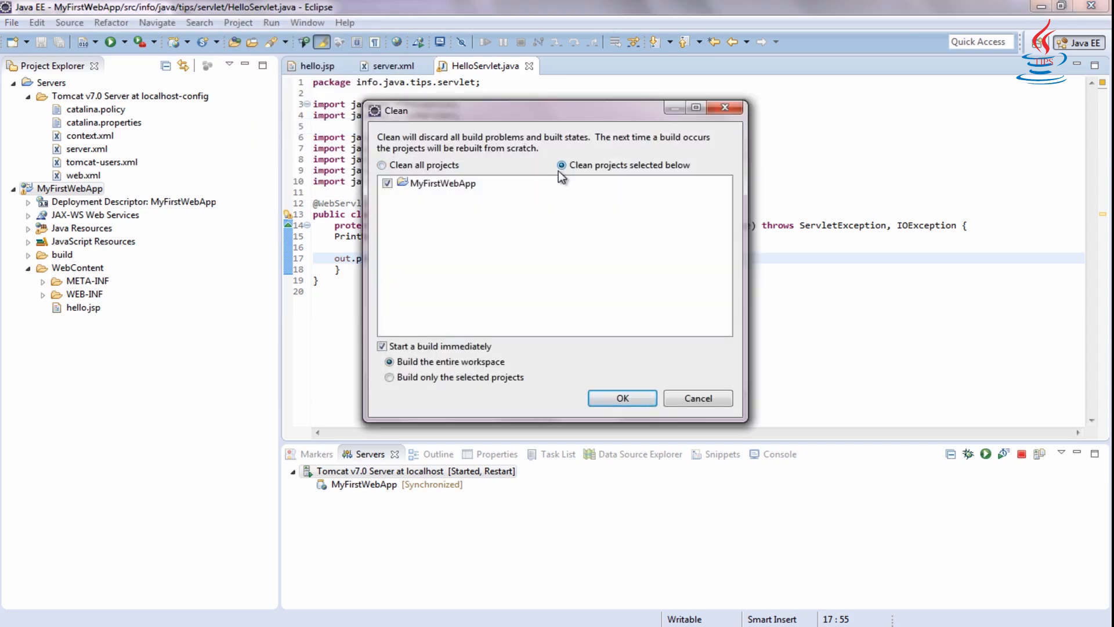
pyautogui.click(389, 377)
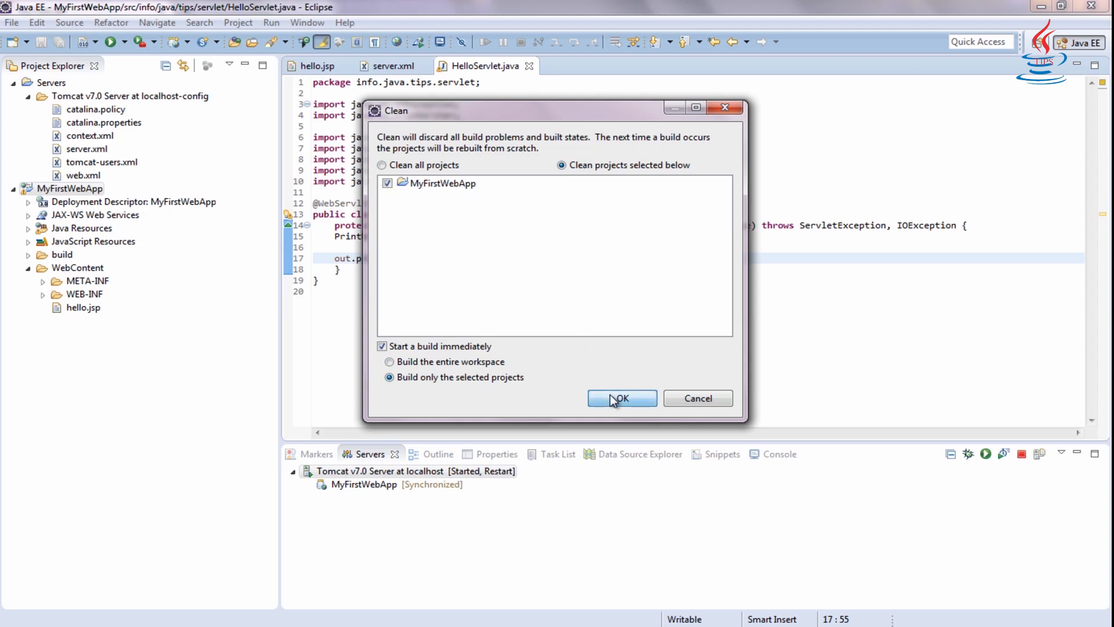
pyautogui.click(622, 398)
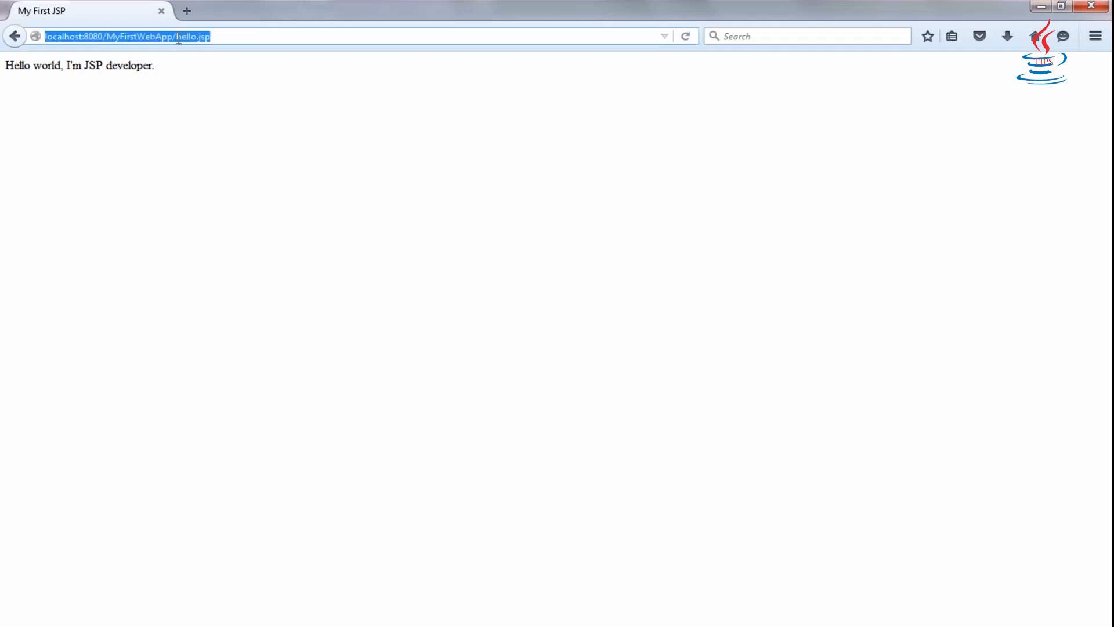
pyautogui.doubleClick(195, 36)
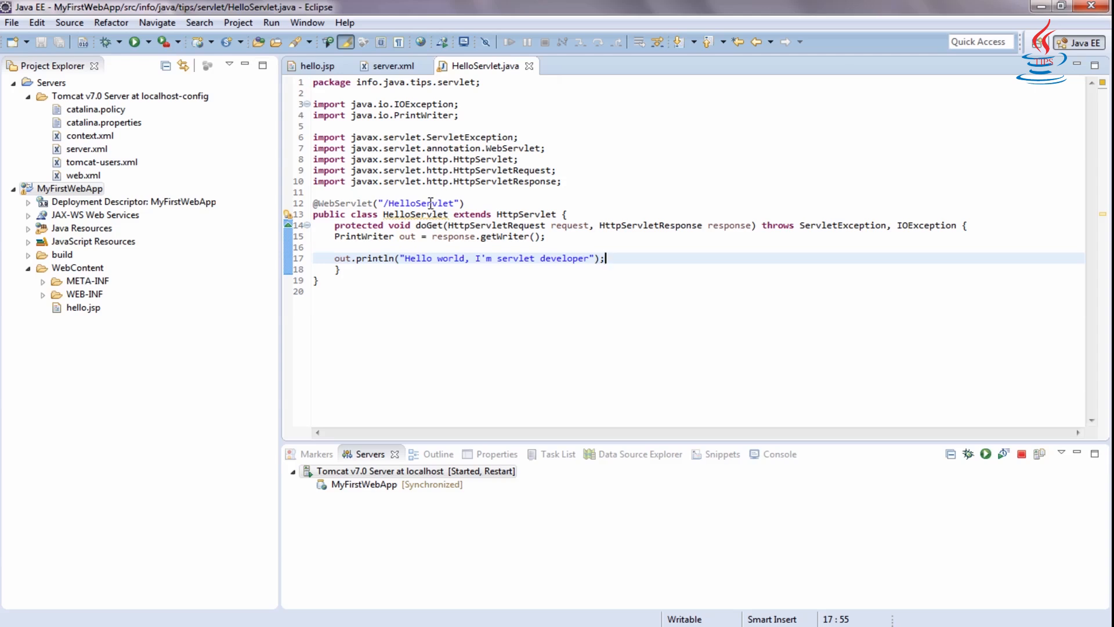
pyautogui.doubleClick(419, 203)
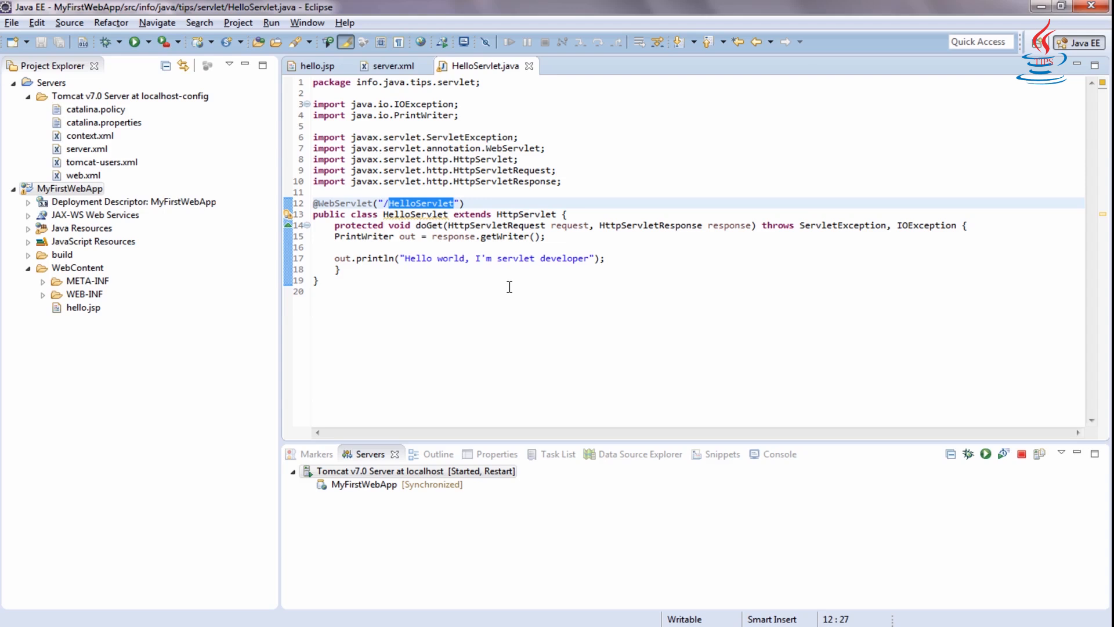
pyautogui.click(767, 453)
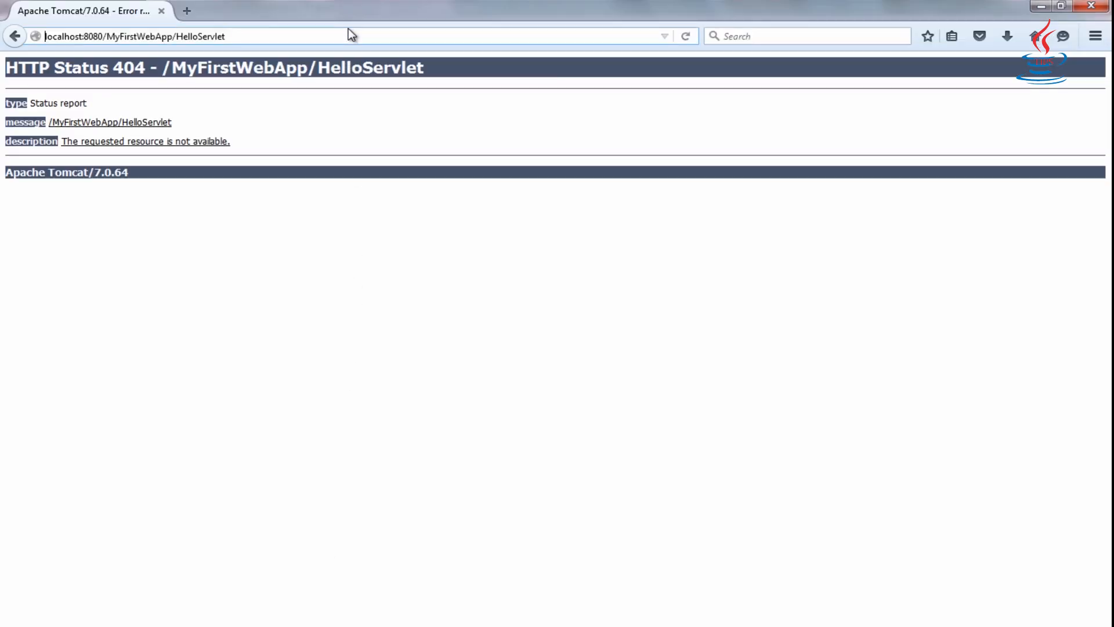
# Step: Reload /MyFirstWebApp/HelloServlet so it shows "Hello world, I'm servlet developer"
pyautogui.click(687, 36)
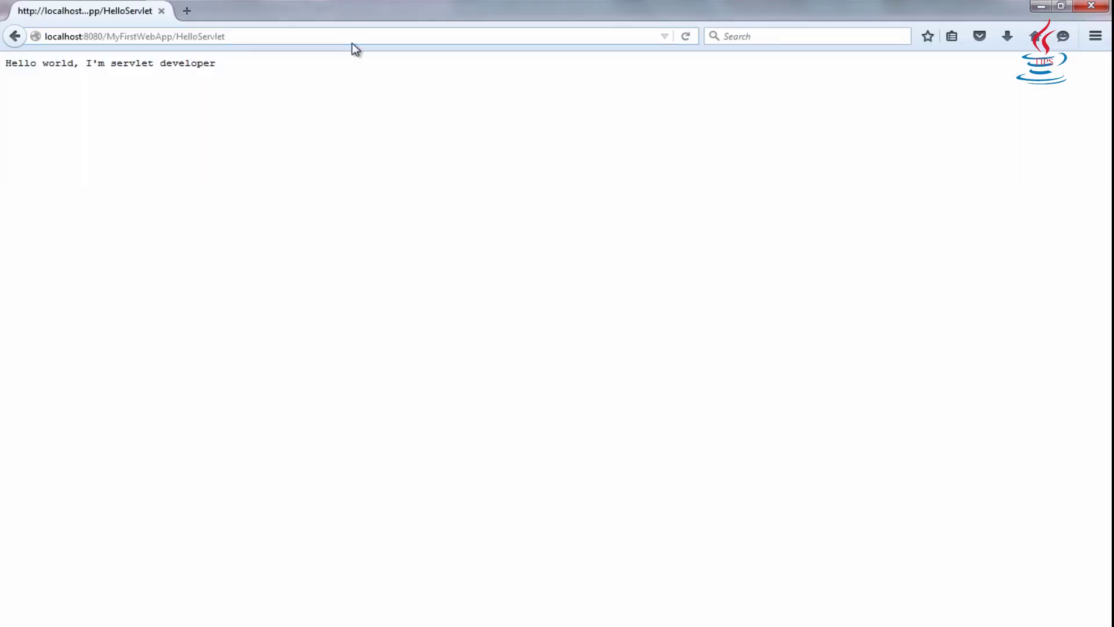